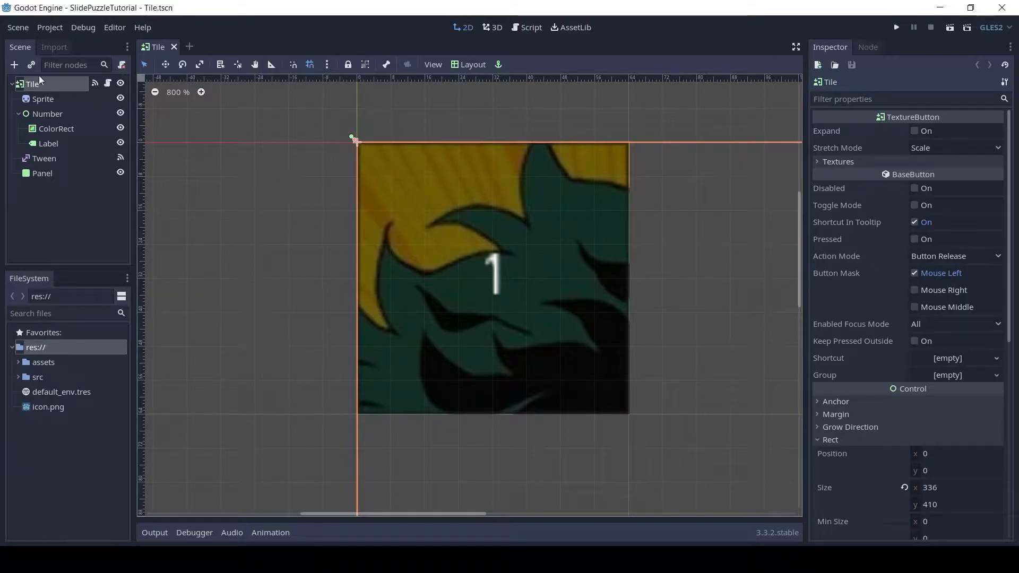
{"action": "mouse_move", "coordinate": [55, 84]}
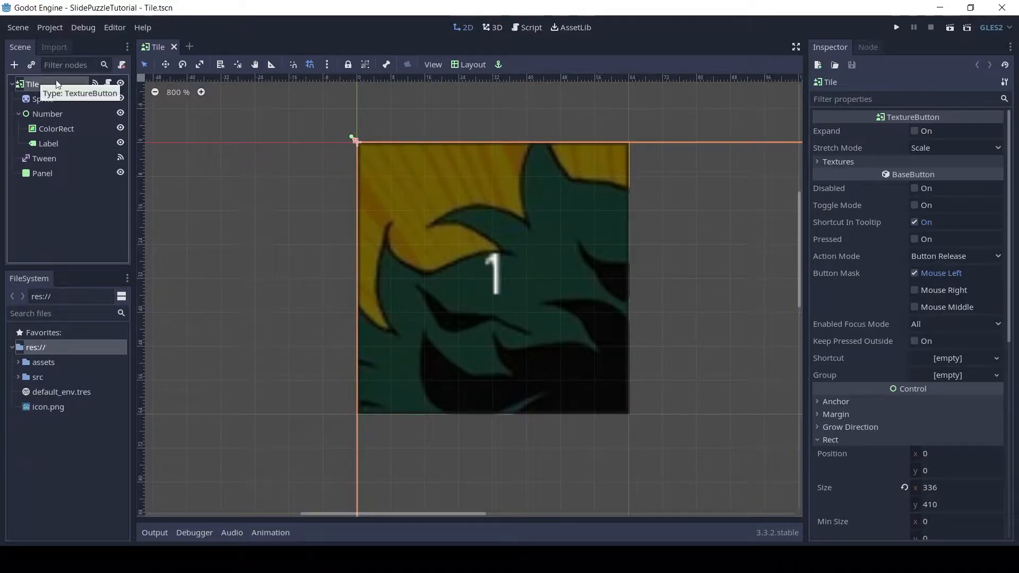
Apply the Top Left layout preset to the Tile TextureButton and save Tile.tscn.
{"action": "left_click", "coordinate": [471, 64]}
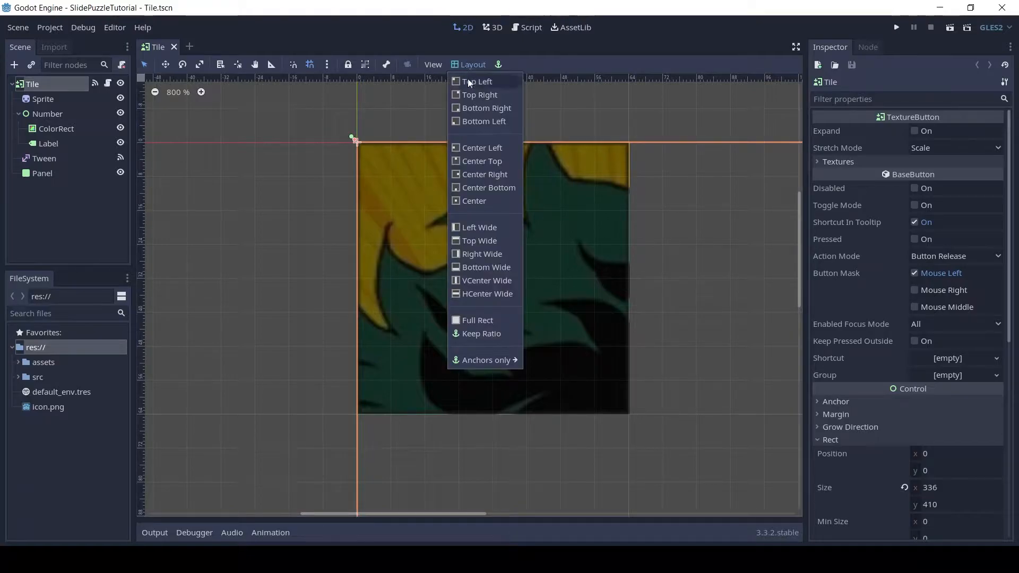
{"action": "left_click", "coordinate": [477, 82]}
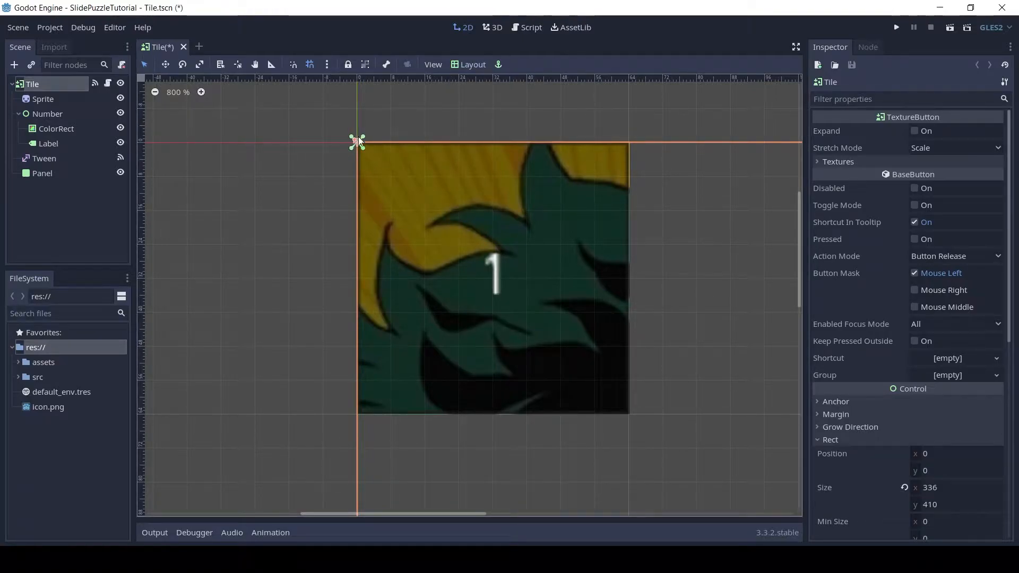
{"action": "key", "text": "ctrl+s"}
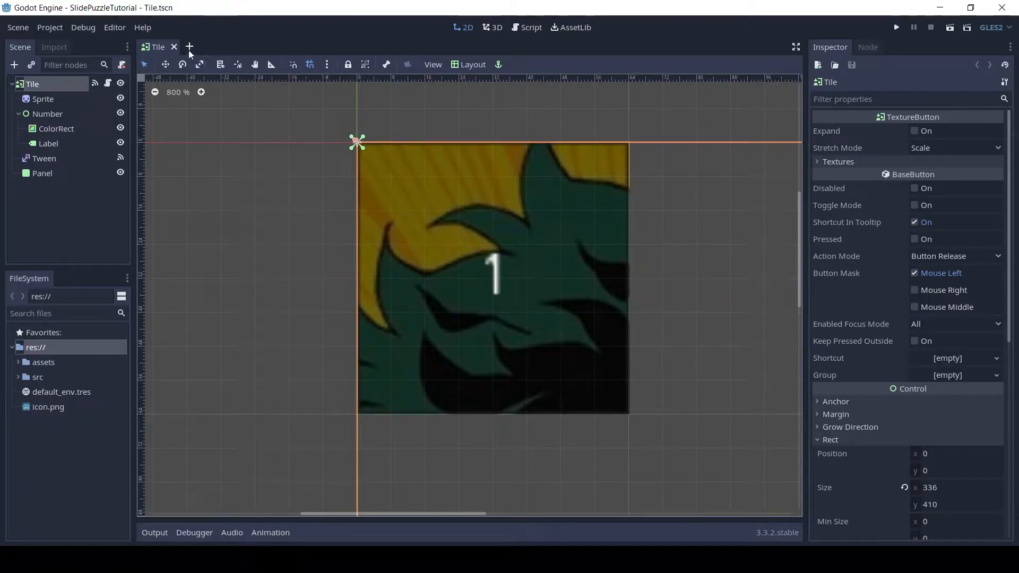
Create a new Board scene and save it as Board.tscn in a new src/scenes/board folder.
{"action": "left_click", "coordinate": [189, 46]}
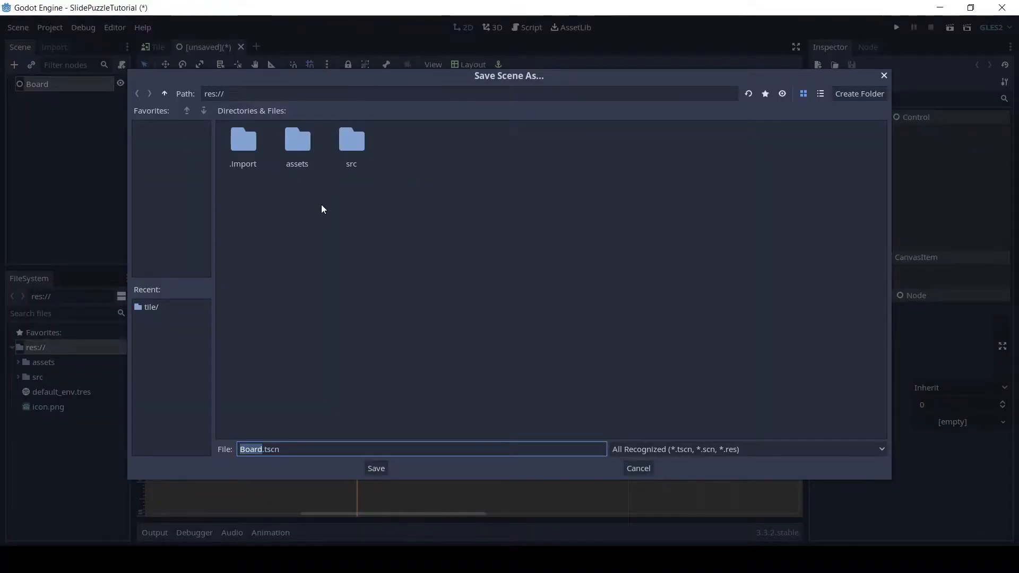
{"action": "double_click", "coordinate": [351, 139]}
{"action": "type", "text": "b"}
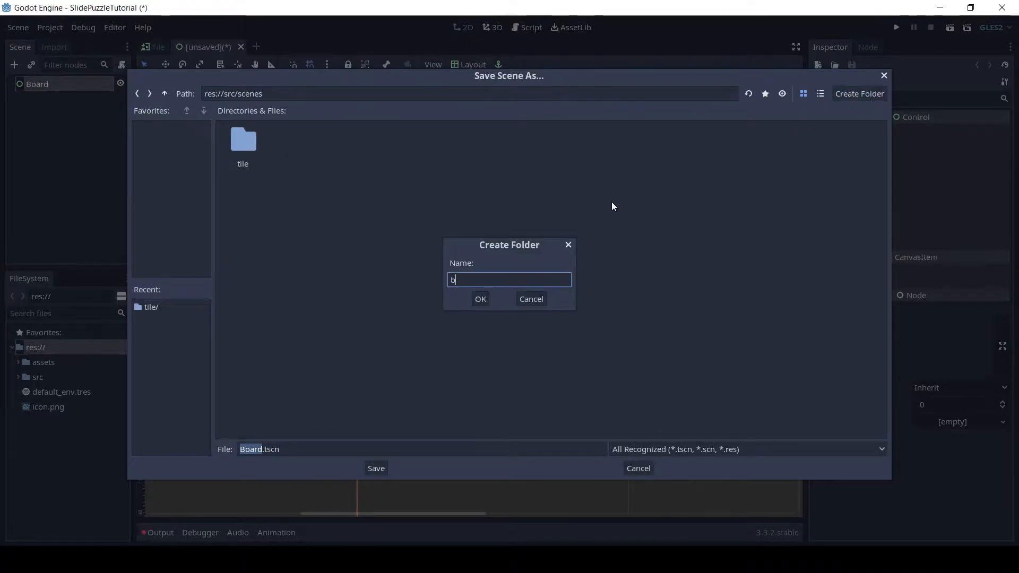
{"action": "left_click", "coordinate": [480, 298]}
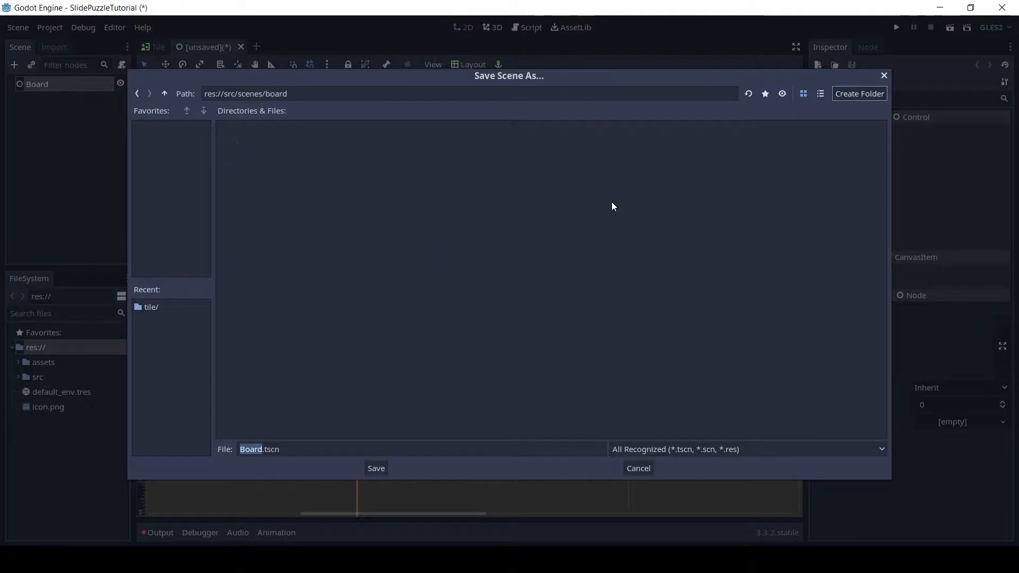
{"action": "left_click", "coordinate": [376, 468]}
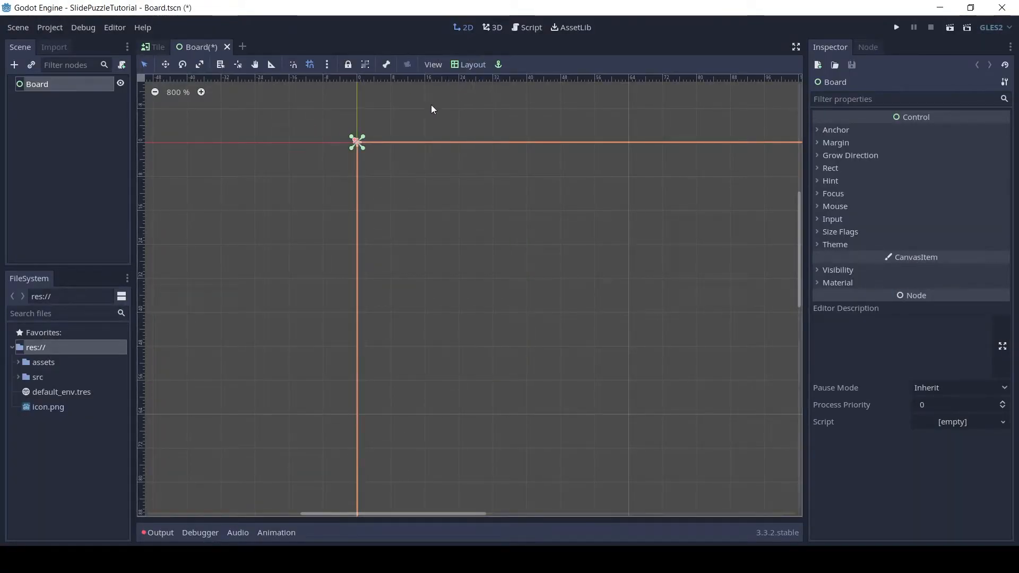
Attach a new Board.gd script to the Board node and replace its template with the board puzzle code.
{"action": "right_click", "coordinate": [37, 84]}
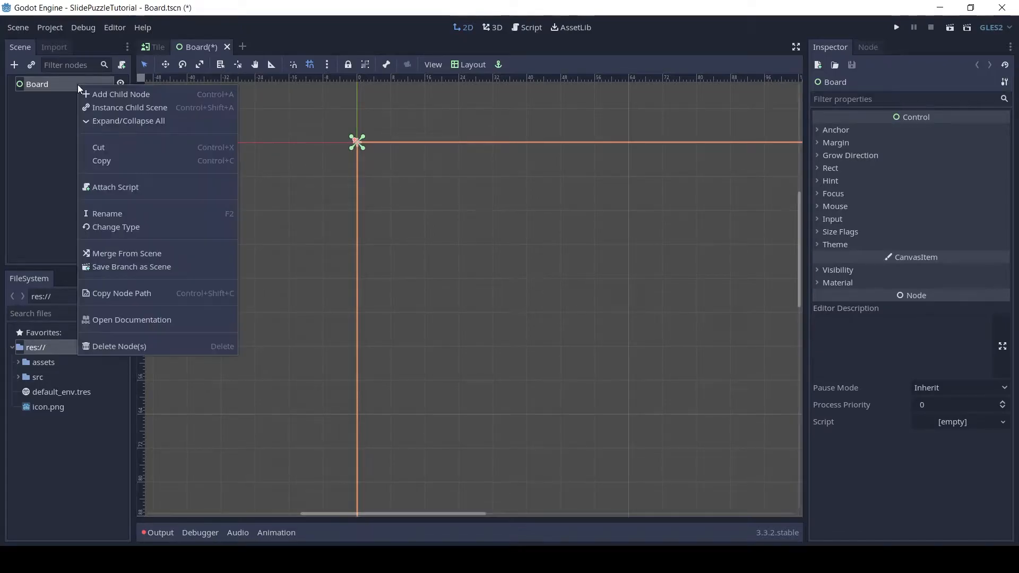
{"action": "left_click", "coordinate": [115, 187]}
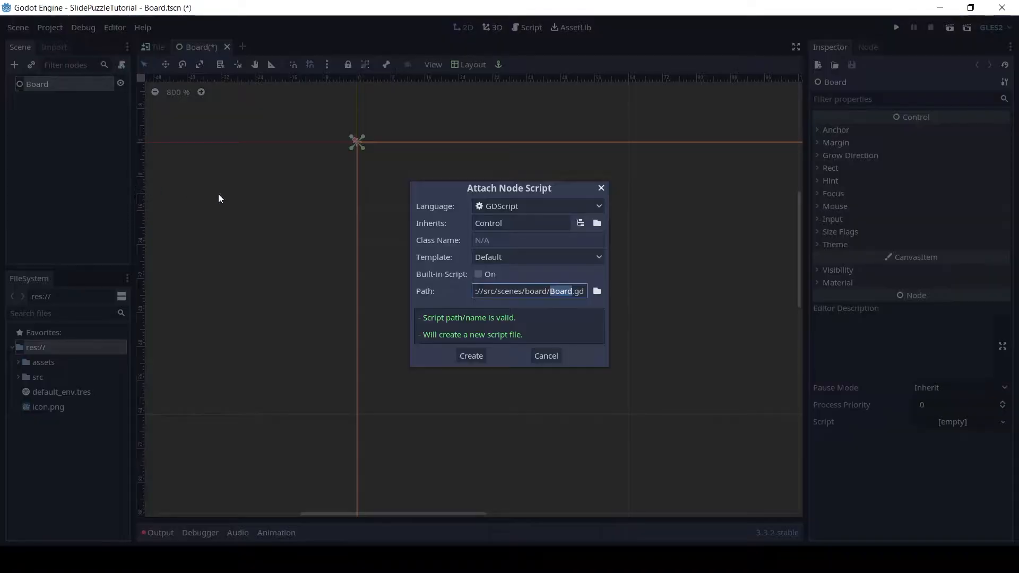
{"action": "left_click", "coordinate": [471, 355]}
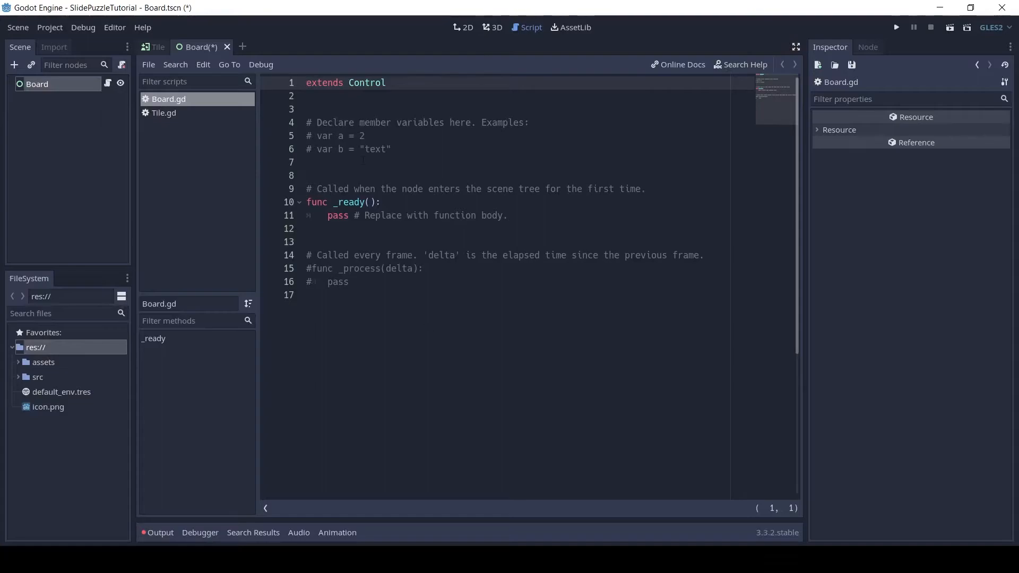
{"action": "key", "text": "ctrl+a"}
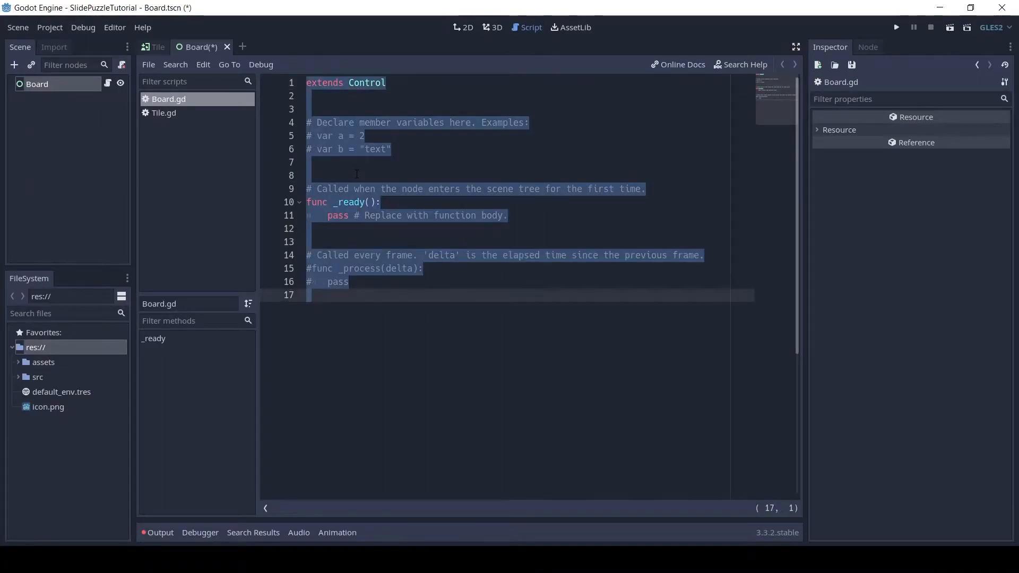
{"action": "scroll", "scroll_direction": "down", "scroll_amount": 3}
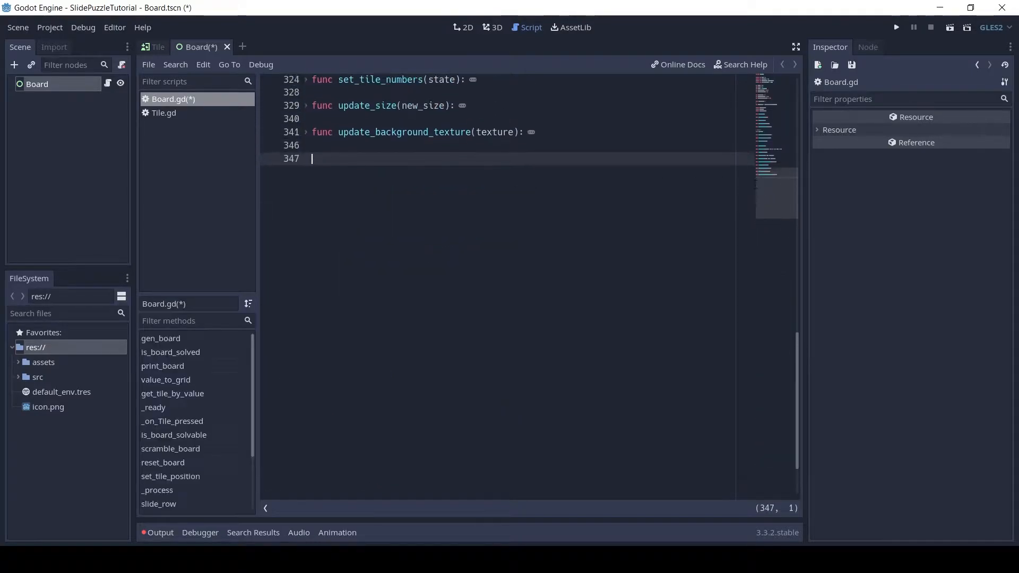
{"action": "scroll", "scroll_direction": "up", "scroll_amount": 3}
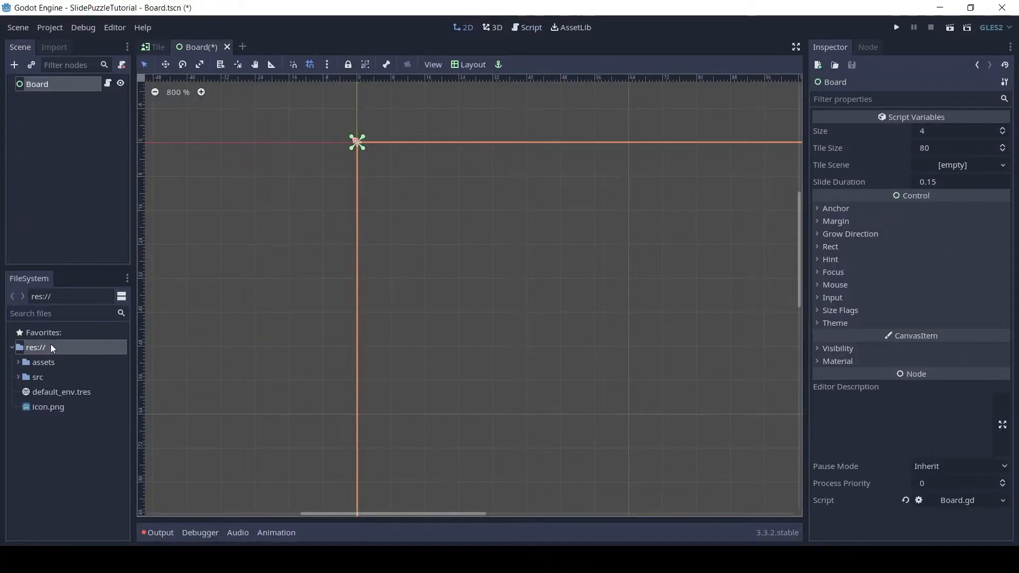
Assign src/scenes/tile/Tile.tscn to the Board's Tile Scene field and return to the Board.gd code.
{"action": "left_click", "coordinate": [37, 376]}
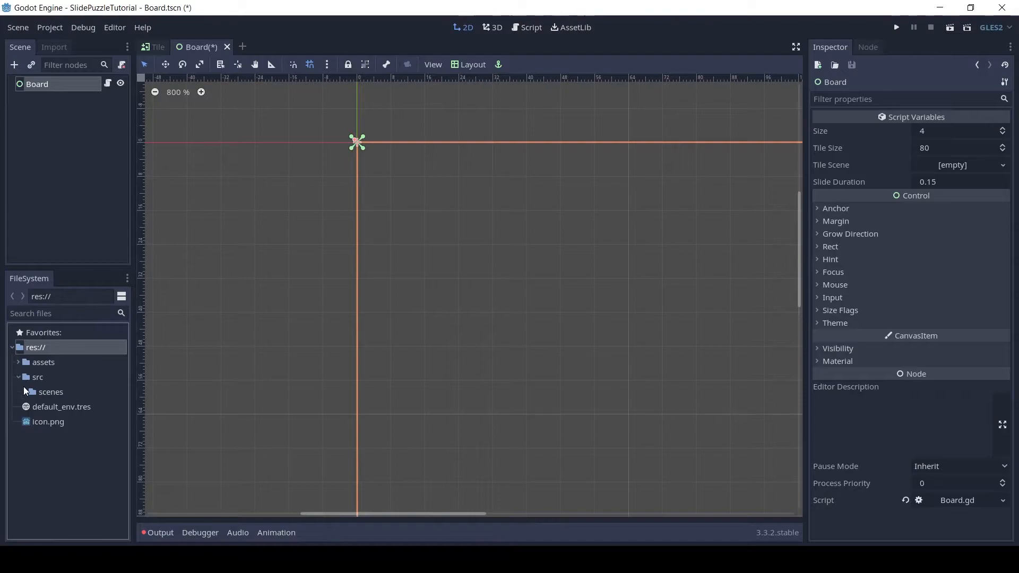
{"action": "left_click", "coordinate": [51, 391]}
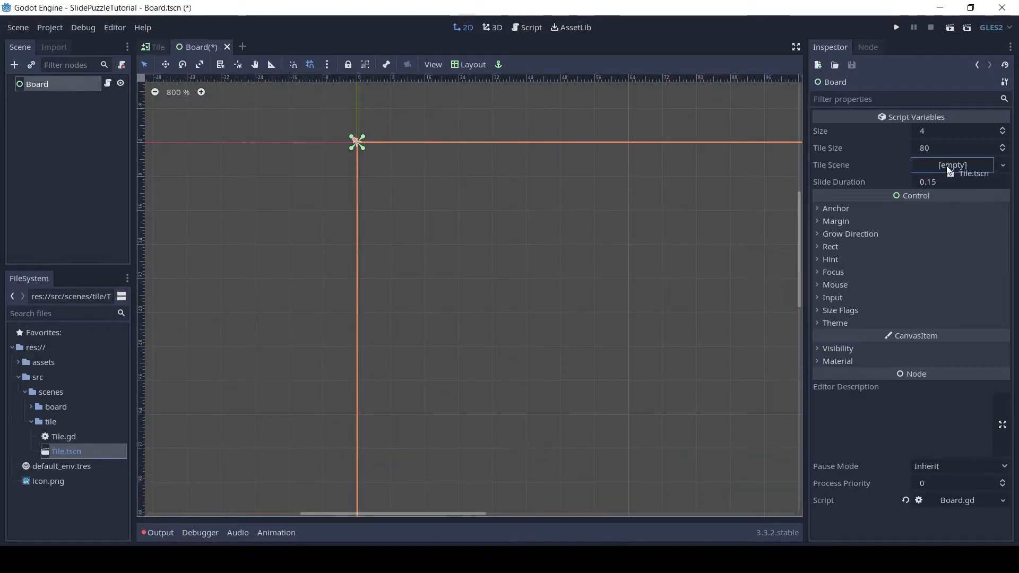
{"action": "left_click", "coordinate": [973, 173]}
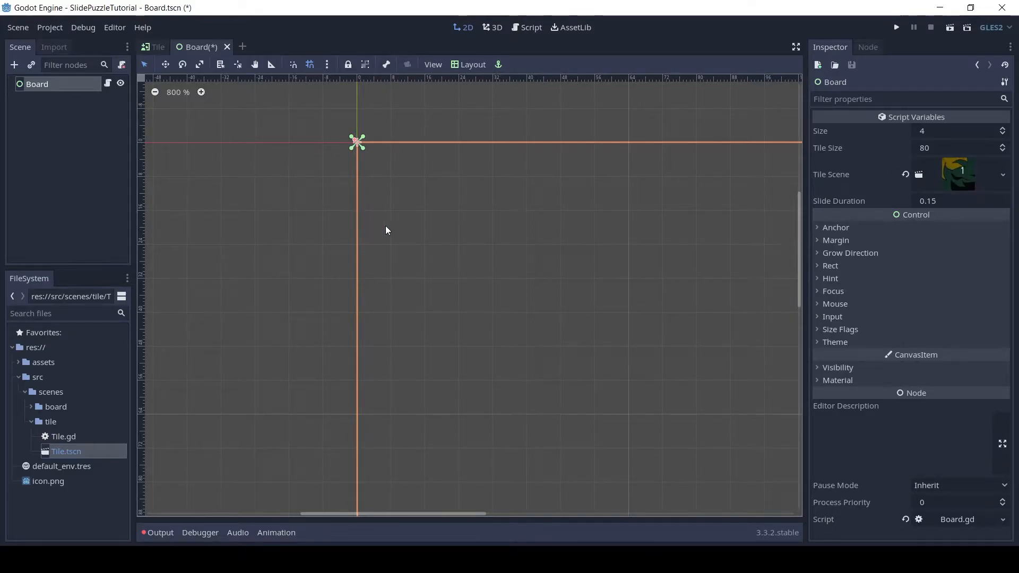
{"action": "left_click", "coordinate": [530, 28]}
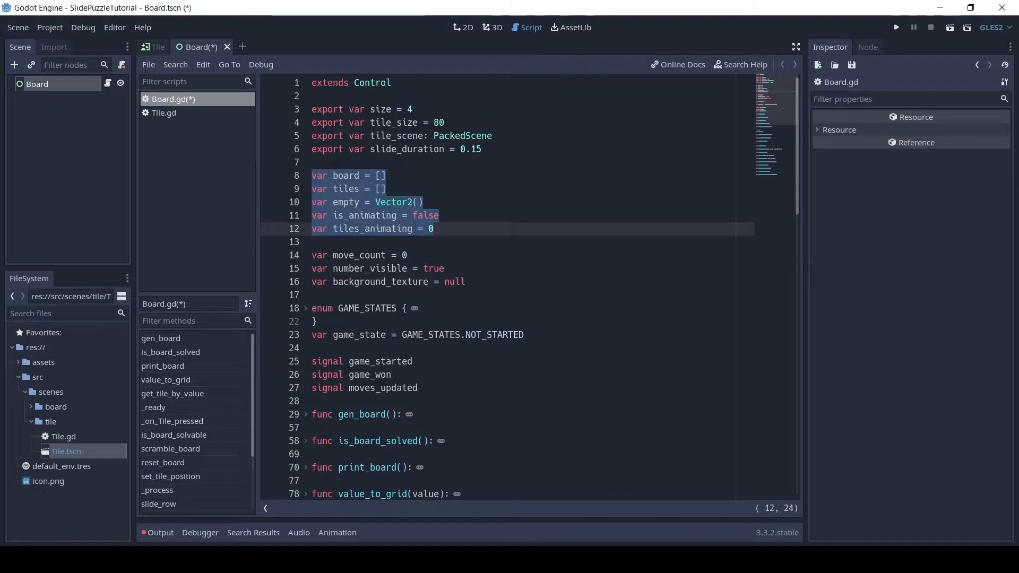
{"action": "left_click", "coordinate": [466, 281]}
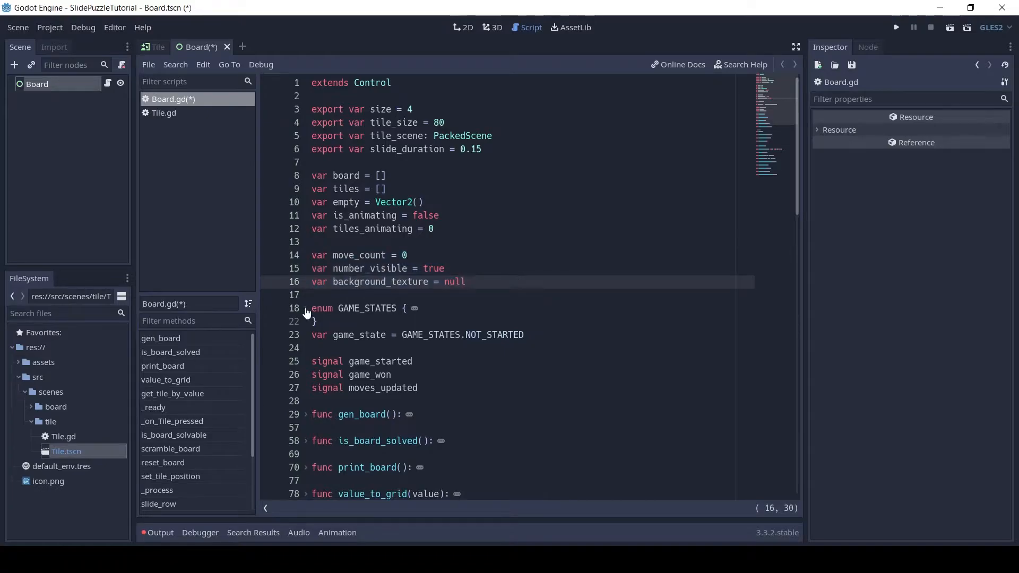
{"action": "left_click", "coordinate": [303, 307]}
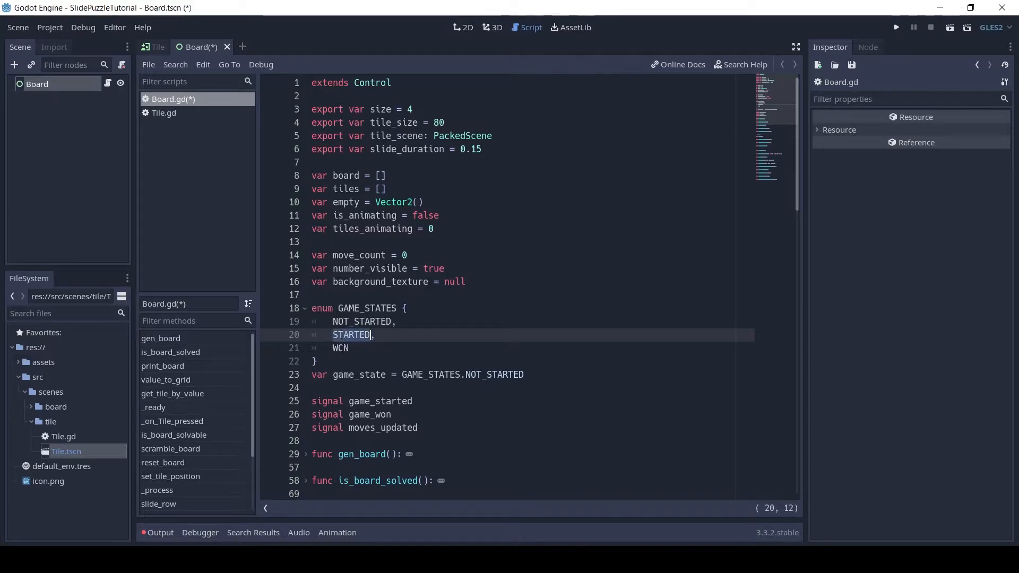
{"action": "left_click", "coordinate": [304, 308]}
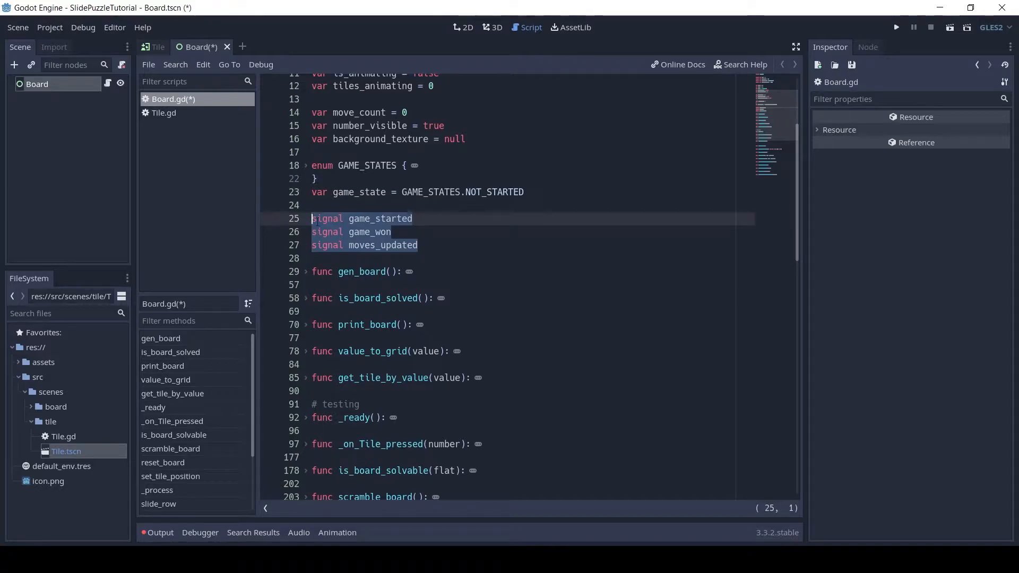
{"action": "left_click", "coordinate": [358, 245]}
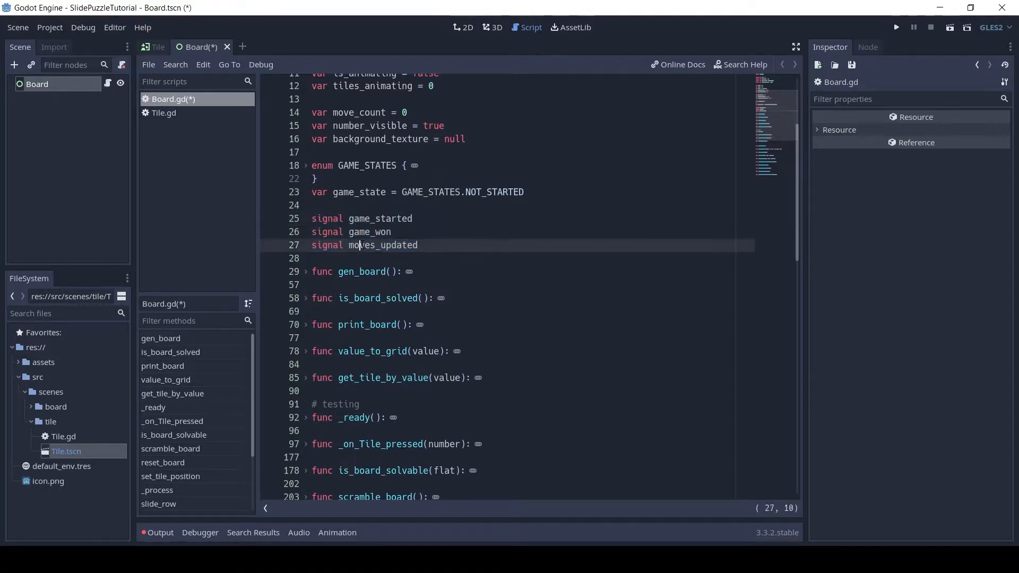
{"action": "mouse_move", "coordinate": [308, 277]}
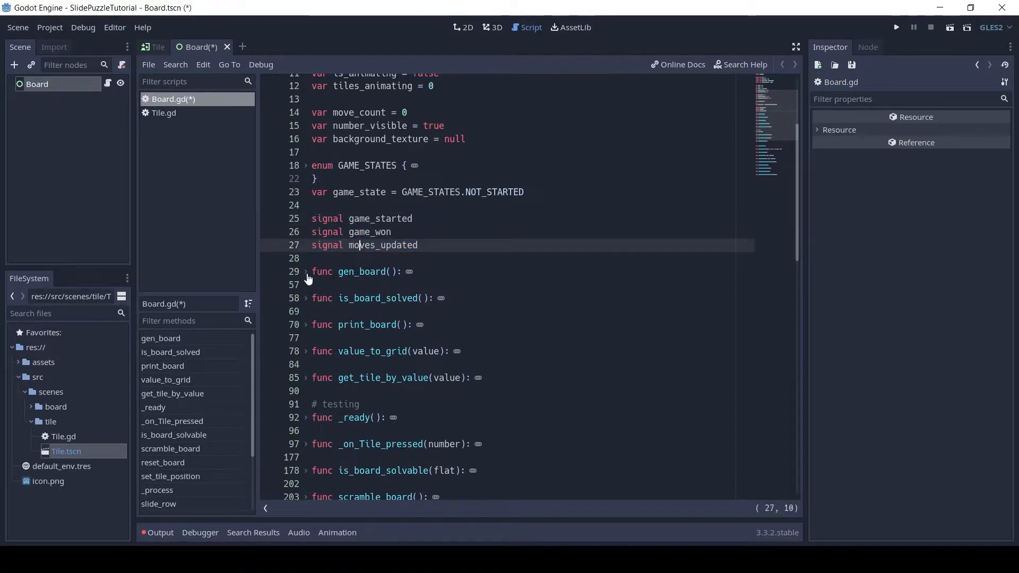
Read through the gen_board function body line by line, then fold it back up.
{"action": "left_click", "coordinate": [304, 271]}
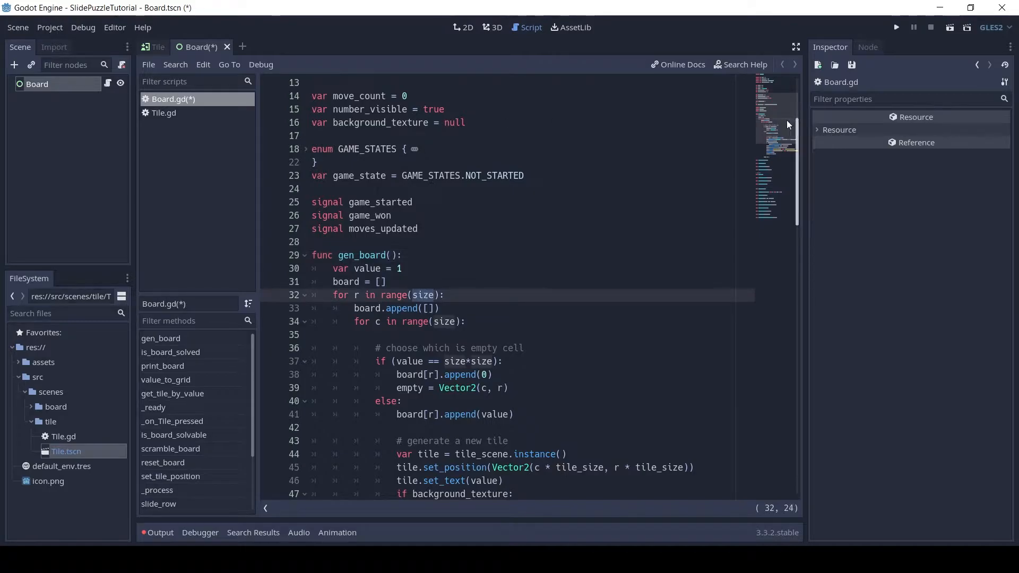
{"action": "scroll", "scroll_direction": "up", "scroll_amount": 3}
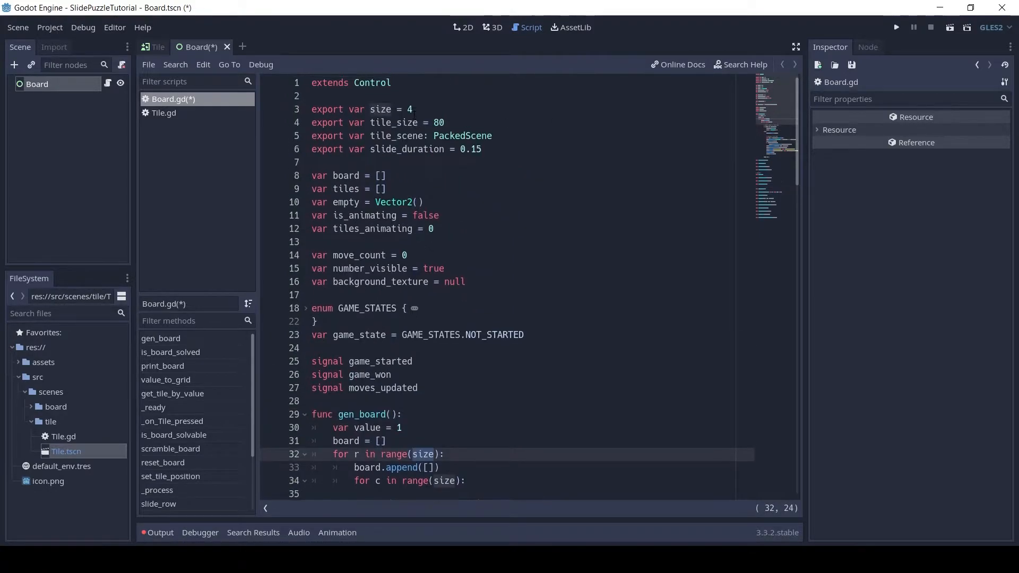
{"action": "scroll", "scroll_direction": "down", "scroll_amount": 3}
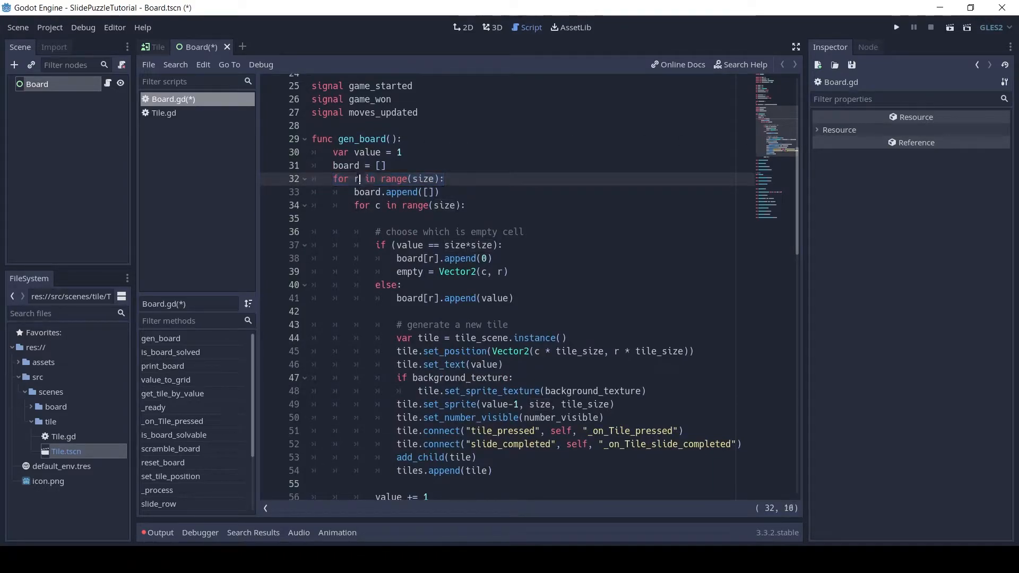
{"action": "left_click", "coordinate": [387, 165]}
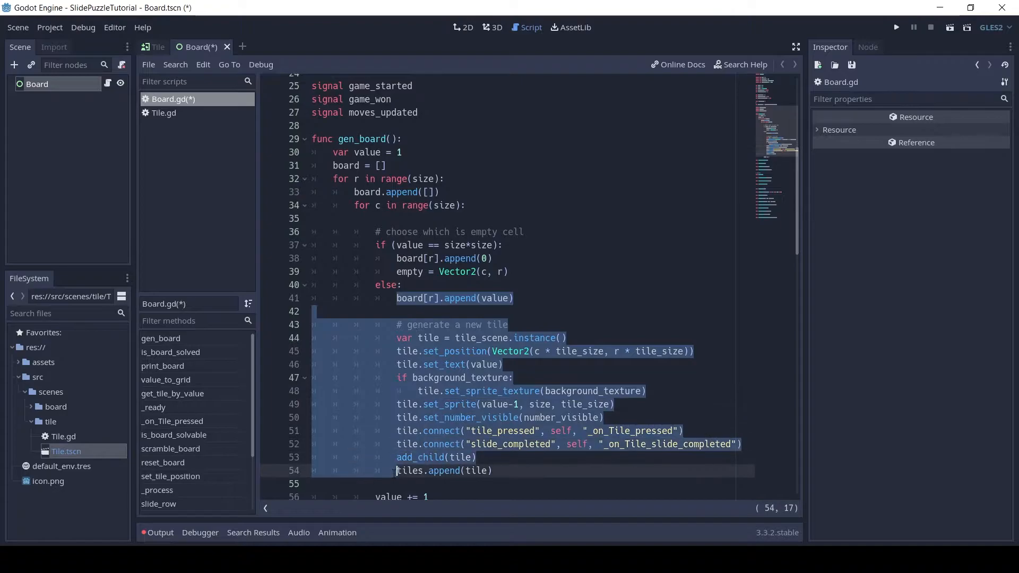
{"action": "left_click", "coordinate": [492, 470]}
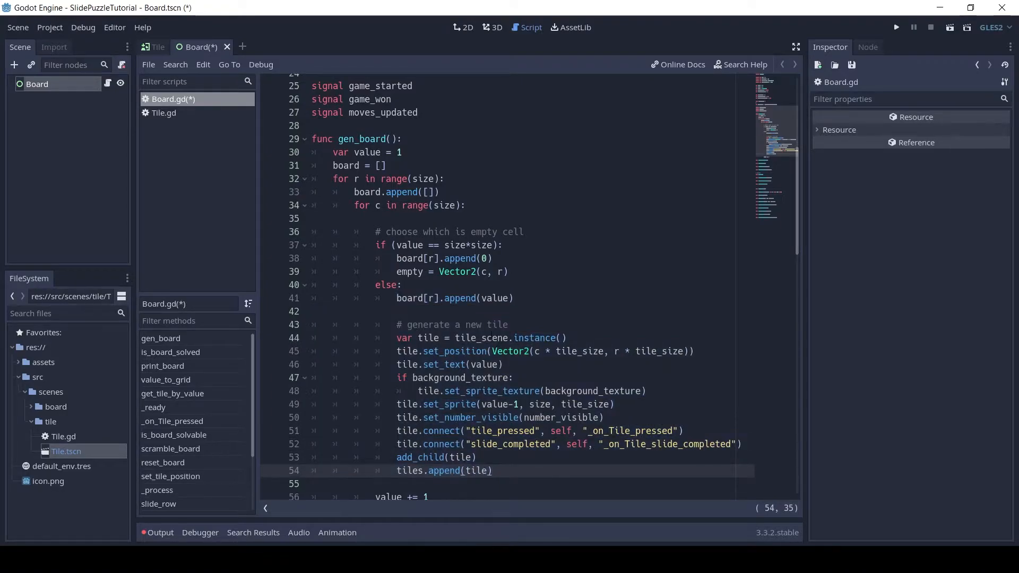
{"action": "left_click", "coordinate": [566, 338]}
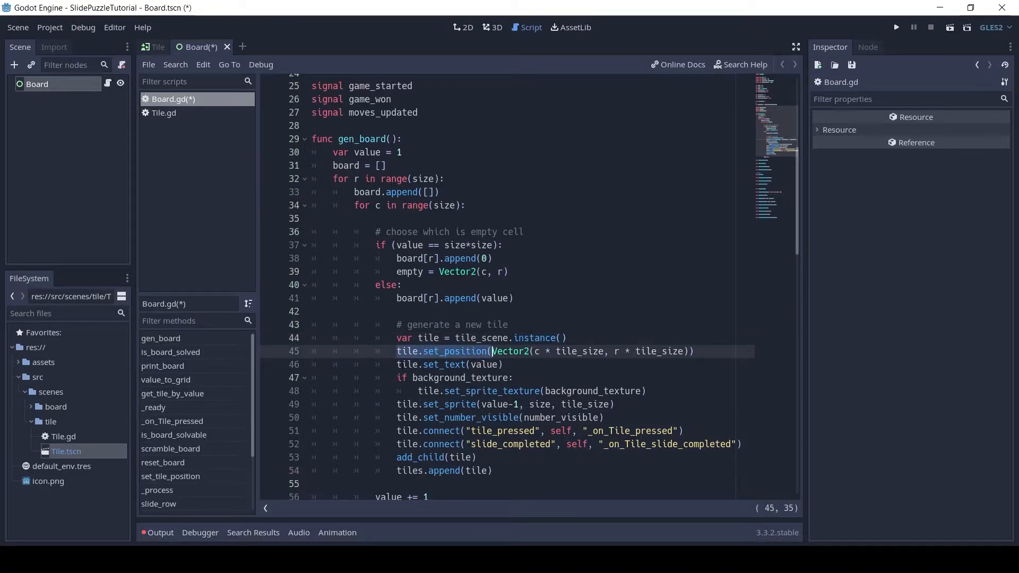
{"action": "left_click", "coordinate": [466, 364]}
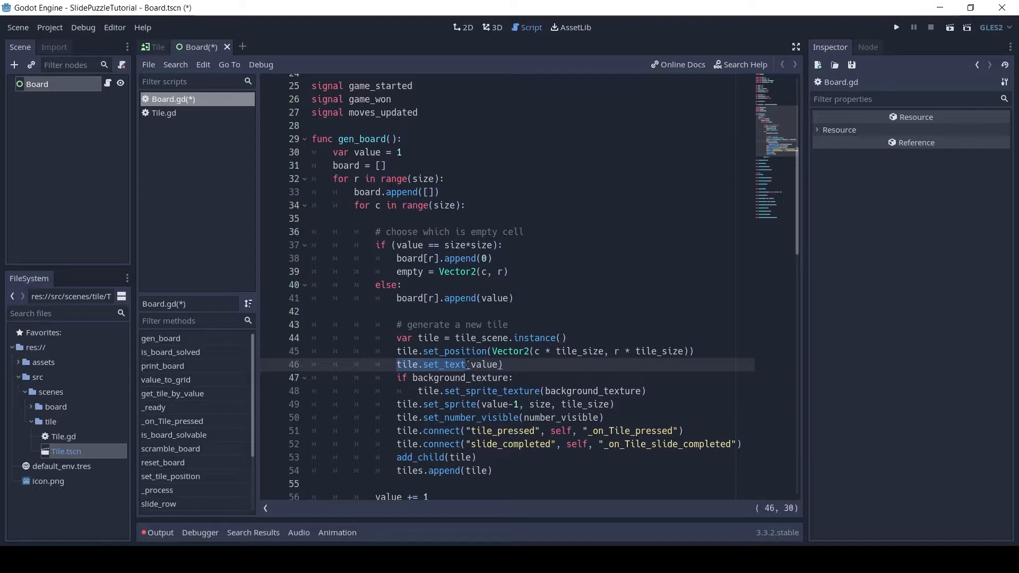
{"action": "left_click", "coordinate": [476, 390]}
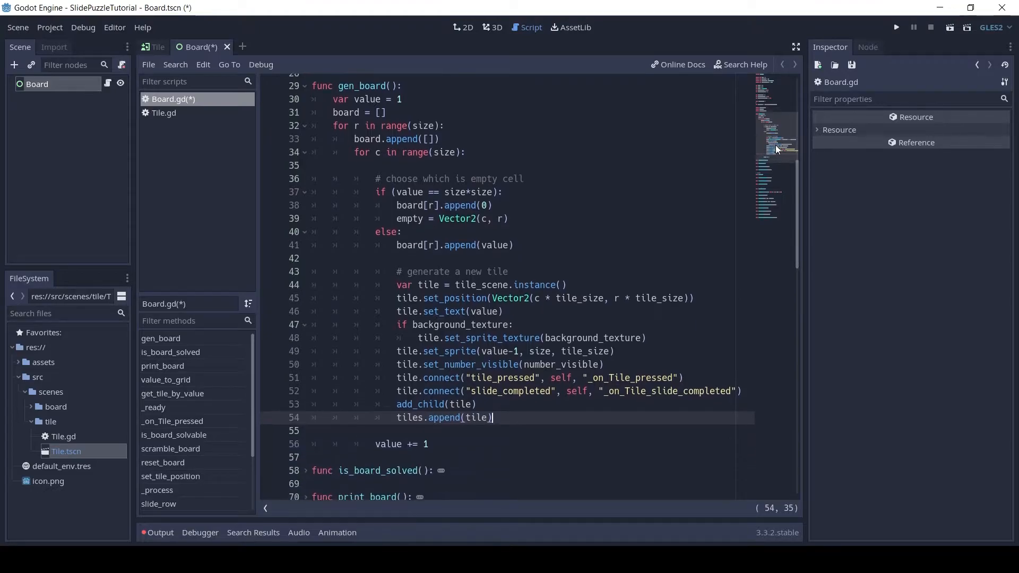
{"action": "scroll", "scroll_direction": "down", "scroll_amount": 3}
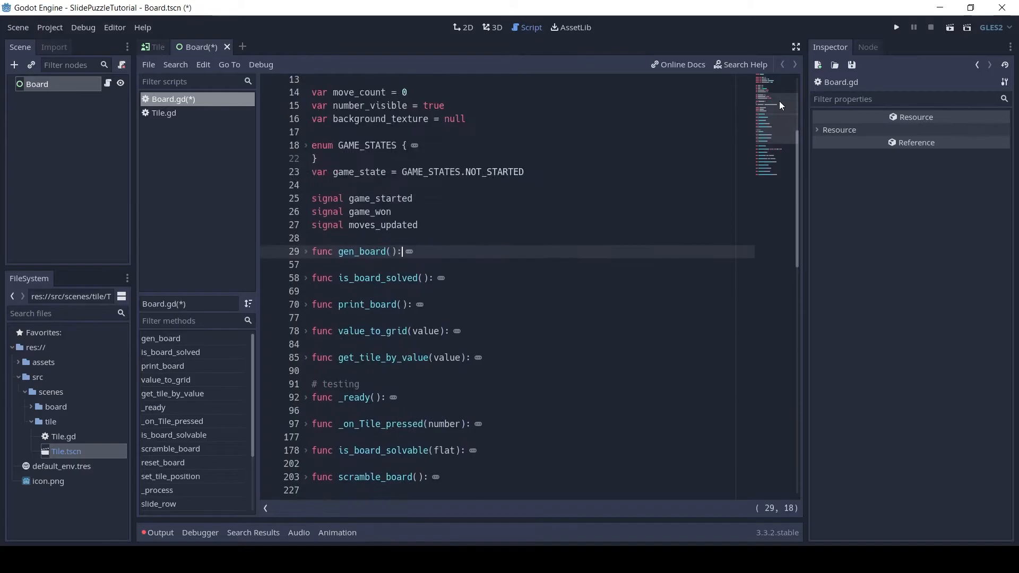
Review is_board_solved down to its final return true line and fold it again.
{"action": "left_click", "coordinate": [304, 278]}
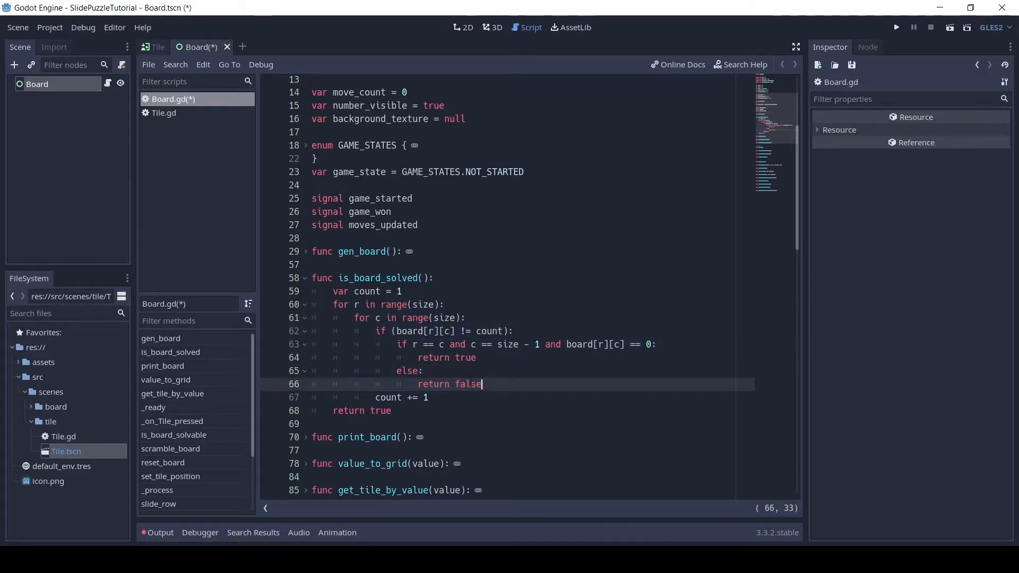
{"action": "left_click", "coordinate": [362, 410]}
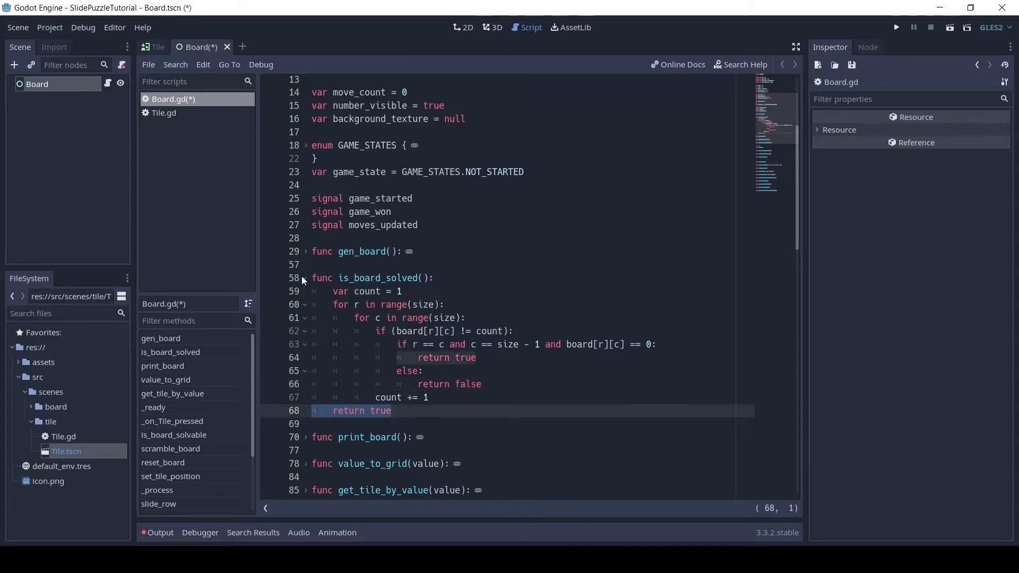
{"action": "left_click", "coordinate": [306, 278]}
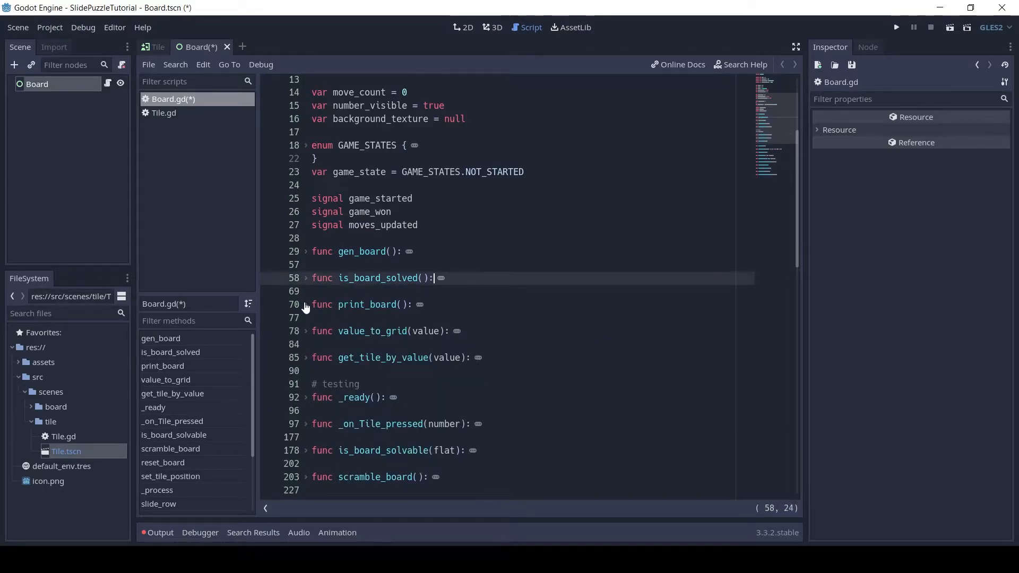
Review print_board's print(row) loop and fold it back up.
{"action": "left_click", "coordinate": [304, 304]}
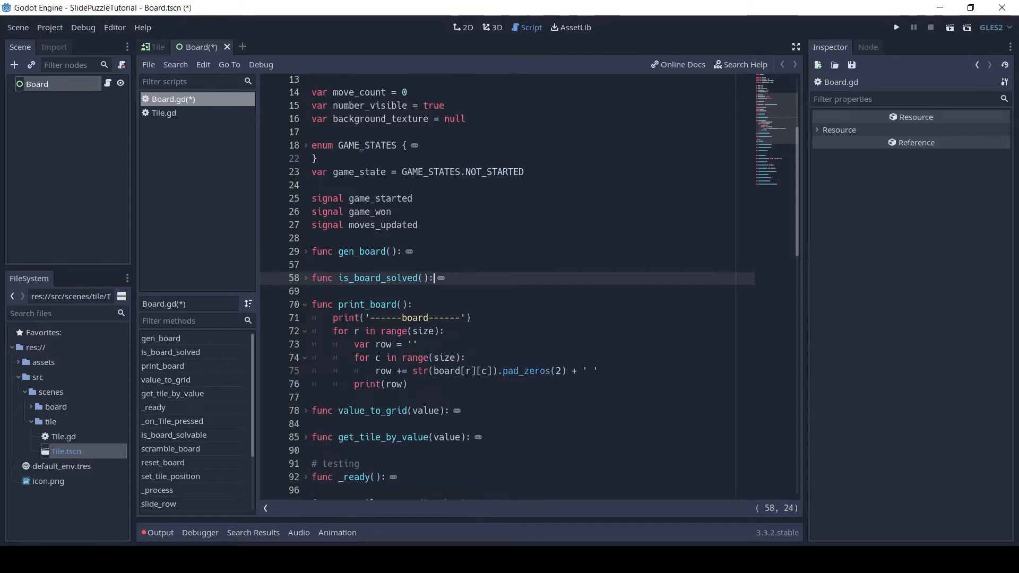
{"action": "left_click", "coordinate": [376, 370]}
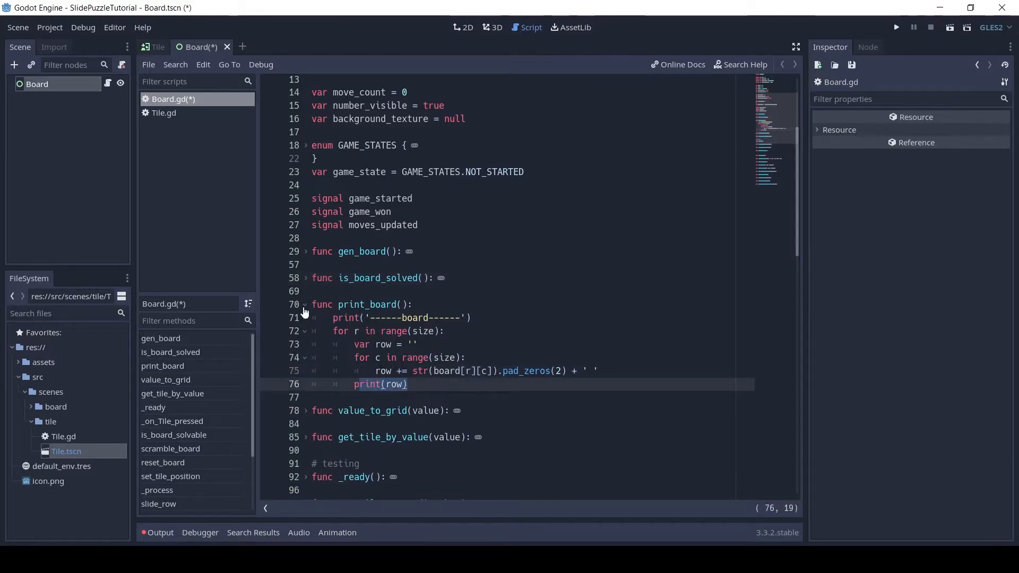
{"action": "left_click", "coordinate": [305, 304]}
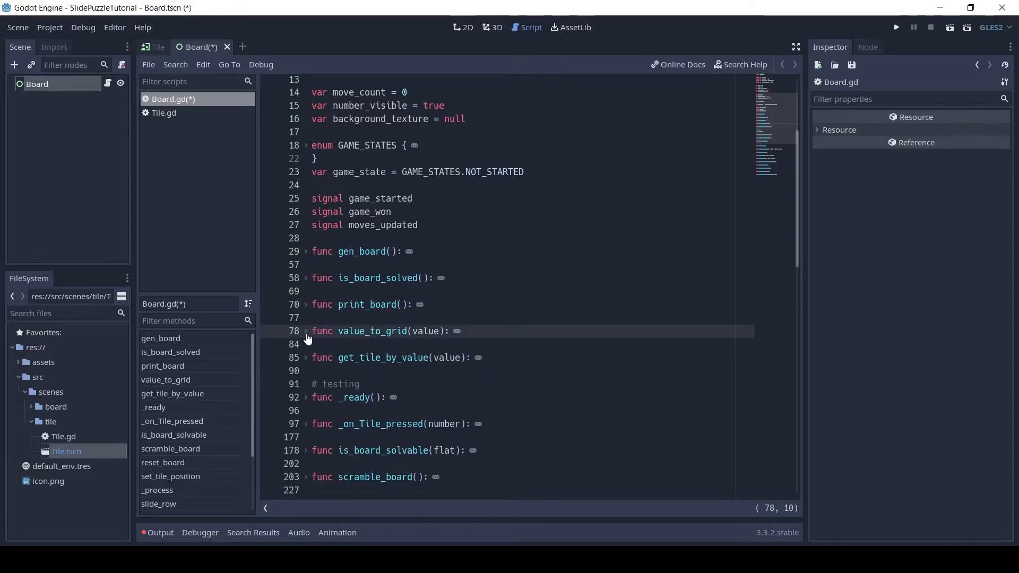
Review value_to_grid's returned column and row, then fold it again.
{"action": "left_click", "coordinate": [304, 331]}
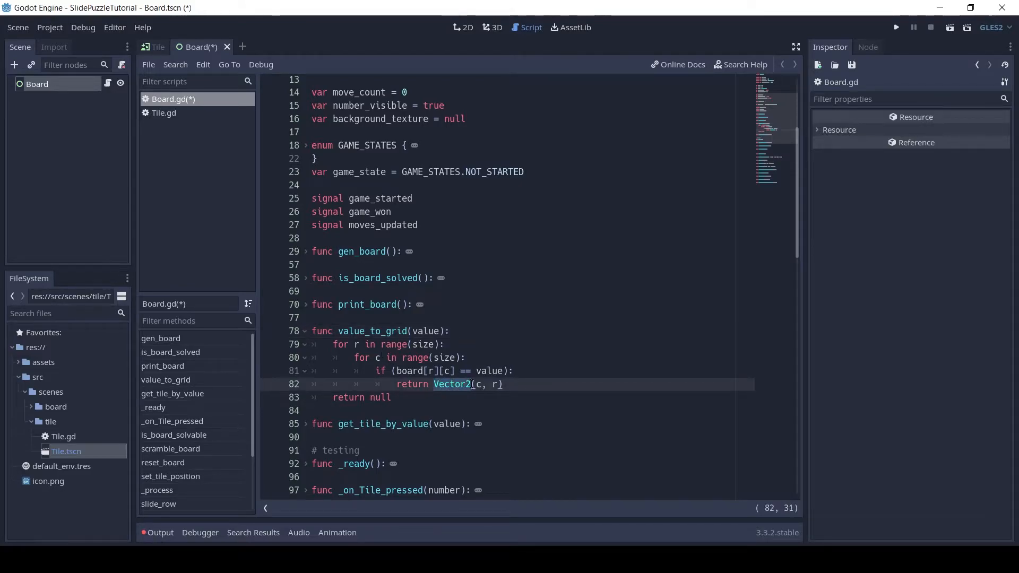
{"action": "left_click", "coordinate": [480, 384]}
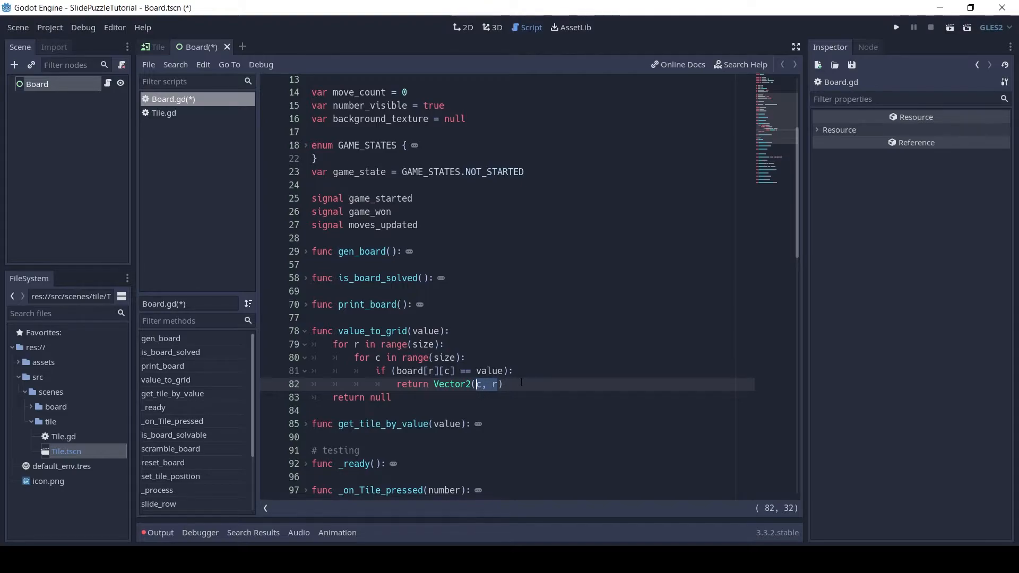
{"action": "left_click", "coordinate": [304, 330]}
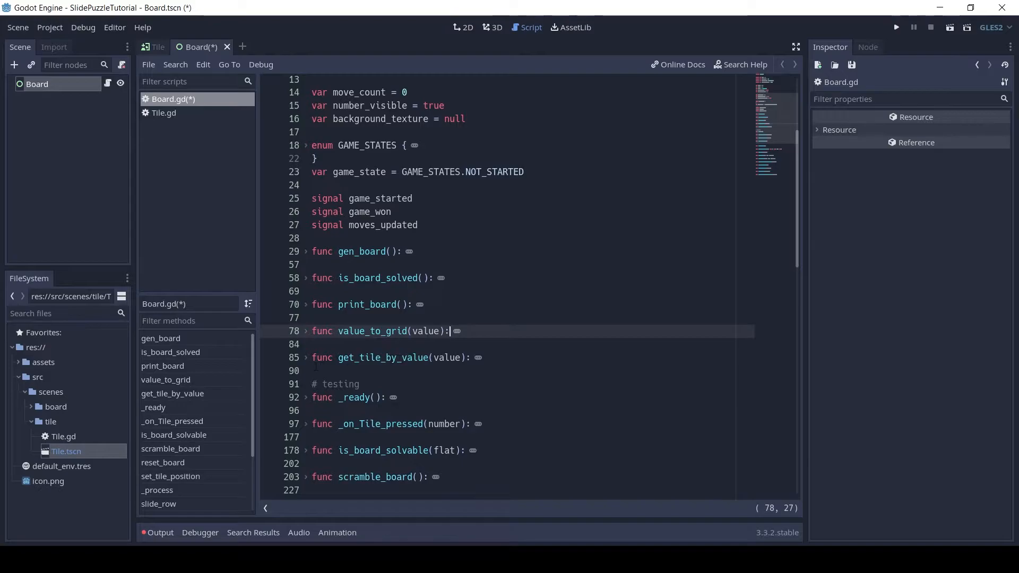
Review get_tile_by_value's tile.number comparison, fold it, and expand _ready.
{"action": "left_click", "coordinate": [305, 358]}
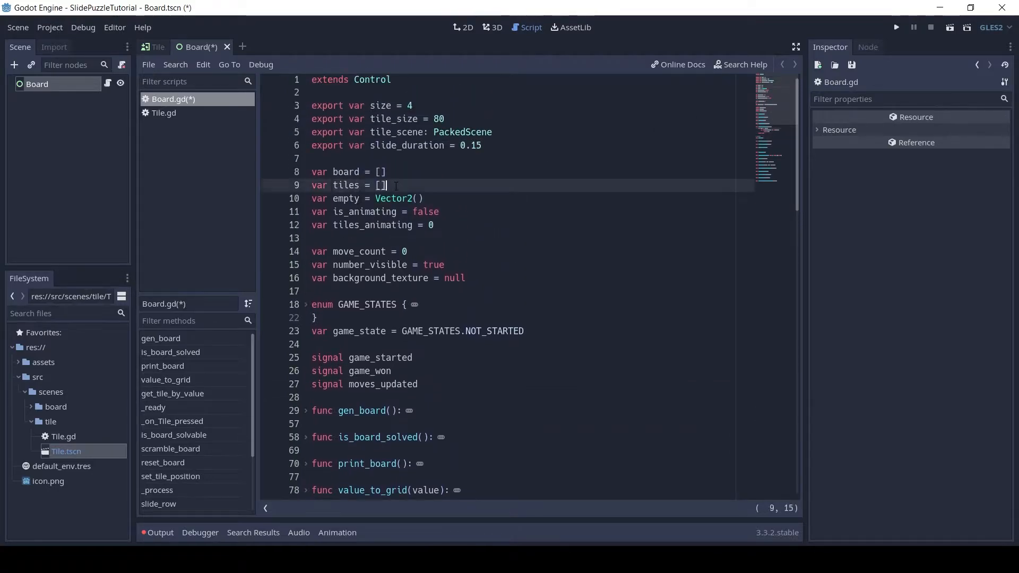
{"action": "scroll", "scroll_direction": "down", "scroll_amount": 3}
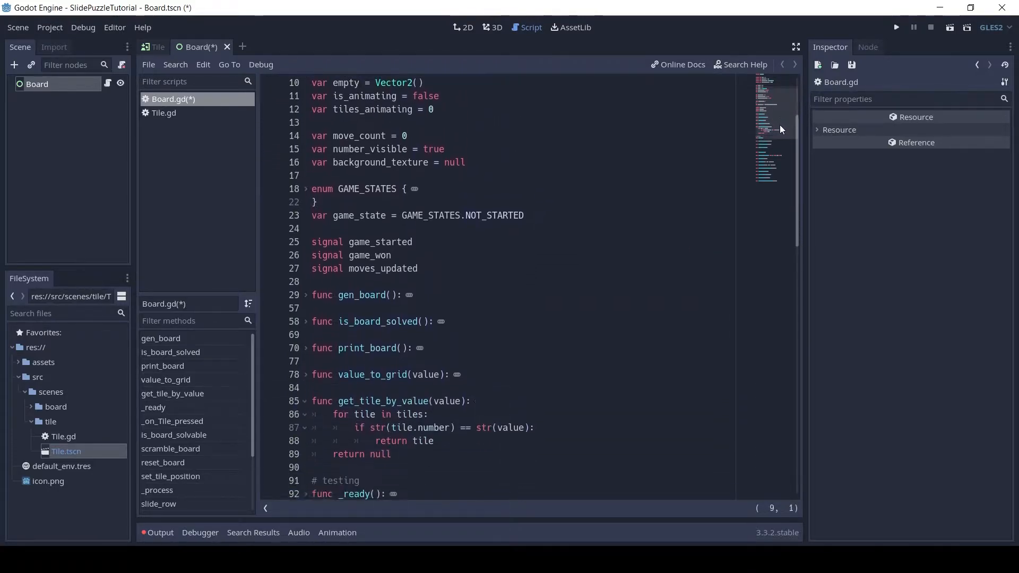
{"action": "scroll", "scroll_direction": "down", "scroll_amount": 3}
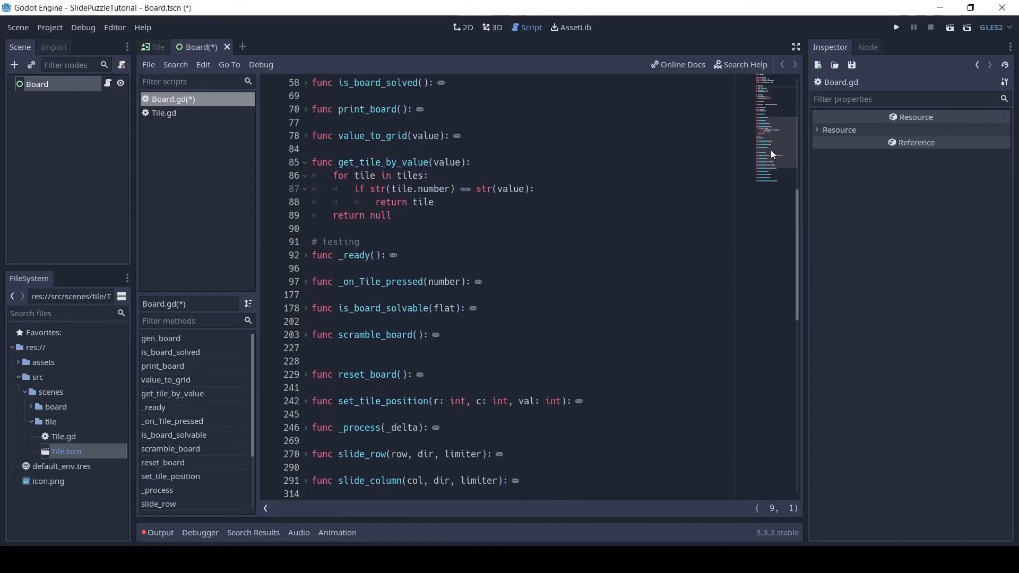
{"action": "left_click", "coordinate": [434, 202]}
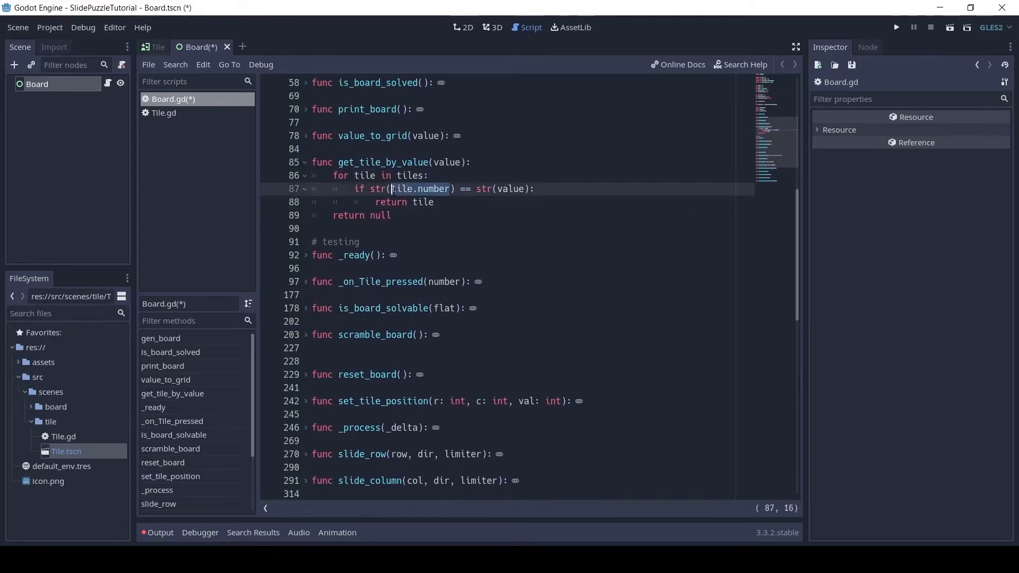
{"action": "left_click", "coordinate": [306, 162]}
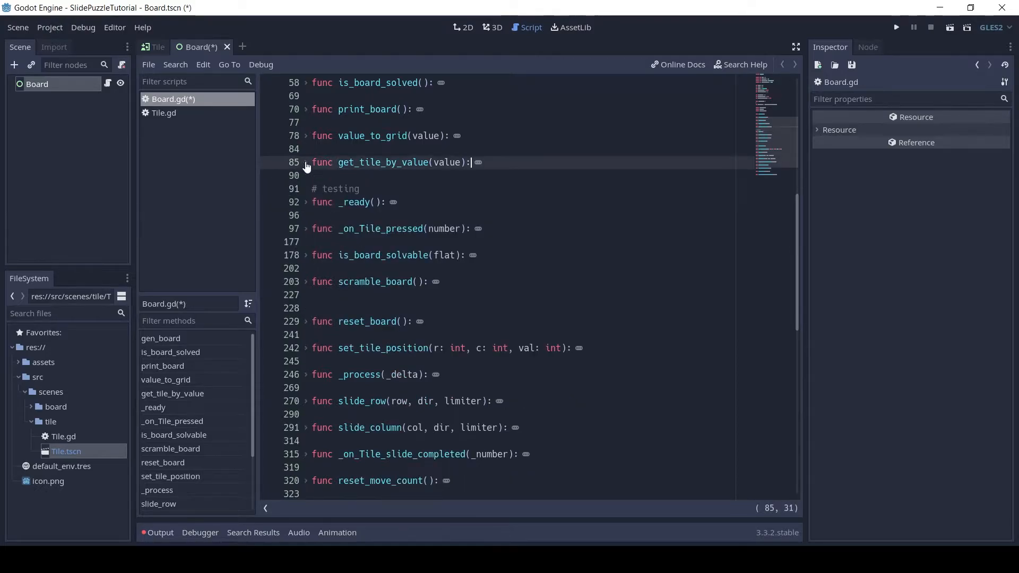
{"action": "left_click", "coordinate": [307, 202]}
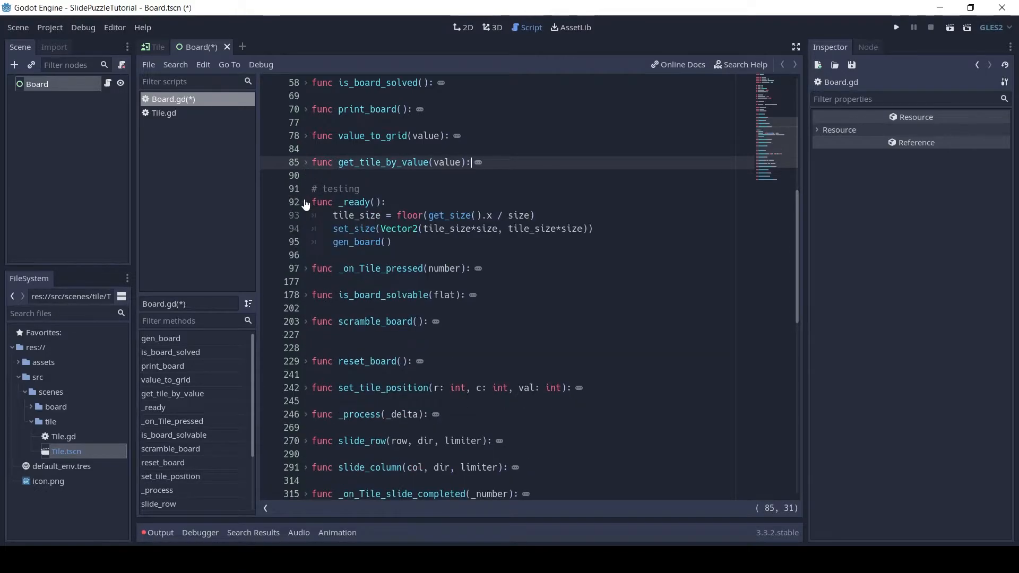
Walk through _ready's tile_size calculation and the tile_size*size board height expression.
{"action": "double_click", "coordinate": [357, 215]}
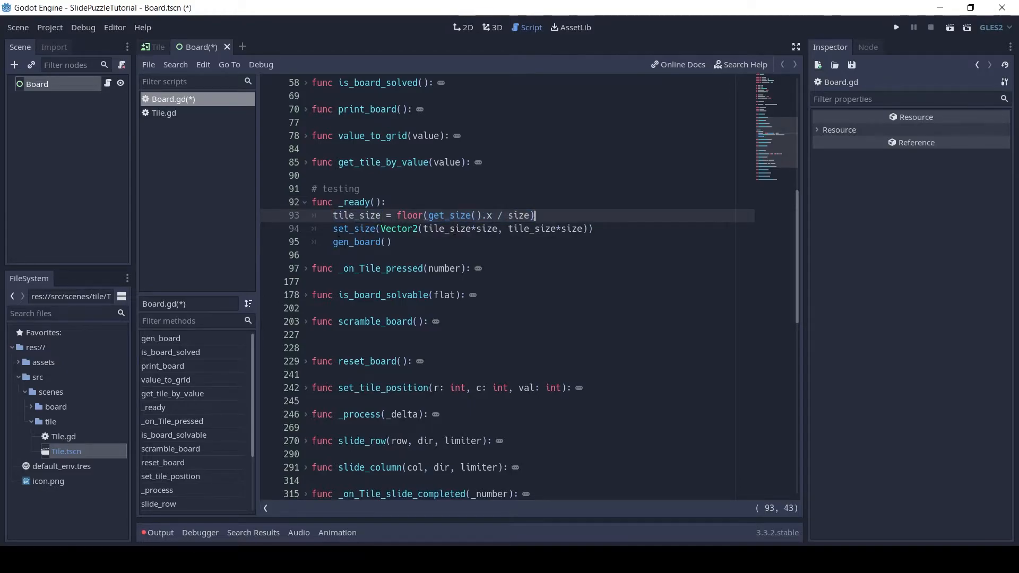
{"action": "left_click", "coordinate": [399, 228]}
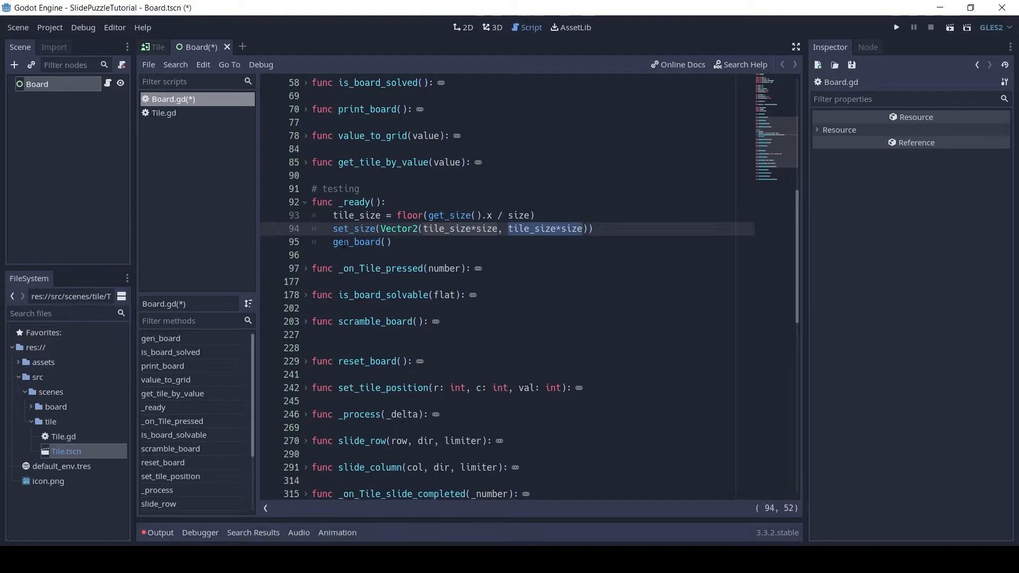
{"action": "scroll", "scroll_direction": "up", "scroll_amount": 3}
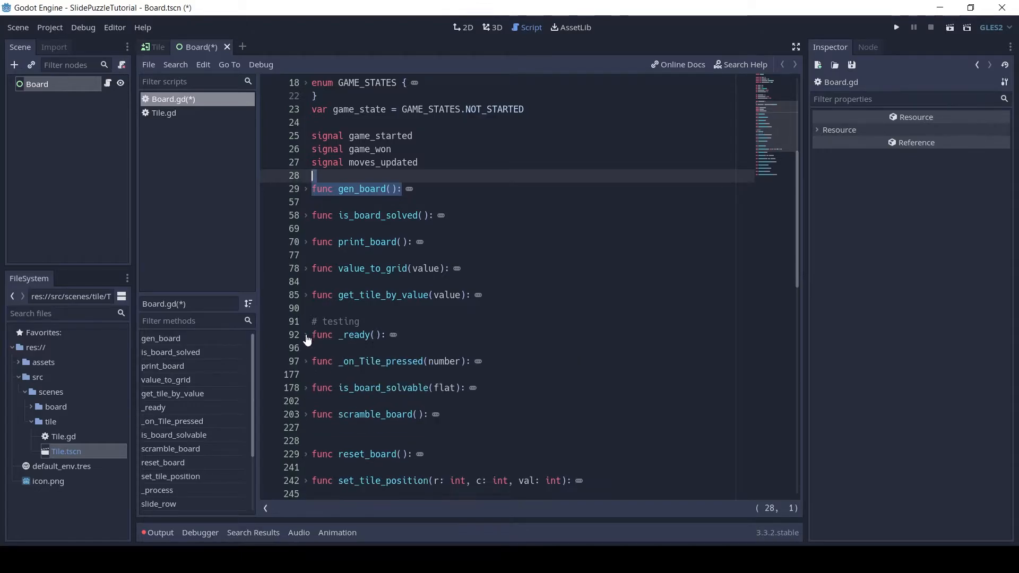
{"action": "scroll", "scroll_direction": "down", "scroll_amount": 3}
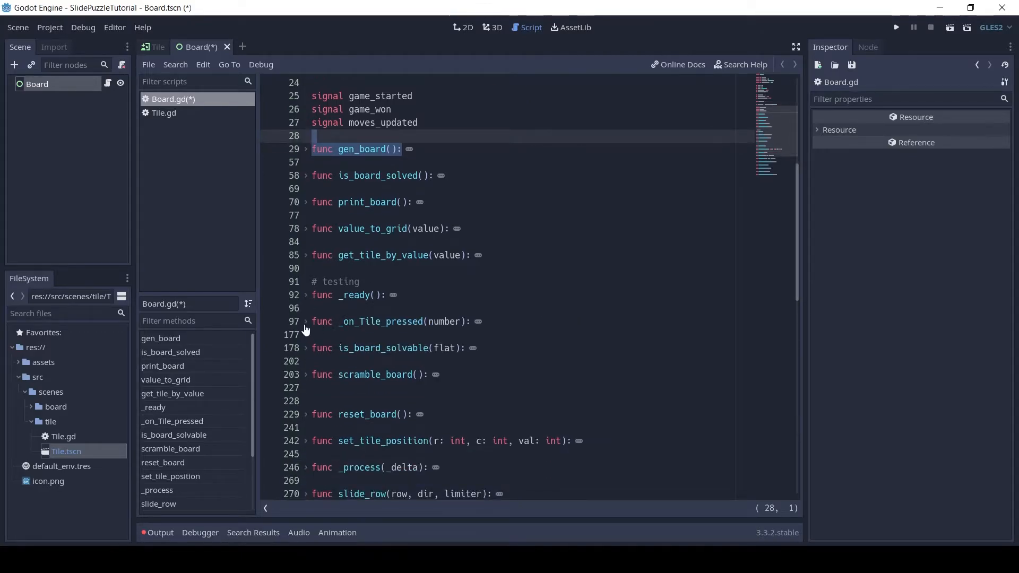
Expand _on_Tile_pressed and walk through its reset/scramble calls, empty-cell lookup and dir, start, end calculations.
{"action": "left_click", "coordinate": [304, 321]}
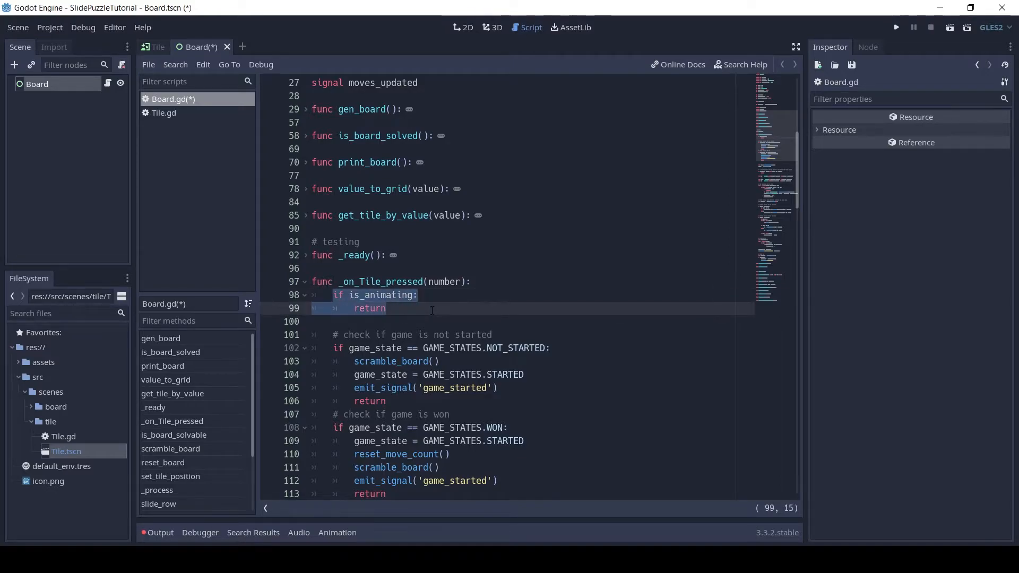
{"action": "scroll", "scroll_direction": "down", "scroll_amount": 3}
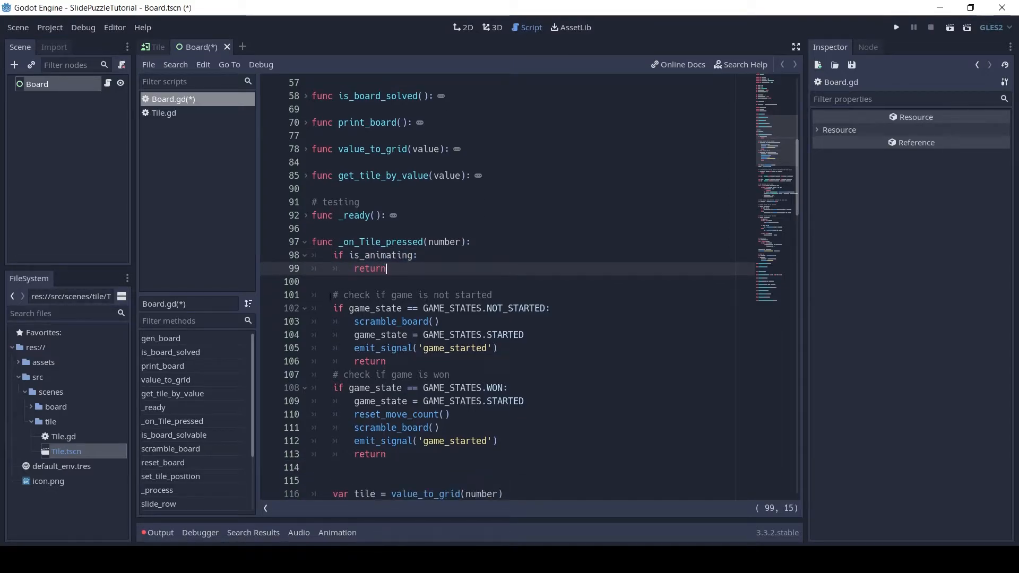
{"action": "left_click", "coordinate": [338, 307]}
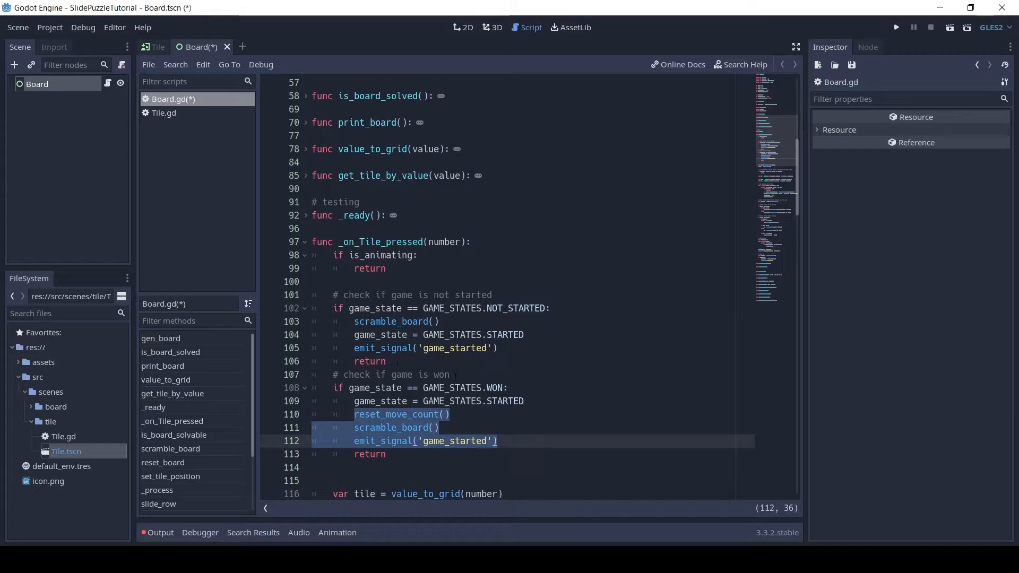
{"action": "scroll", "scroll_direction": "down", "scroll_amount": 3}
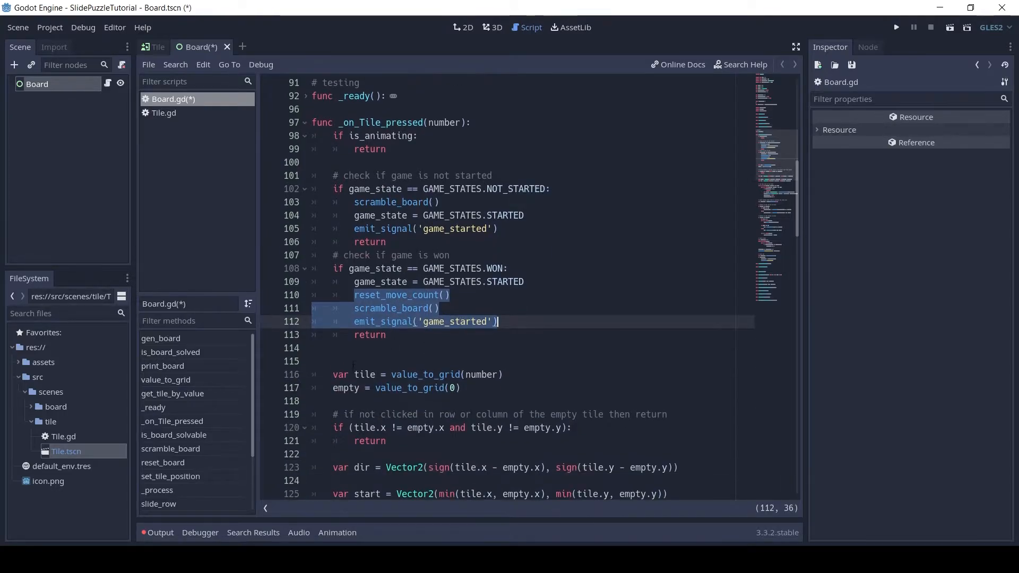
{"action": "left_click", "coordinate": [448, 374]}
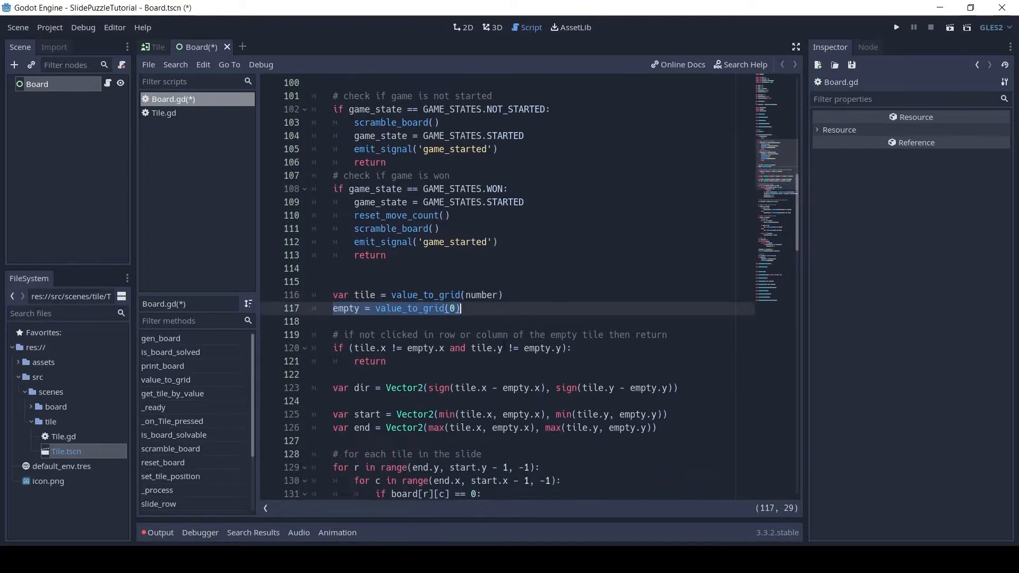
{"action": "scroll", "scroll_direction": "down", "scroll_amount": 3}
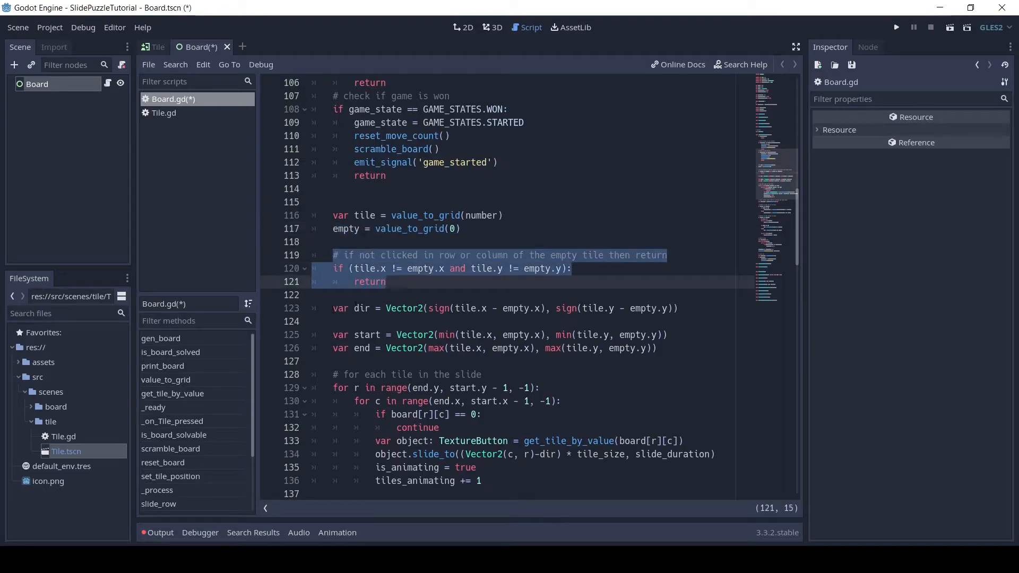
{"action": "left_click", "coordinate": [387, 281]}
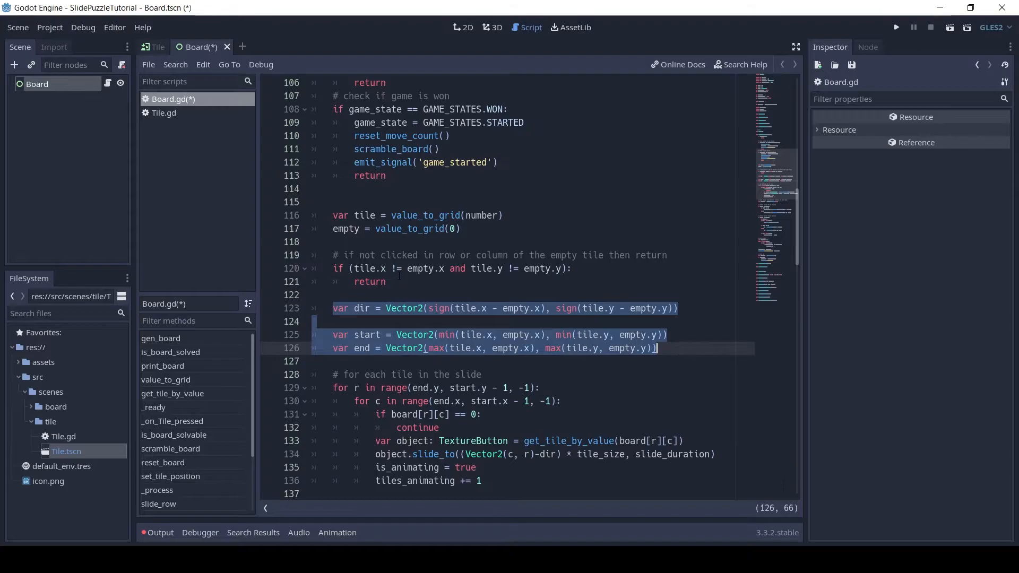
{"action": "scroll", "scroll_direction": "down", "scroll_amount": 3}
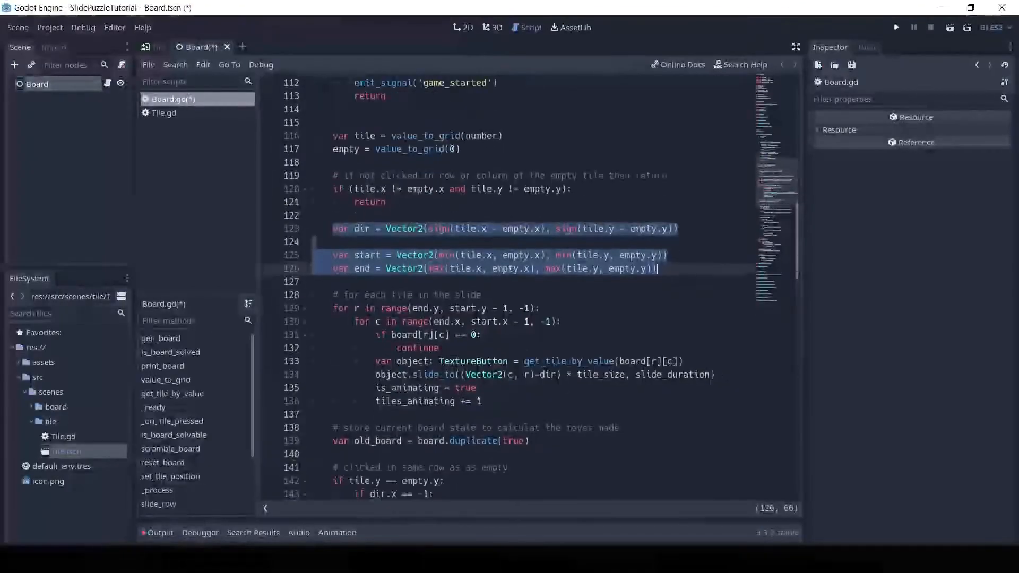
{"action": "scroll", "scroll_direction": "down", "scroll_amount": 3}
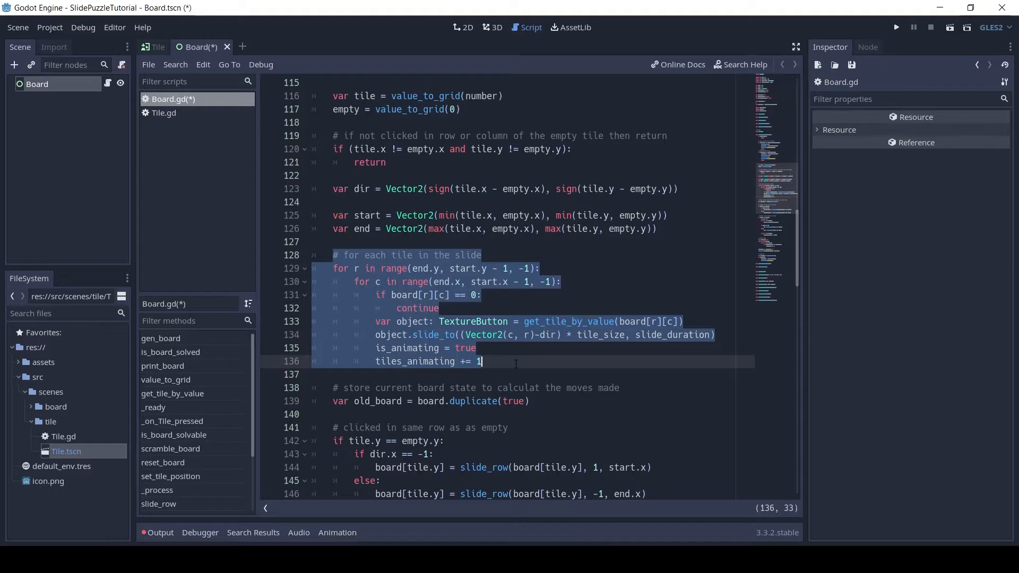
{"action": "left_click", "coordinate": [482, 361]}
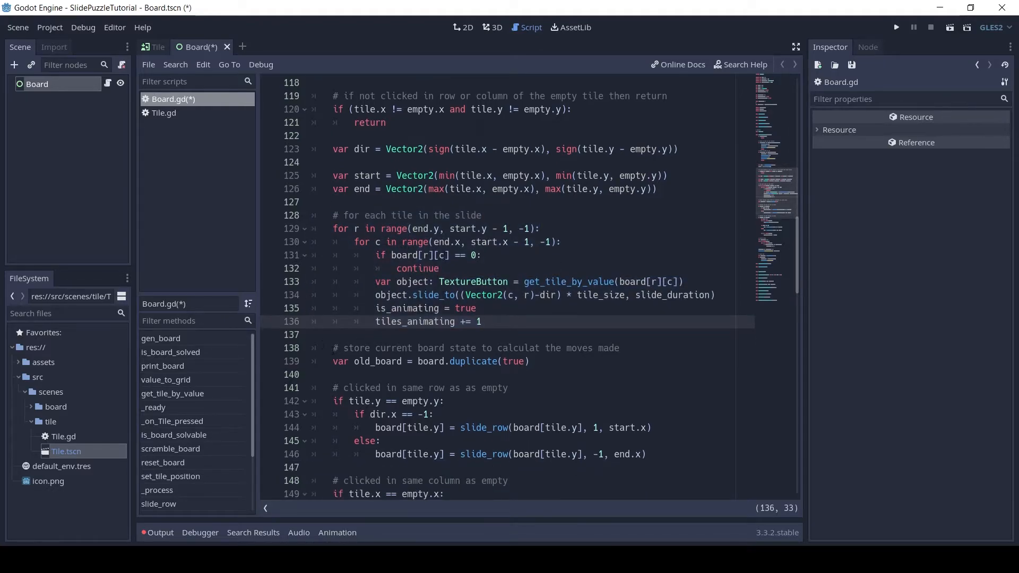
{"action": "left_click", "coordinate": [529, 361]}
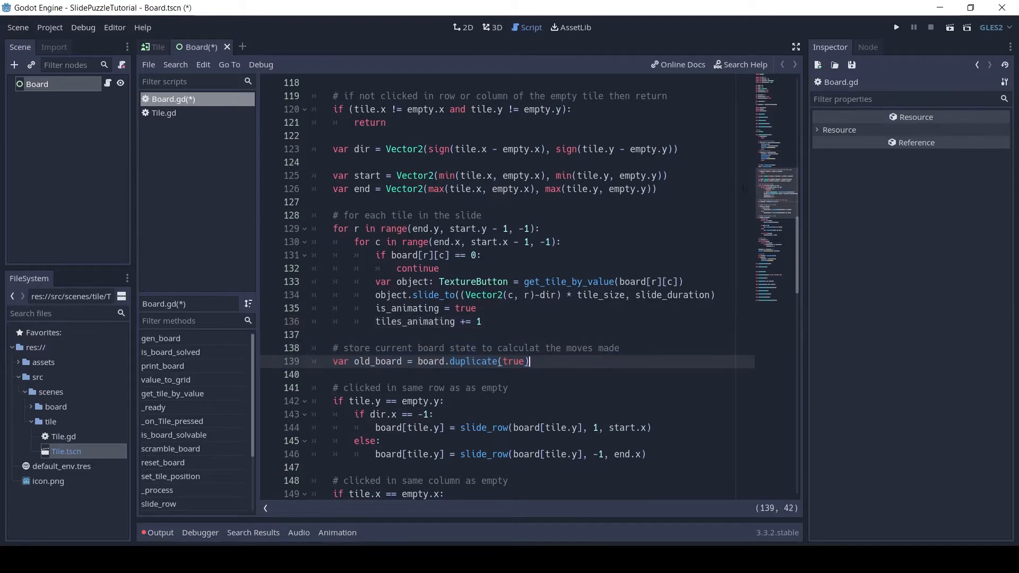
{"action": "scroll", "scroll_direction": "down", "scroll_amount": 3}
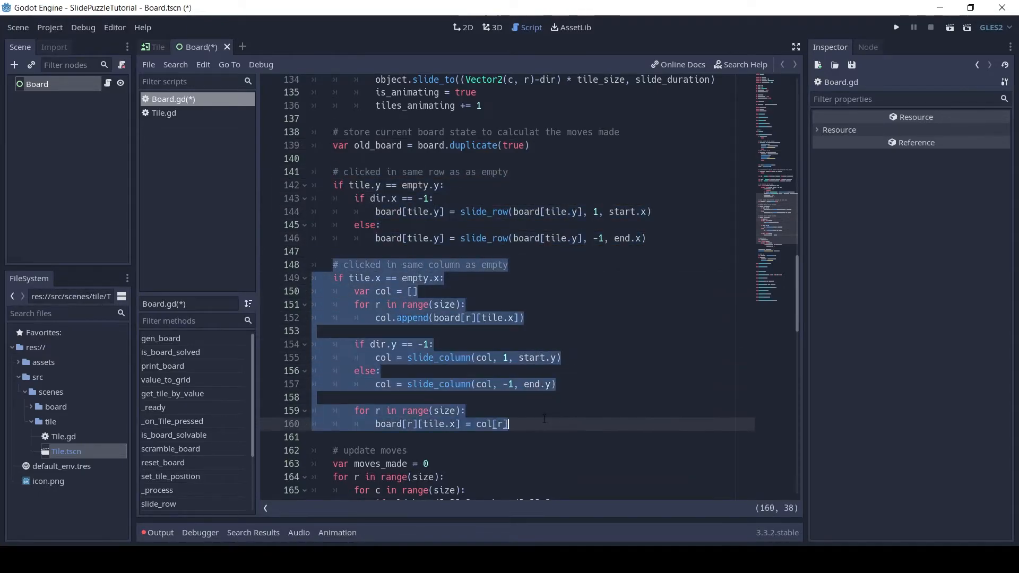
{"action": "double_click", "coordinate": [484, 211]}
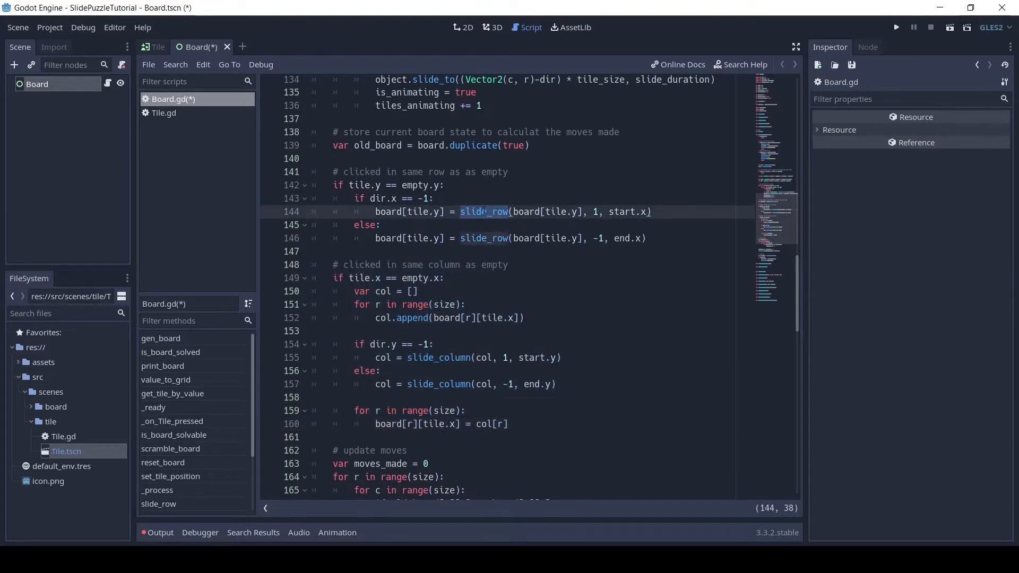
{"action": "left_click", "coordinate": [484, 237]}
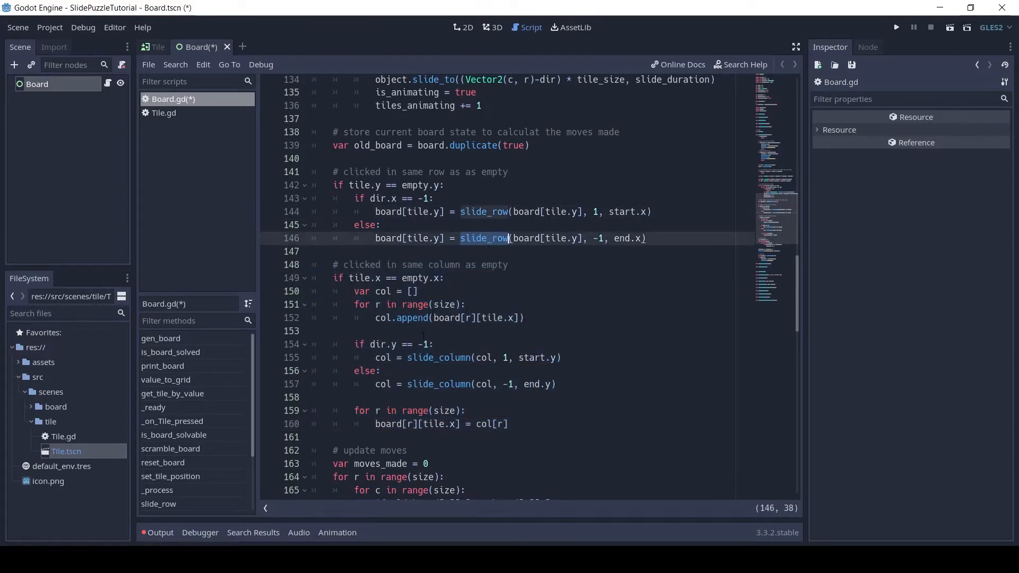
{"action": "left_click", "coordinate": [434, 384]}
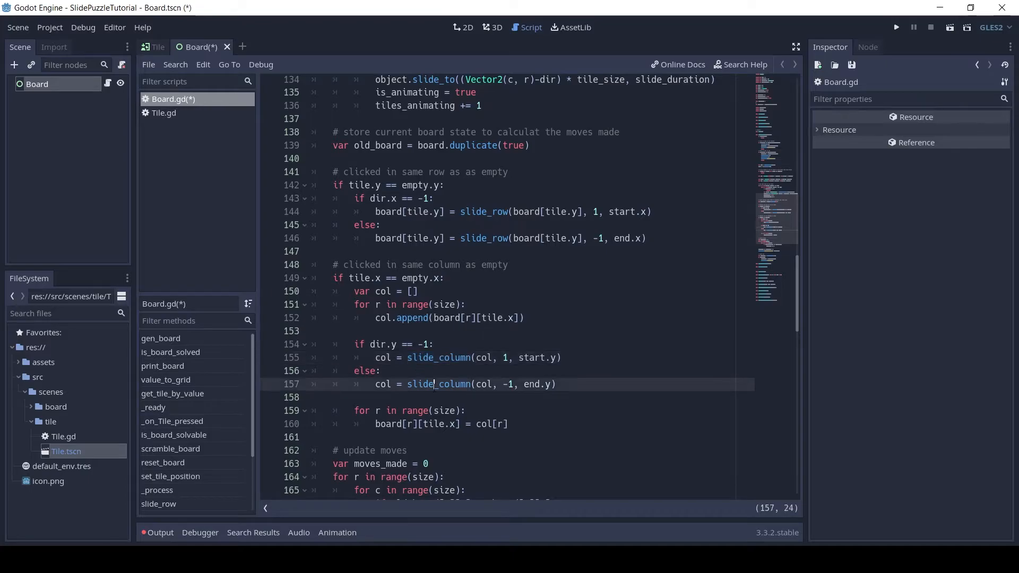
{"action": "left_click", "coordinate": [461, 410]}
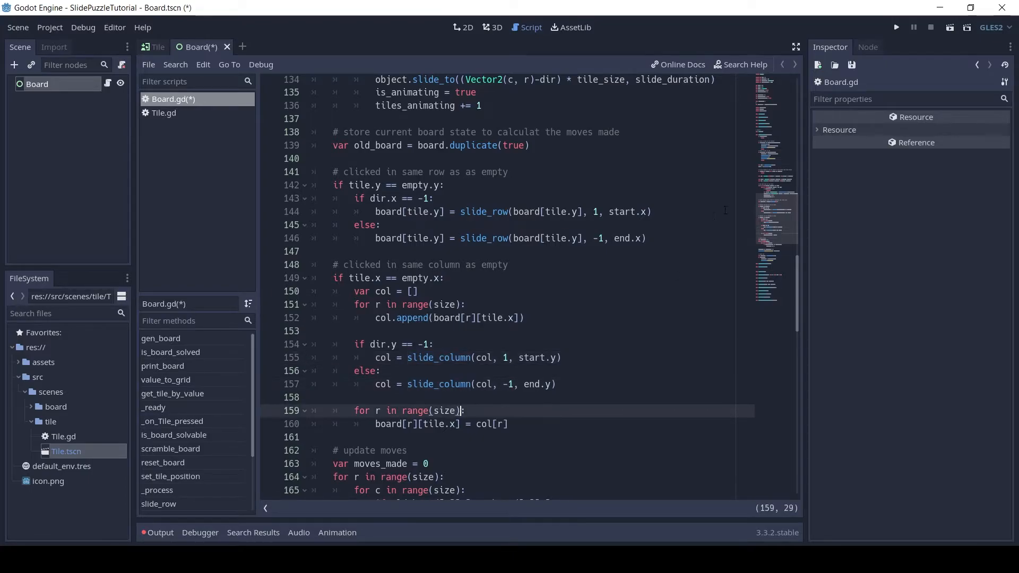
{"action": "mouse_move", "coordinate": [773, 225]}
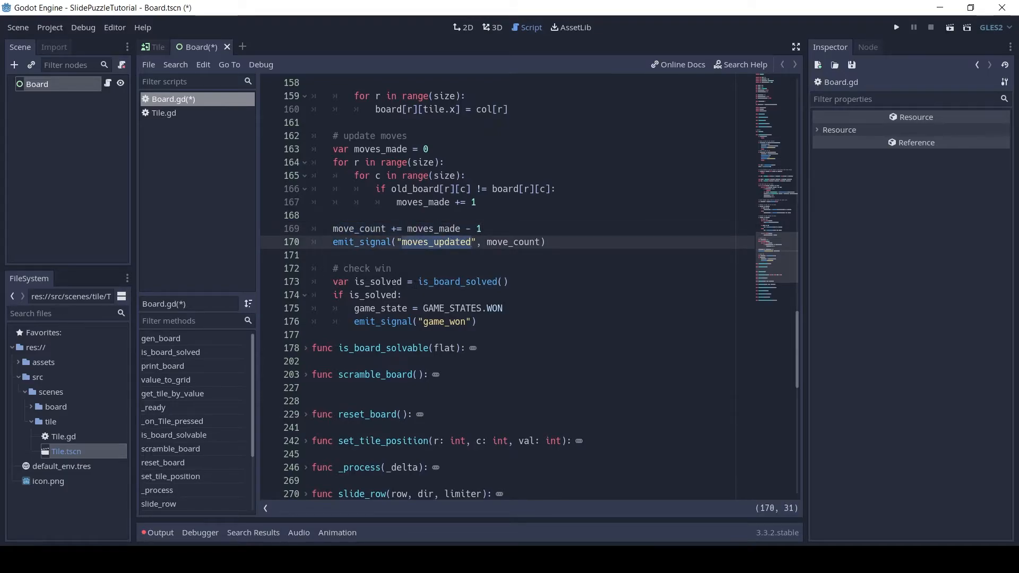
{"action": "double_click", "coordinate": [460, 282]}
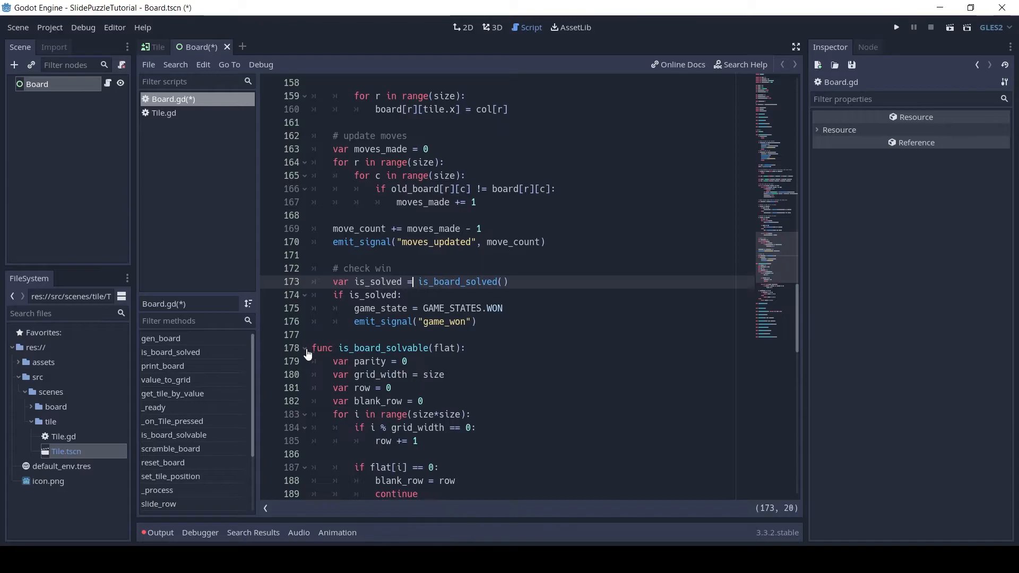
{"action": "scroll", "scroll_direction": "down", "scroll_amount": 3}
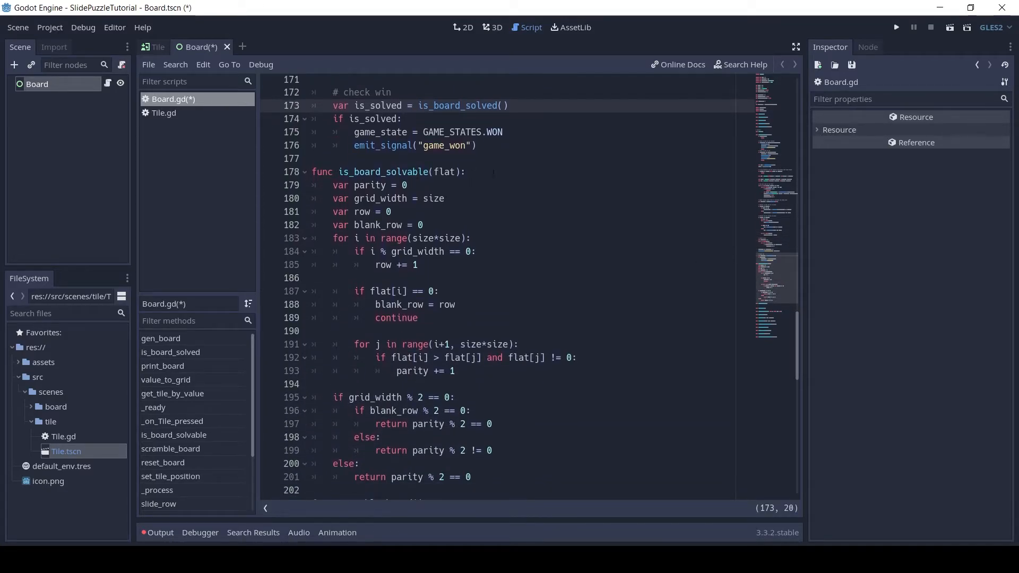
{"action": "left_click", "coordinate": [339, 172]}
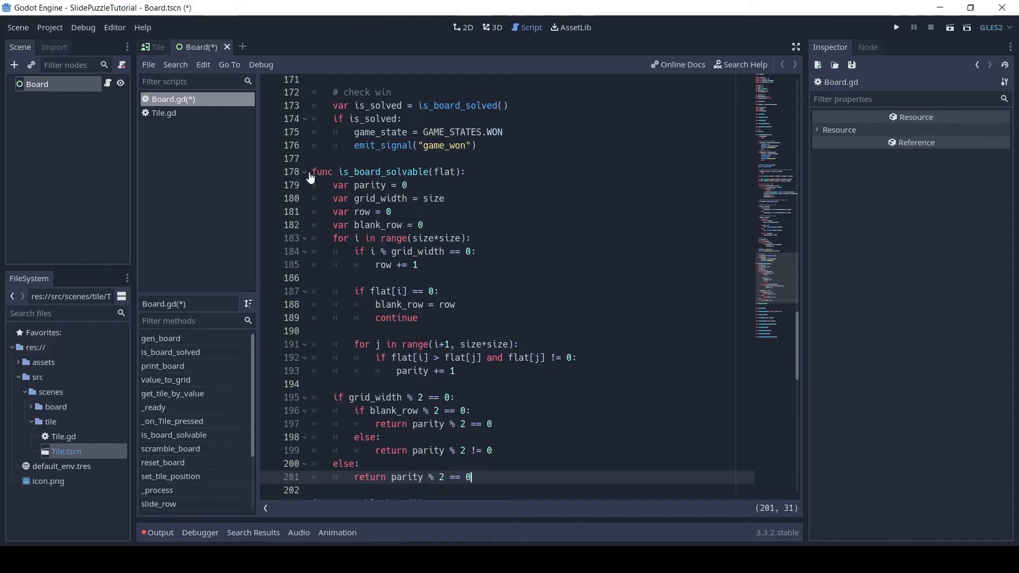
{"action": "left_click", "coordinate": [304, 171]}
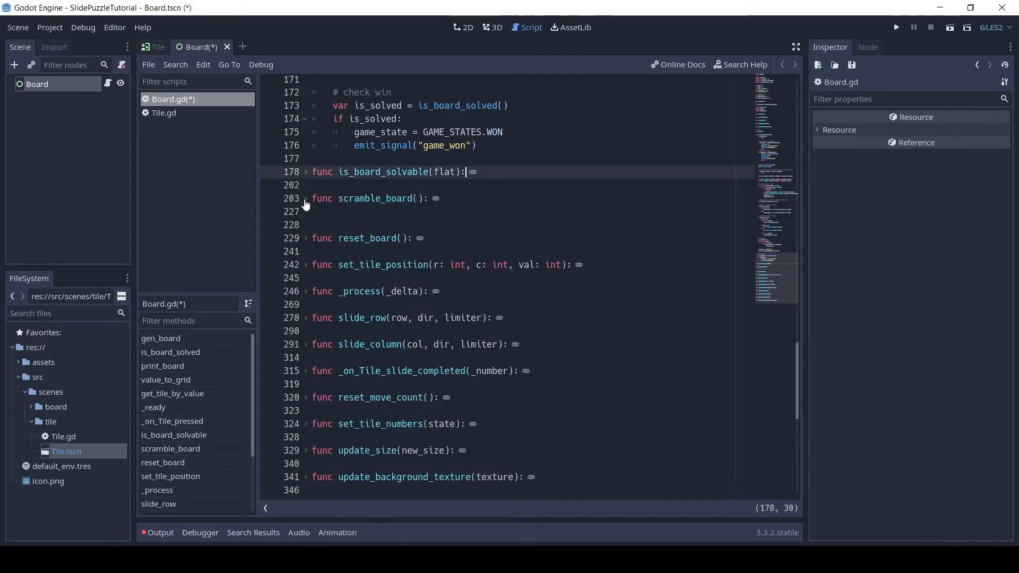
Unfold scramble_board and step through its shuffle-until-solvable loop and reshuffle call.
{"action": "left_click", "coordinate": [305, 198]}
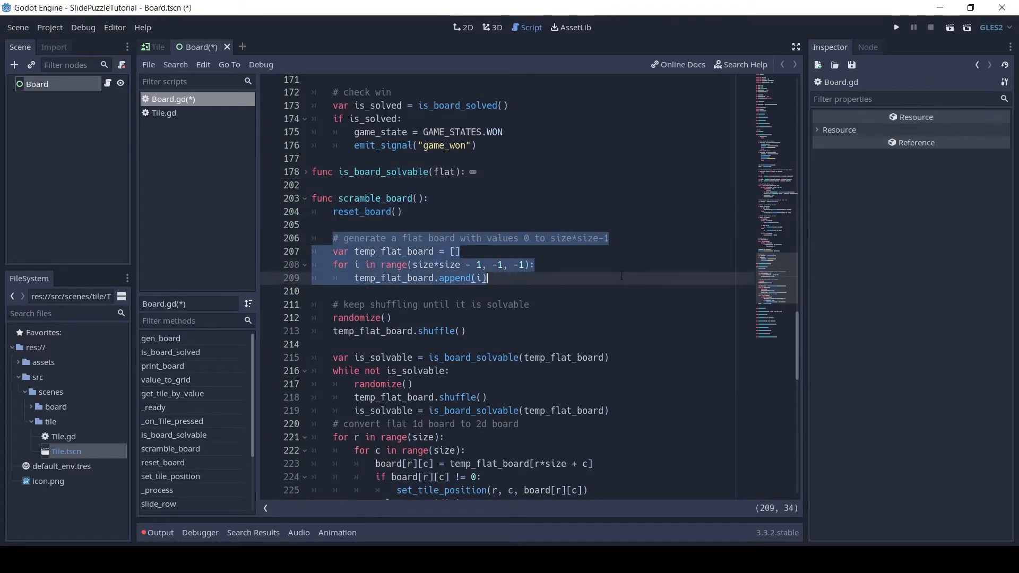
{"action": "scroll", "scroll_direction": "down", "scroll_amount": 3}
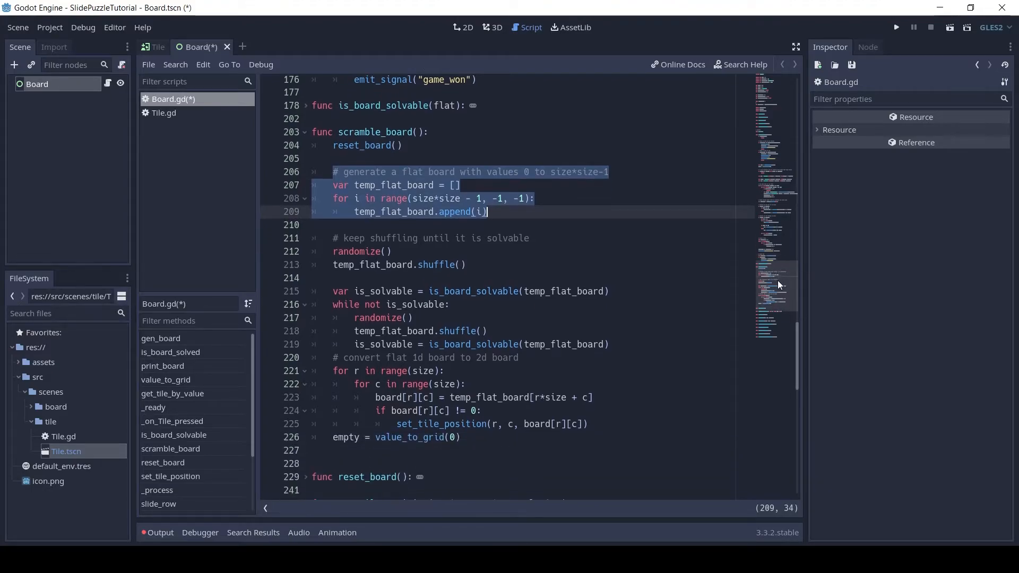
{"action": "left_click", "coordinate": [344, 238]}
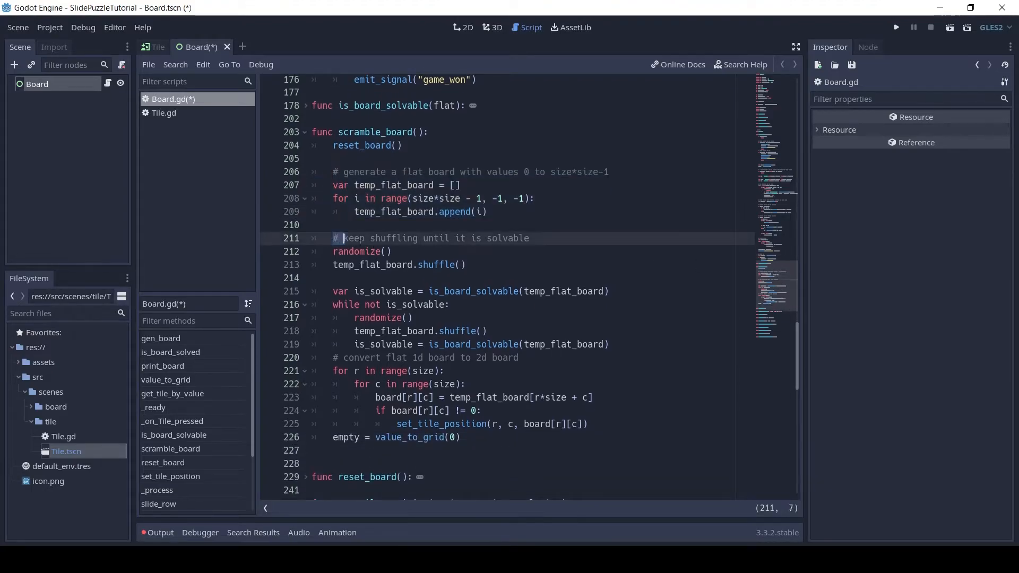
{"action": "left_click", "coordinate": [438, 291]}
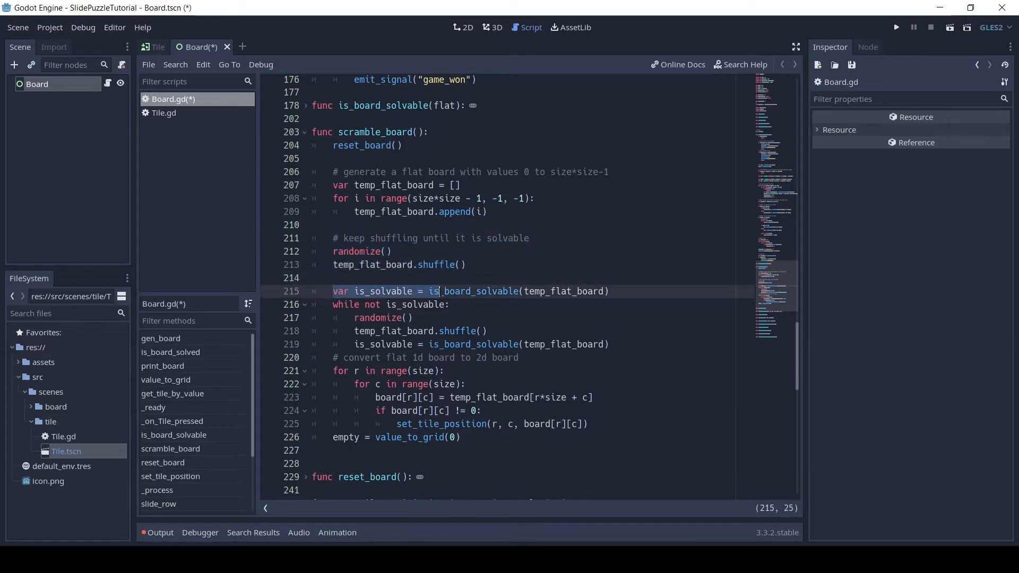
{"action": "left_click", "coordinate": [450, 304]}
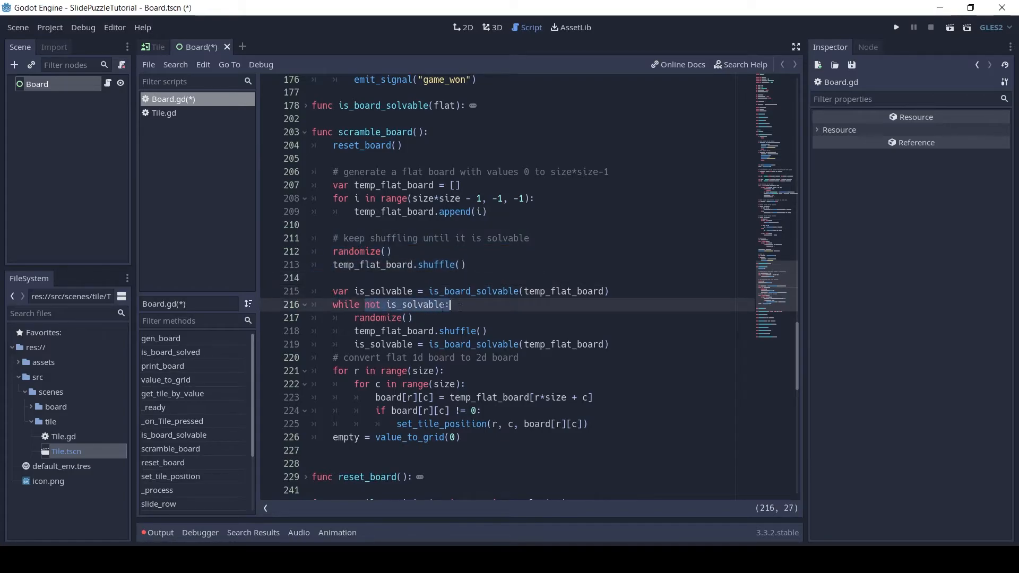
{"action": "left_click", "coordinate": [383, 318]}
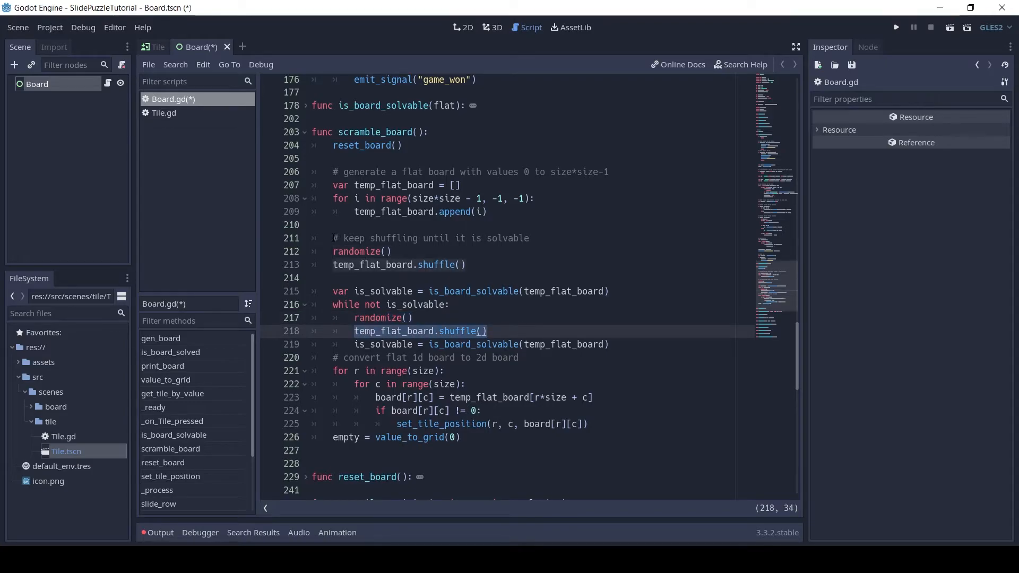
Step through scramble_board's 1d-to-2d board conversion, set_tile_position call and empty tile assignment.
{"action": "left_click", "coordinate": [354, 344]}
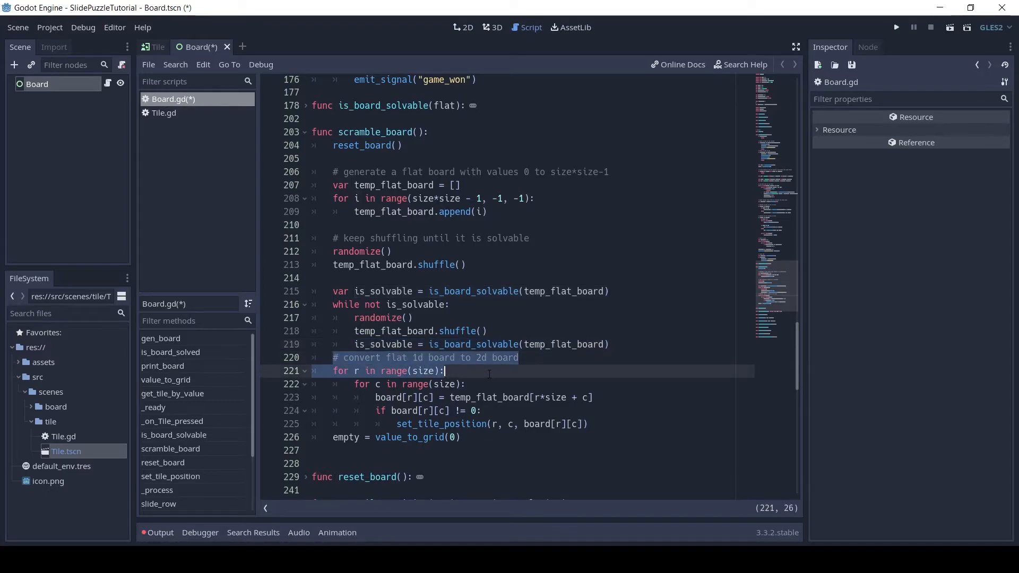
{"action": "left_click", "coordinate": [545, 396]}
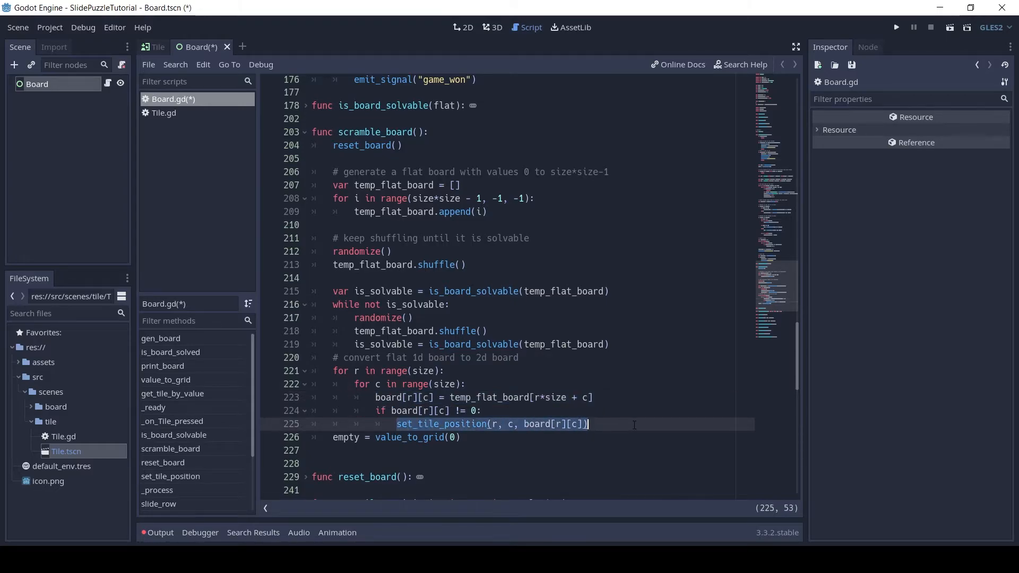
{"action": "left_click", "coordinate": [461, 437]}
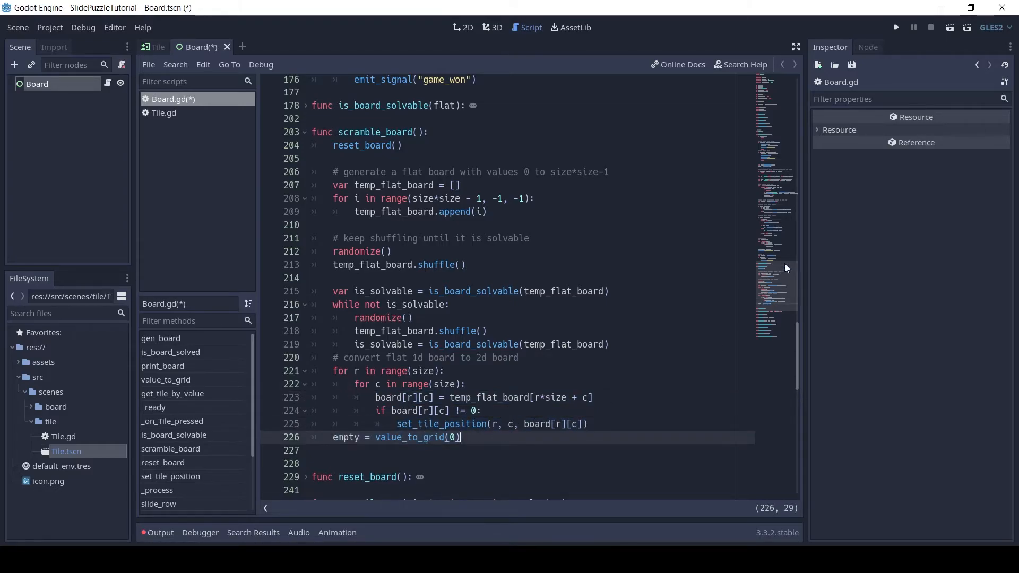
{"action": "scroll", "scroll_direction": "down", "scroll_amount": 3}
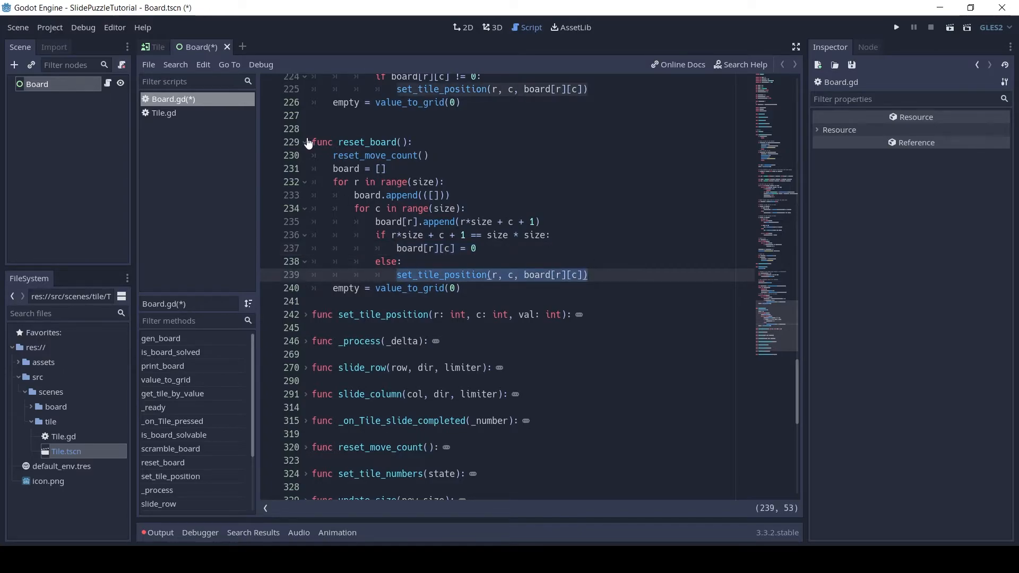
Fold reset_board, note set_tile_position's val parameter, then fold set_tile_position.
{"action": "left_click", "coordinate": [305, 142]}
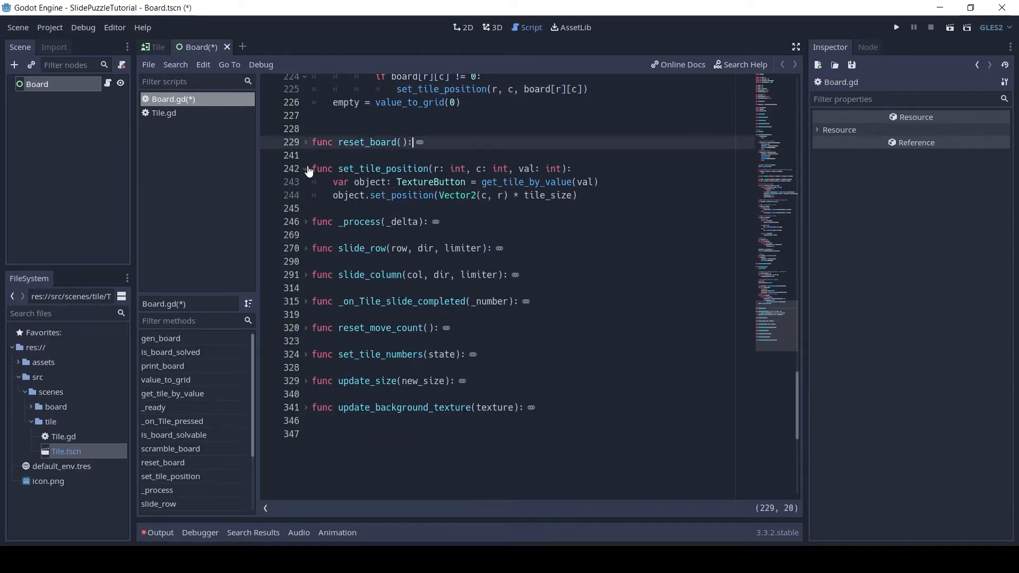
{"action": "double_click", "coordinate": [360, 182]}
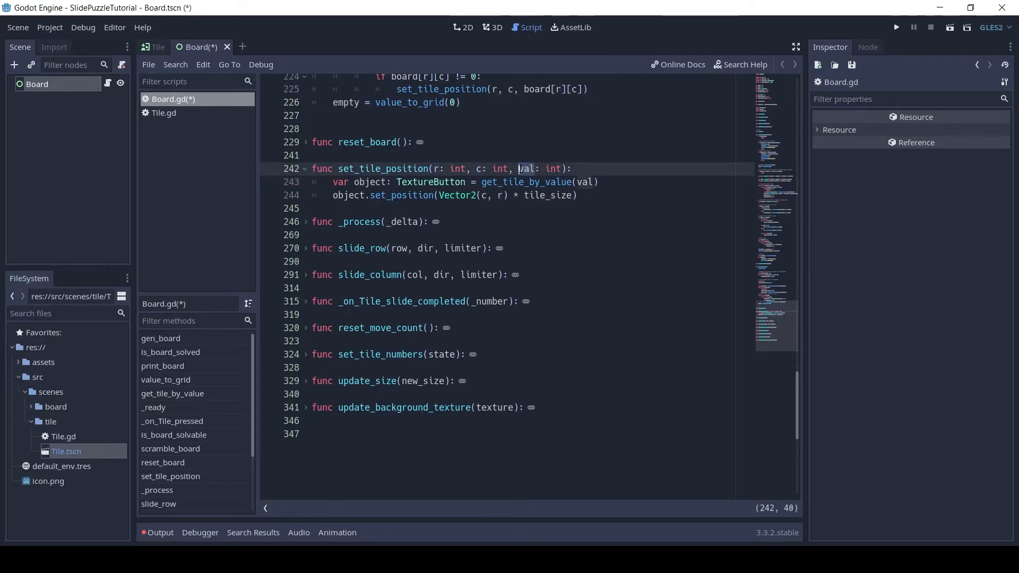
{"action": "left_click", "coordinate": [312, 169]}
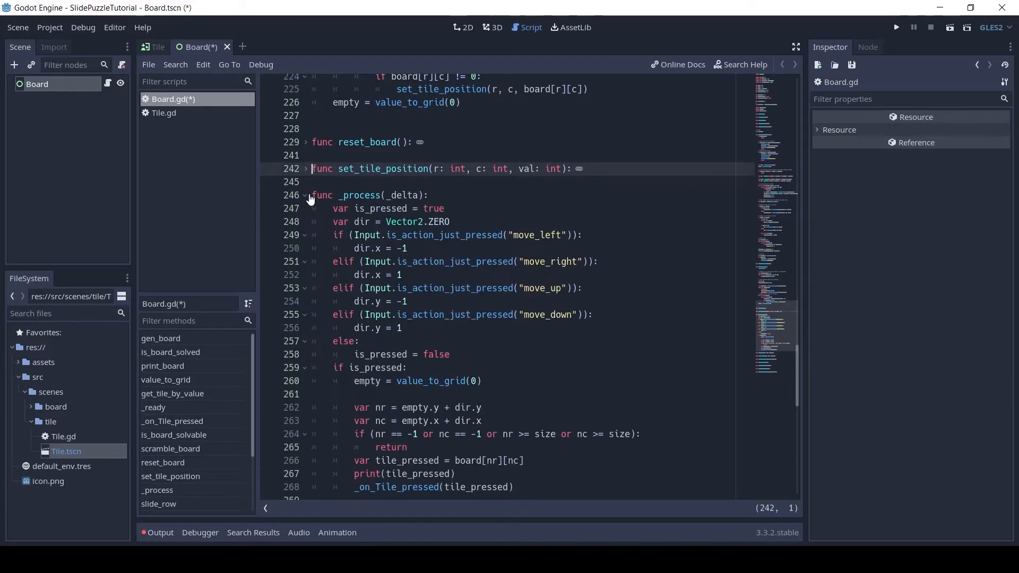
Read through the _process checks for is_pressed, move_up and the zero direction vector, then reach for the Project menu.
{"action": "left_click", "coordinate": [444, 208]}
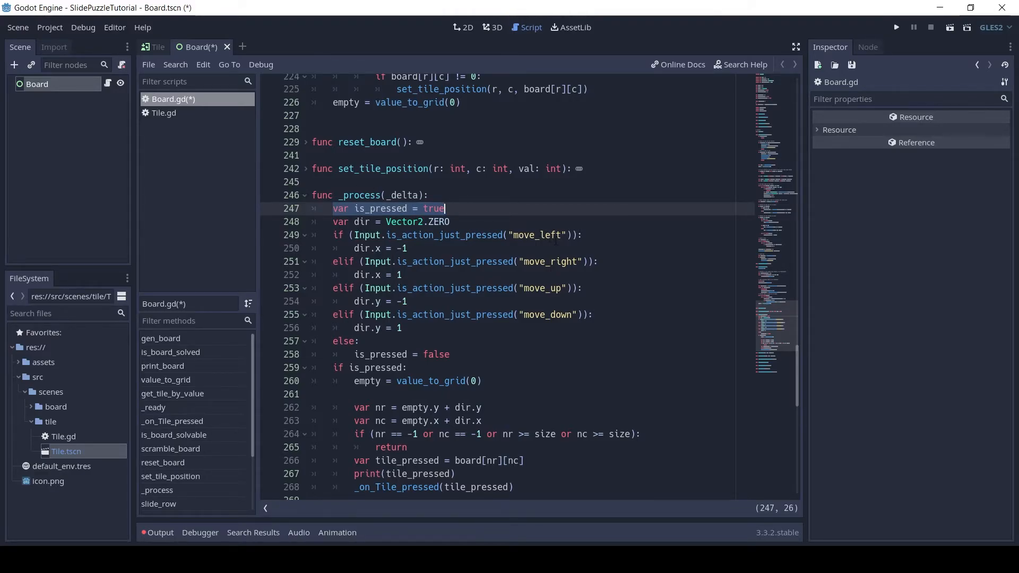
{"action": "left_click", "coordinate": [558, 288]}
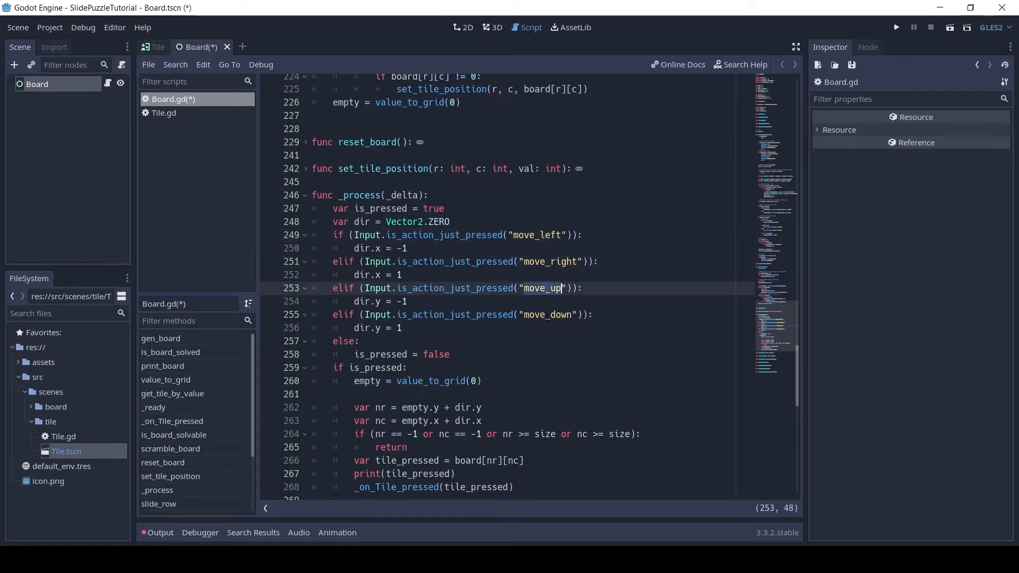
{"action": "left_click", "coordinate": [450, 222]}
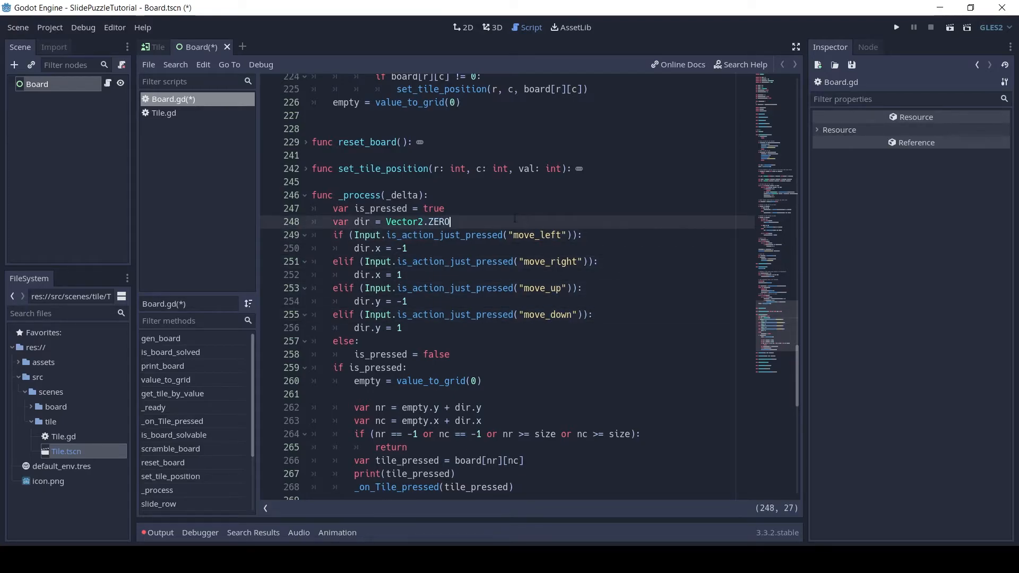
{"action": "left_click", "coordinate": [49, 27]}
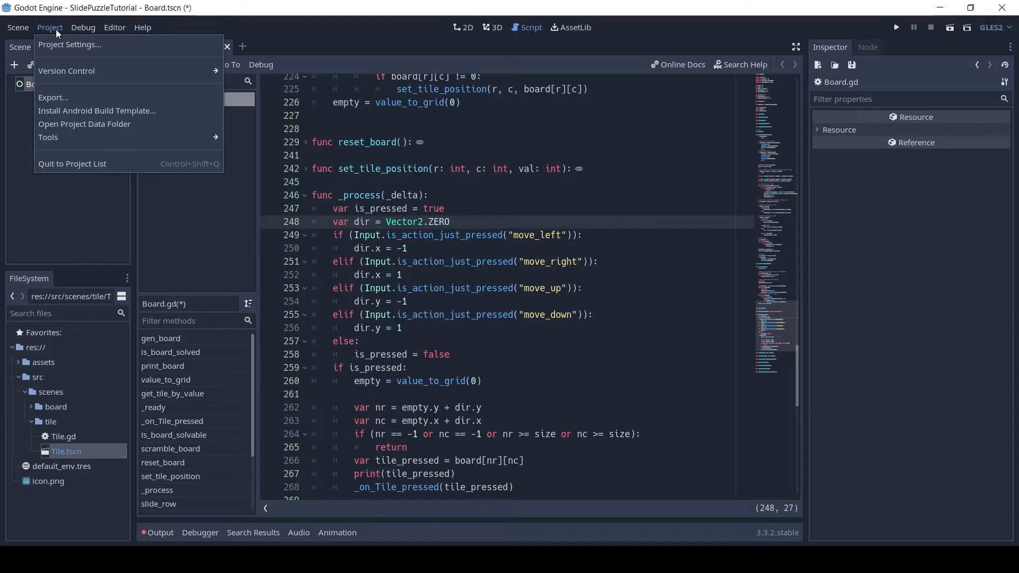
In Project Settings > Input Map, add move_left, move_right and move_up actions and enter move_down.
{"action": "left_click", "coordinate": [69, 44]}
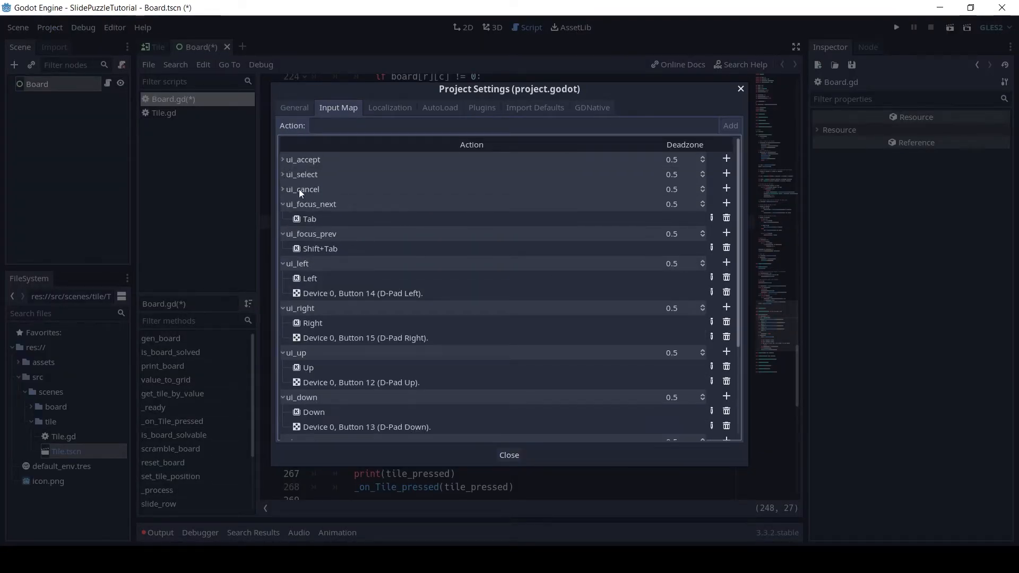
{"action": "left_click", "coordinate": [513, 126]}
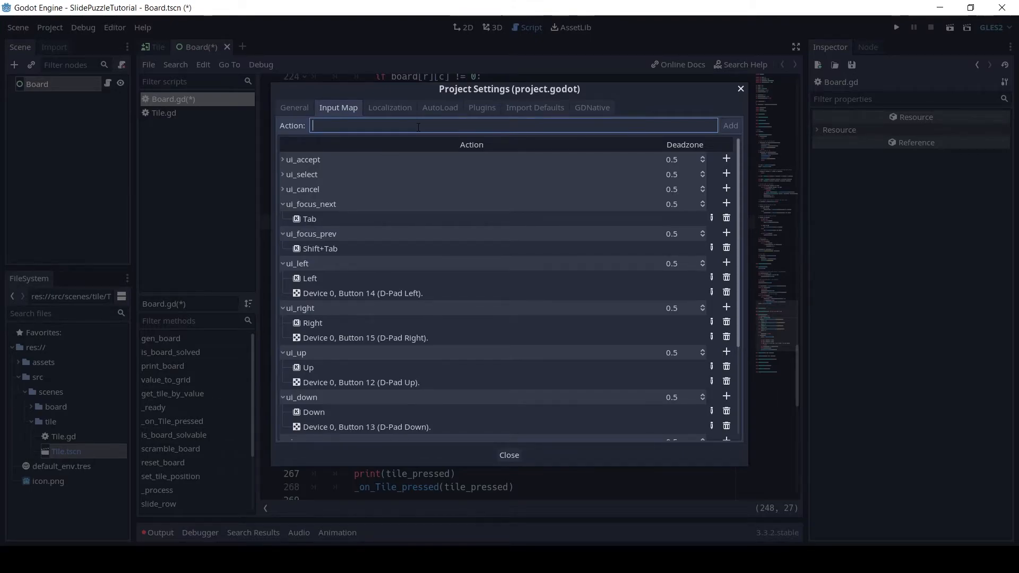
{"action": "type", "text": "move"}
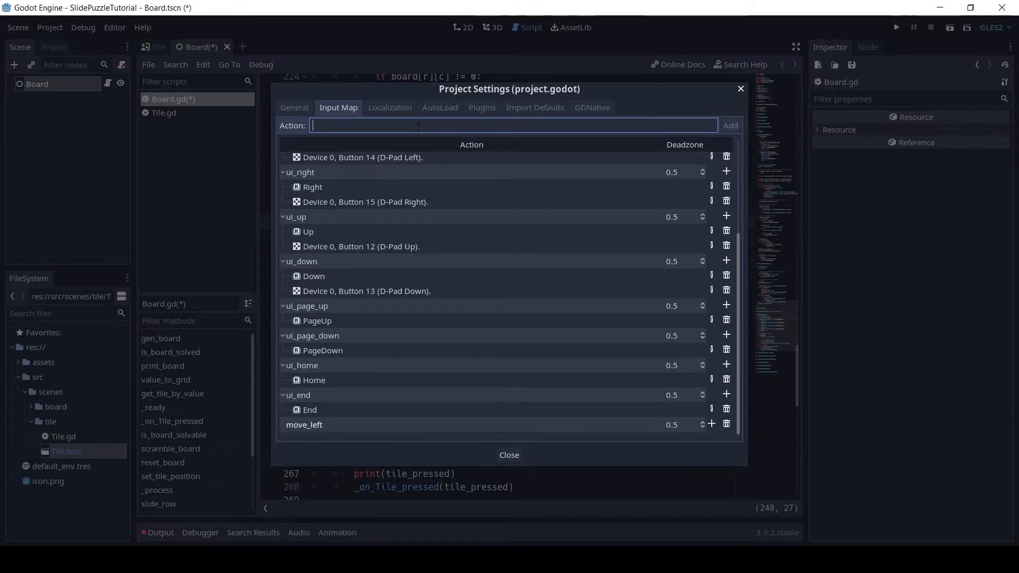
{"action": "type", "text": "move_rig"}
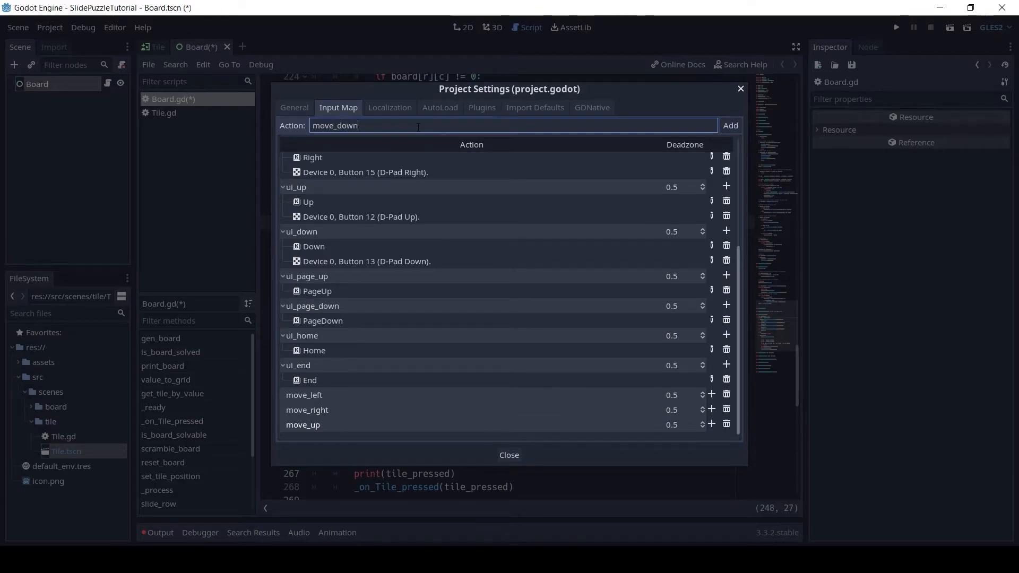
Add move_down, then bind letter keys: D to move_left, A to move_right, S to move_up, W to move_down.
{"action": "left_click", "coordinate": [728, 126]}
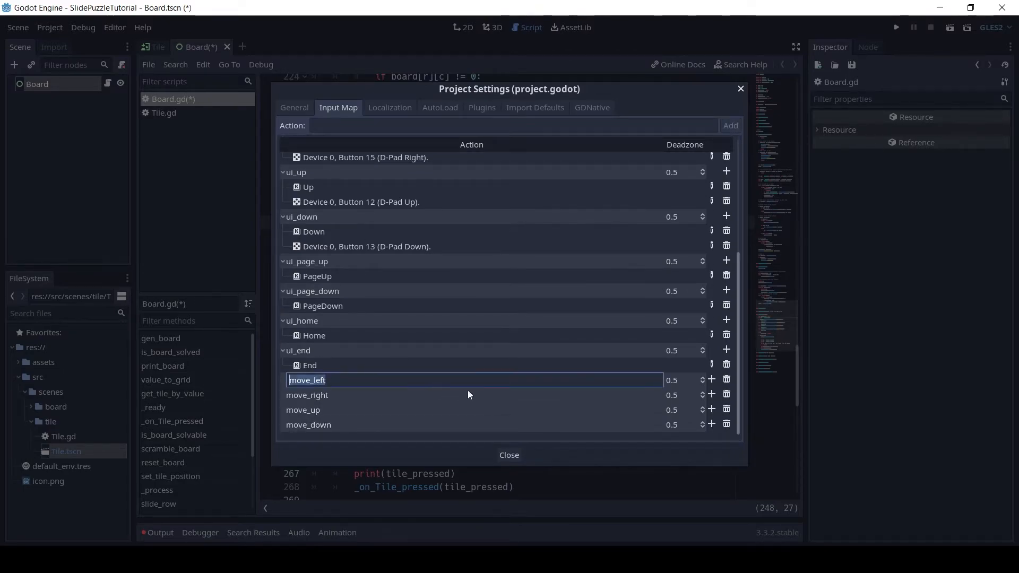
{"action": "left_click", "coordinate": [711, 379]}
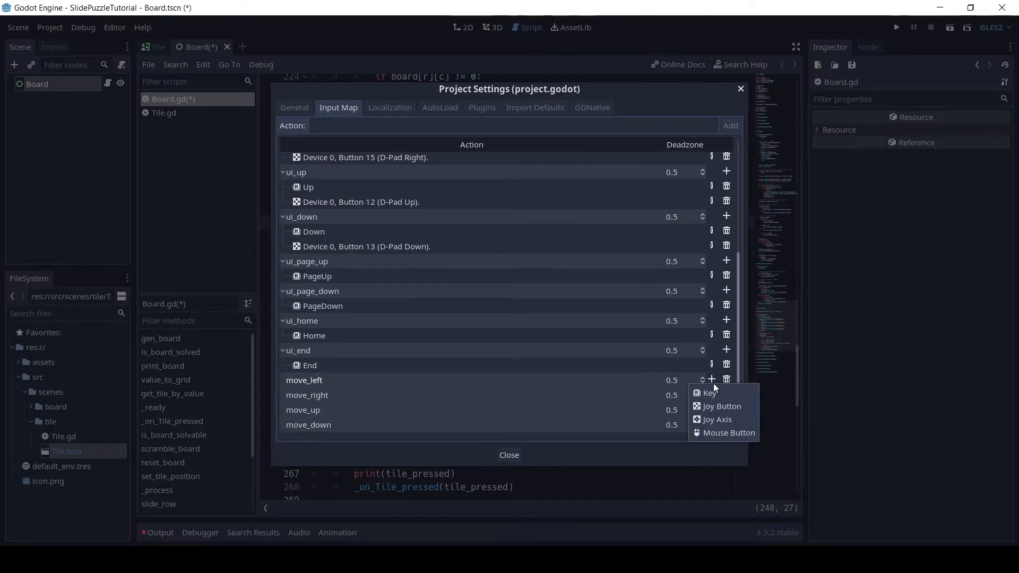
{"action": "left_click", "coordinate": [726, 380]}
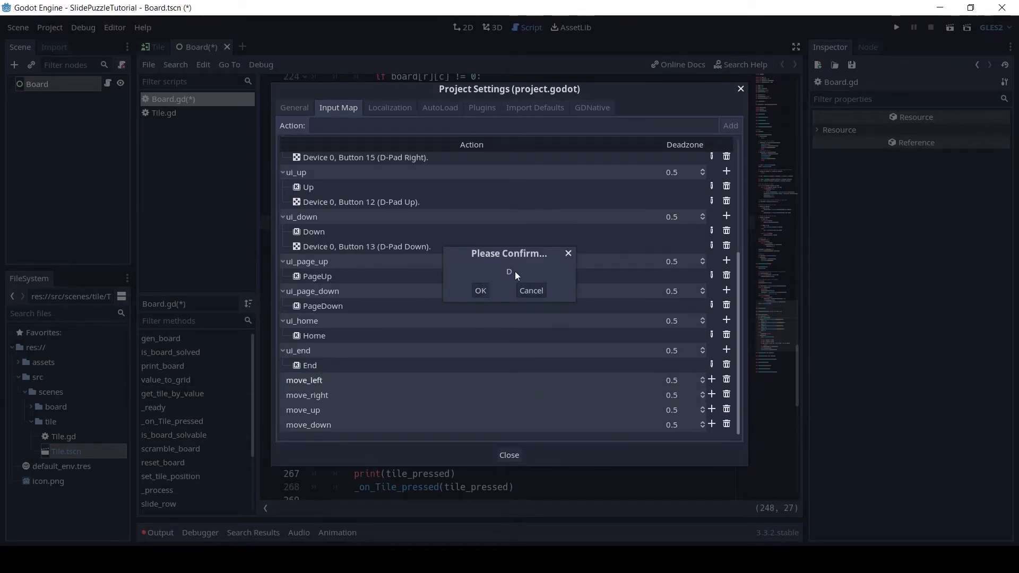
{"action": "left_click", "coordinate": [480, 290]}
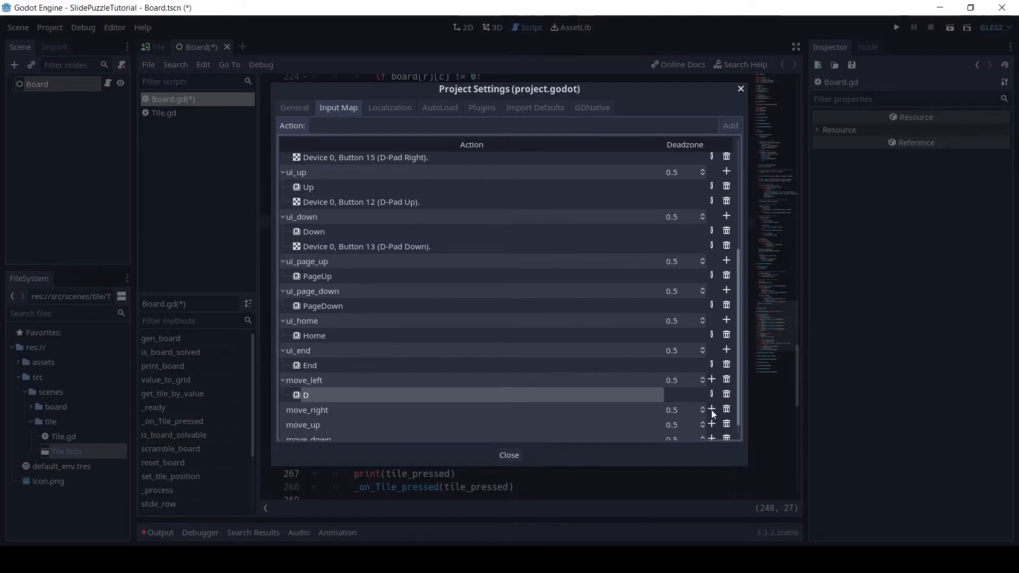
{"action": "left_click", "coordinate": [725, 394]}
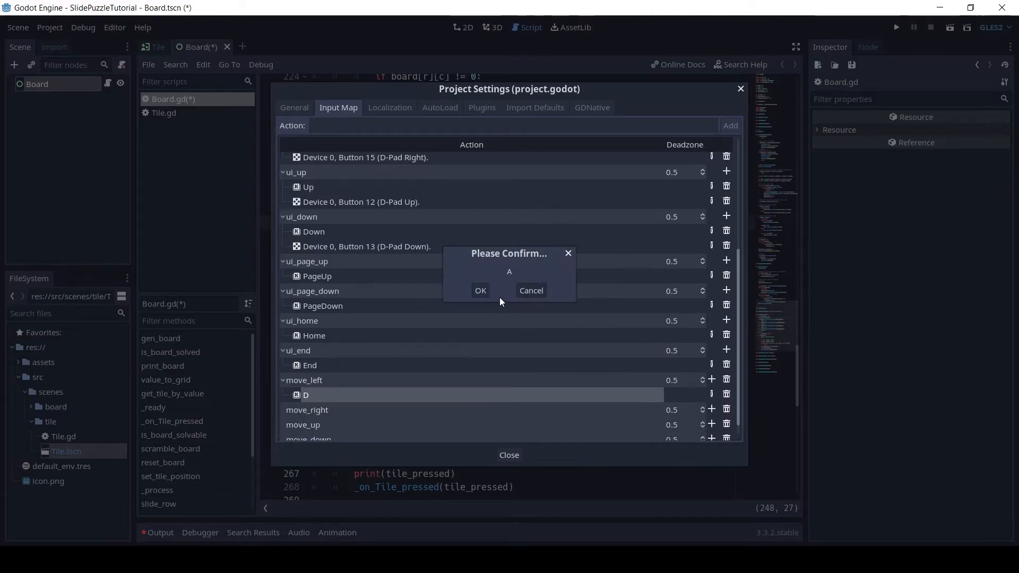
{"action": "left_click", "coordinate": [480, 290]}
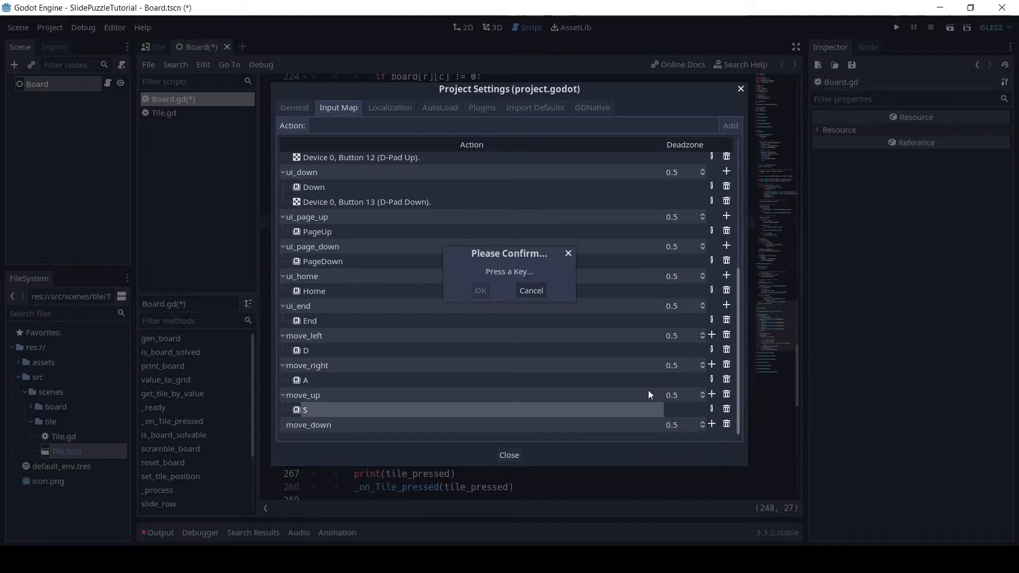
{"action": "key", "text": "w"}
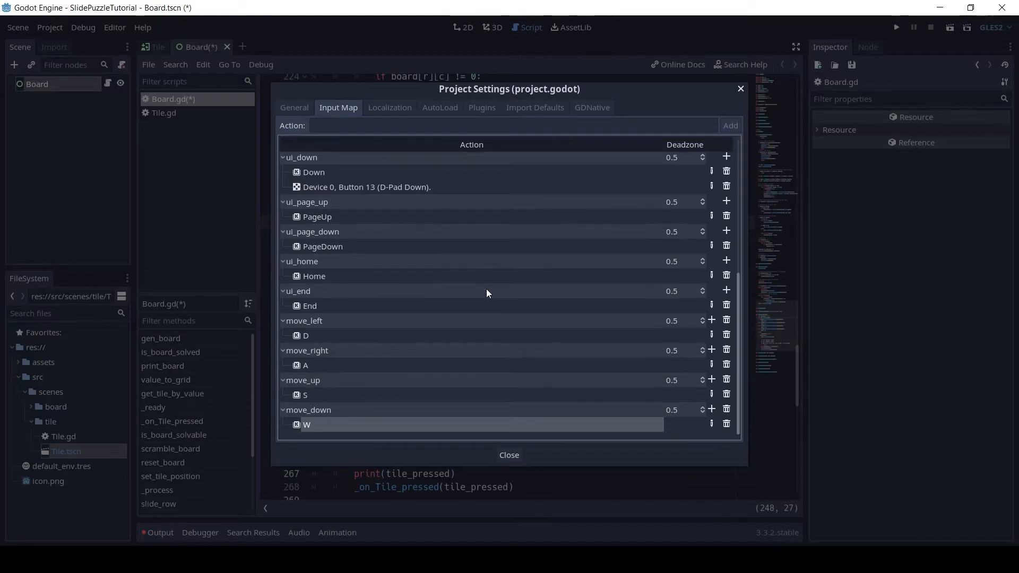
{"action": "mouse_move", "coordinate": [303, 349]}
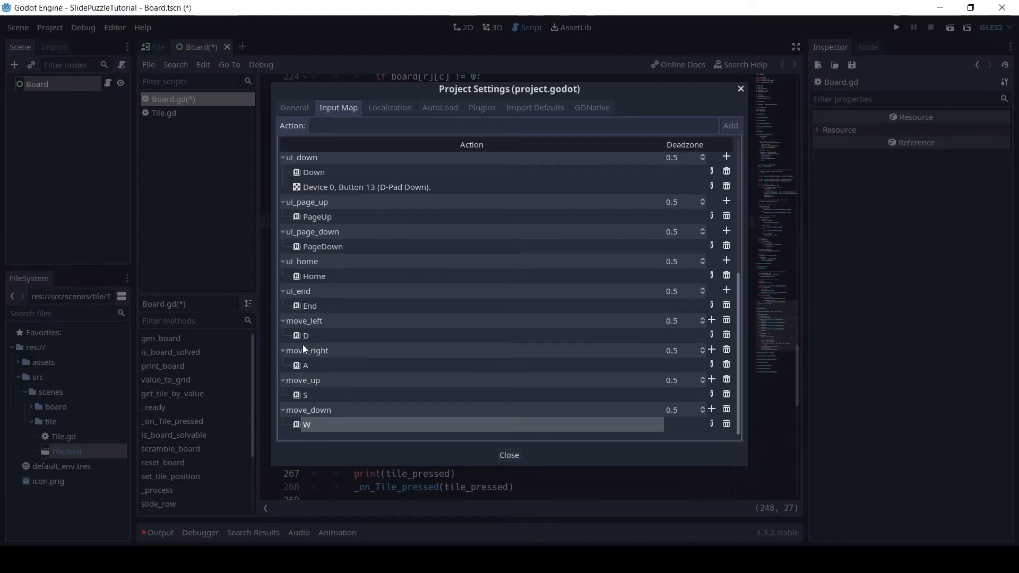
Bind second keys Right, Left, Down and Up to the four move actions and close Project Settings.
{"action": "left_click", "coordinate": [711, 319]}
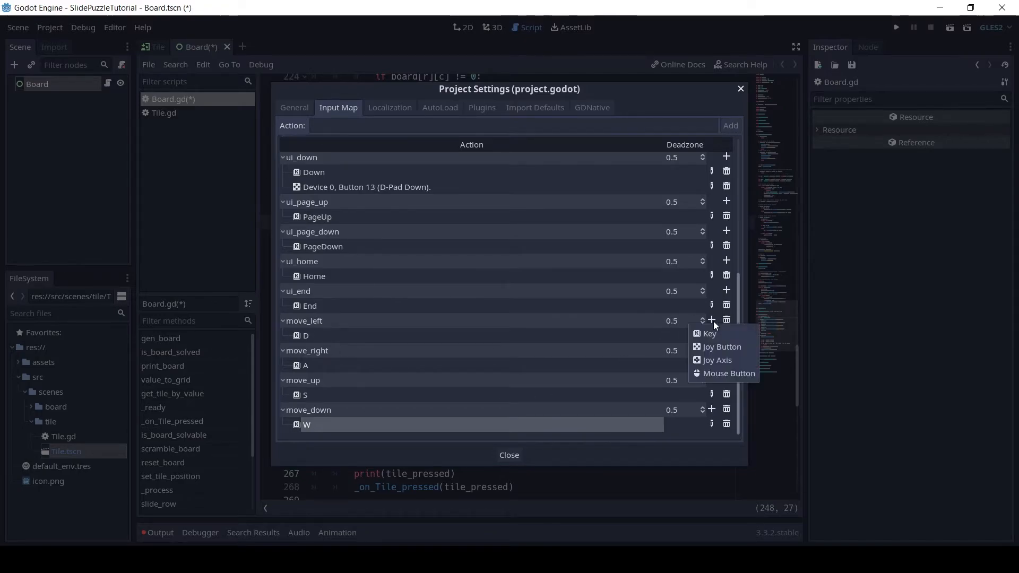
{"action": "left_click", "coordinate": [709, 333]}
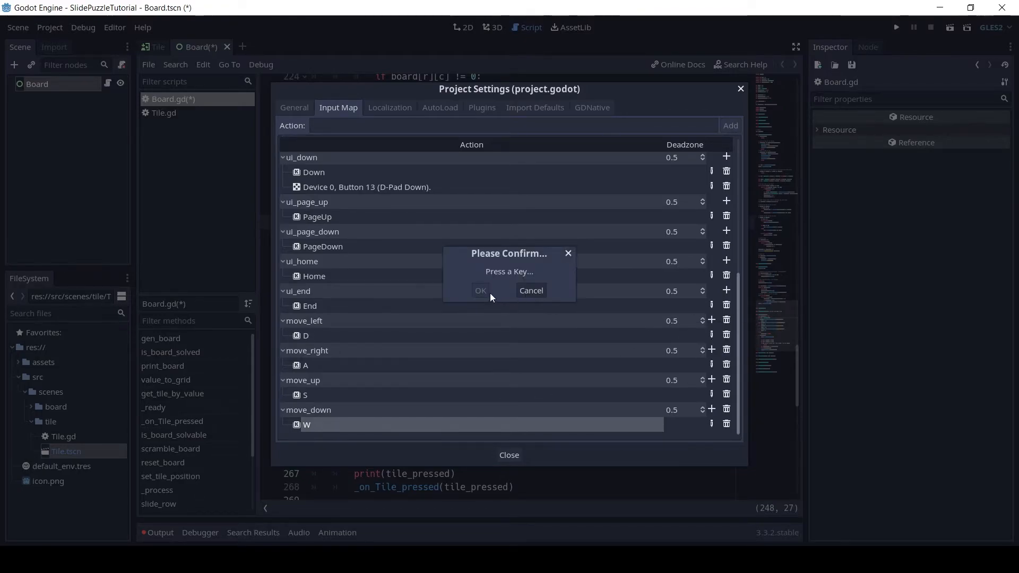
{"action": "left_click", "coordinate": [481, 291]}
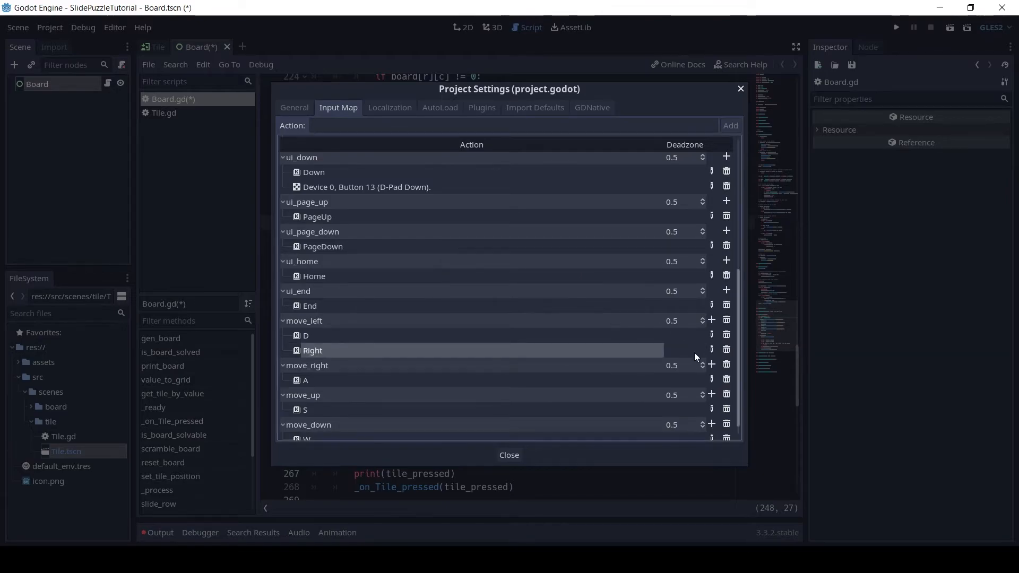
{"action": "left_click", "coordinate": [711, 364]}
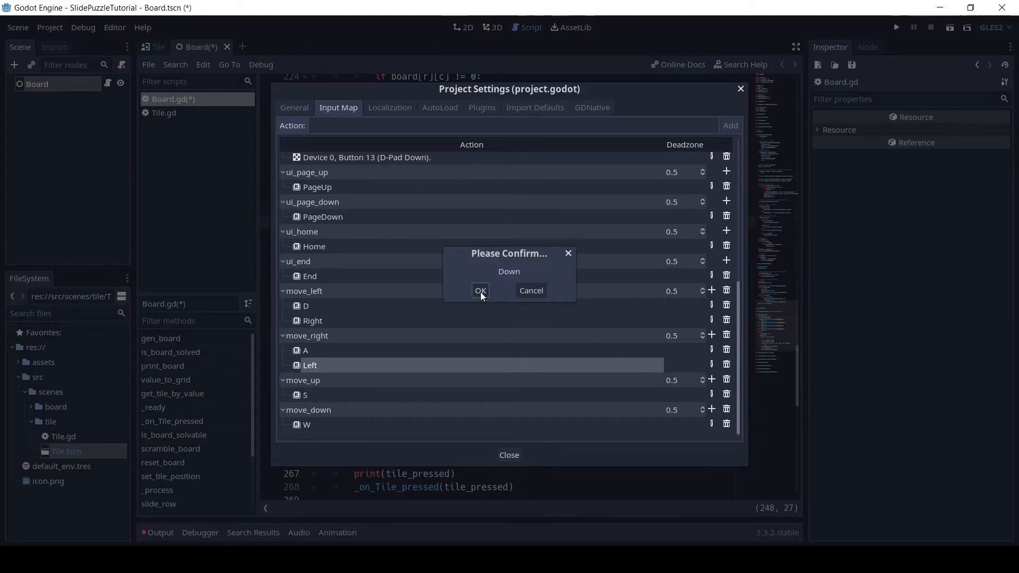
{"action": "left_click", "coordinate": [480, 290]}
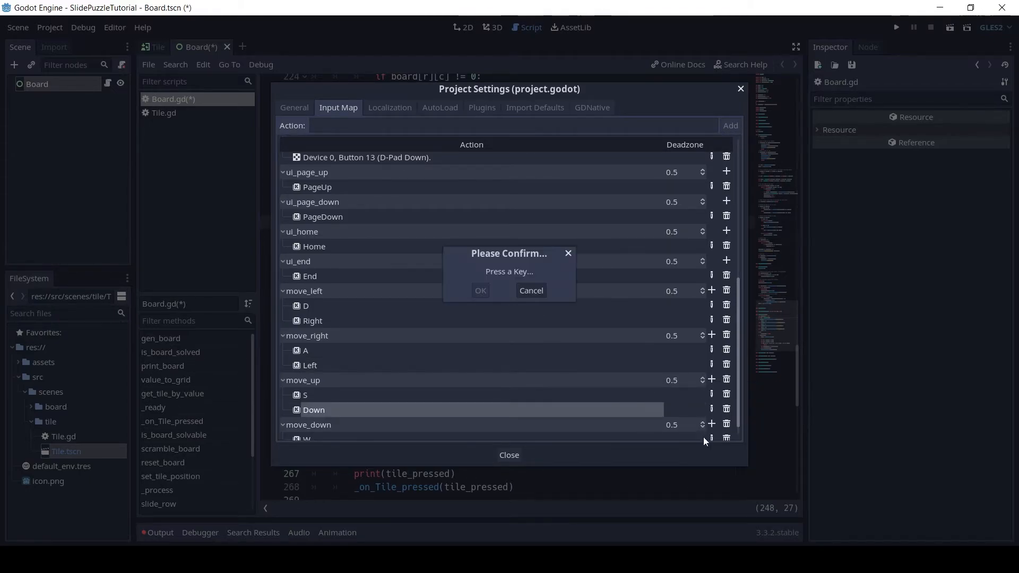
{"action": "left_click", "coordinate": [480, 290]}
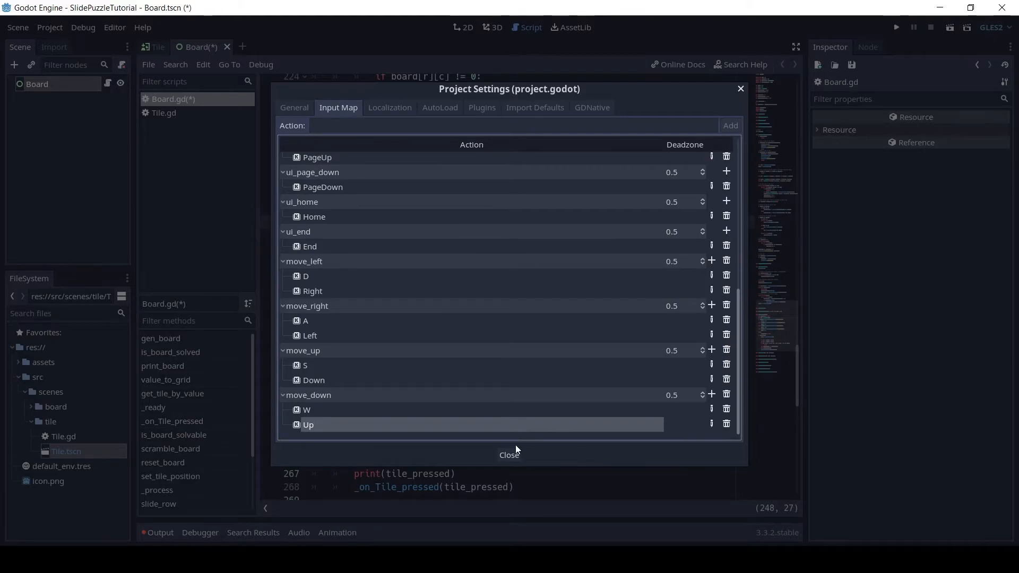
{"action": "left_click", "coordinate": [509, 455]}
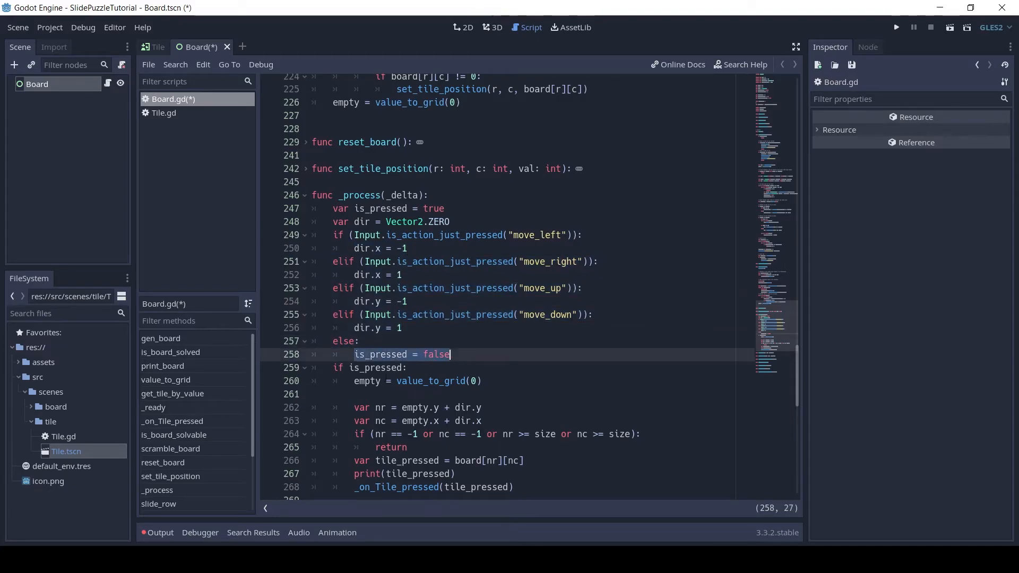
{"action": "left_click", "coordinate": [481, 381]}
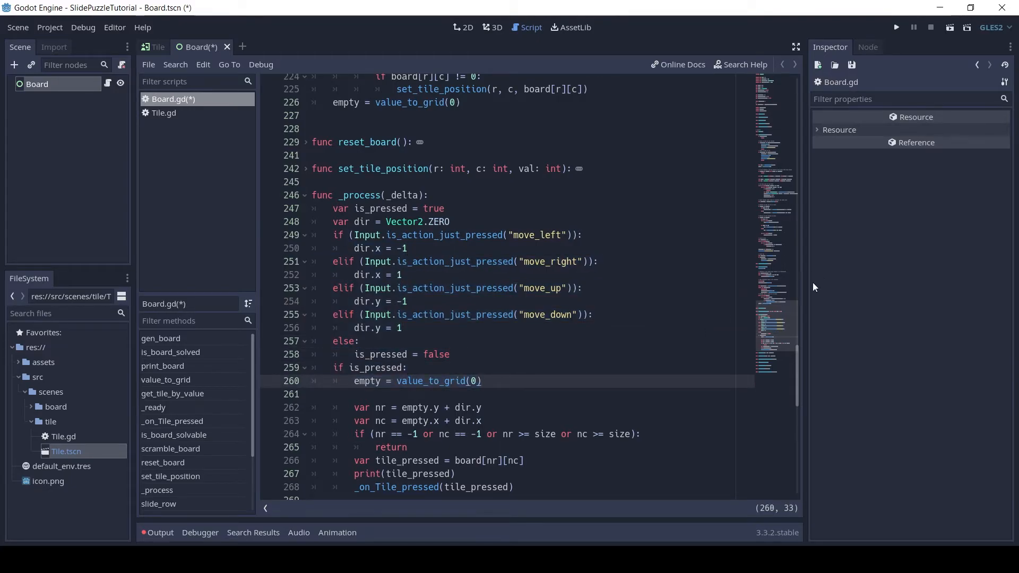
{"action": "scroll", "scroll_direction": "down", "scroll_amount": 3}
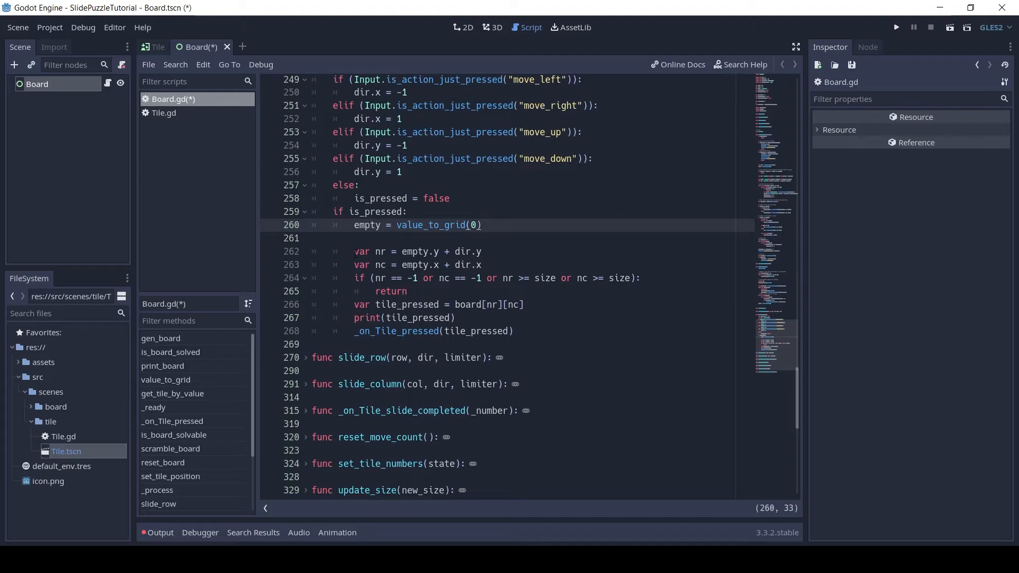
{"action": "left_click", "coordinate": [481, 264]}
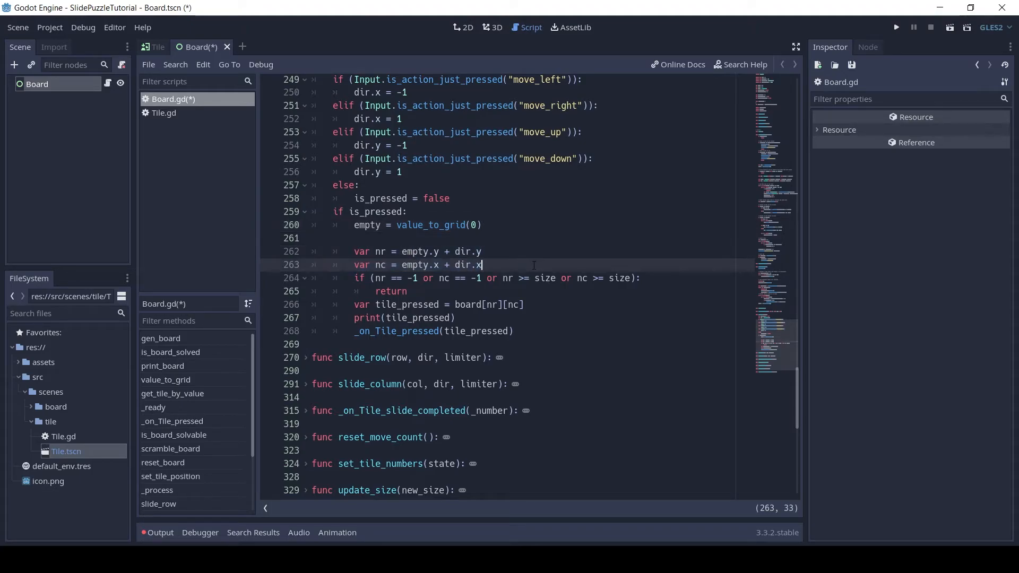
{"action": "left_click", "coordinate": [365, 304]}
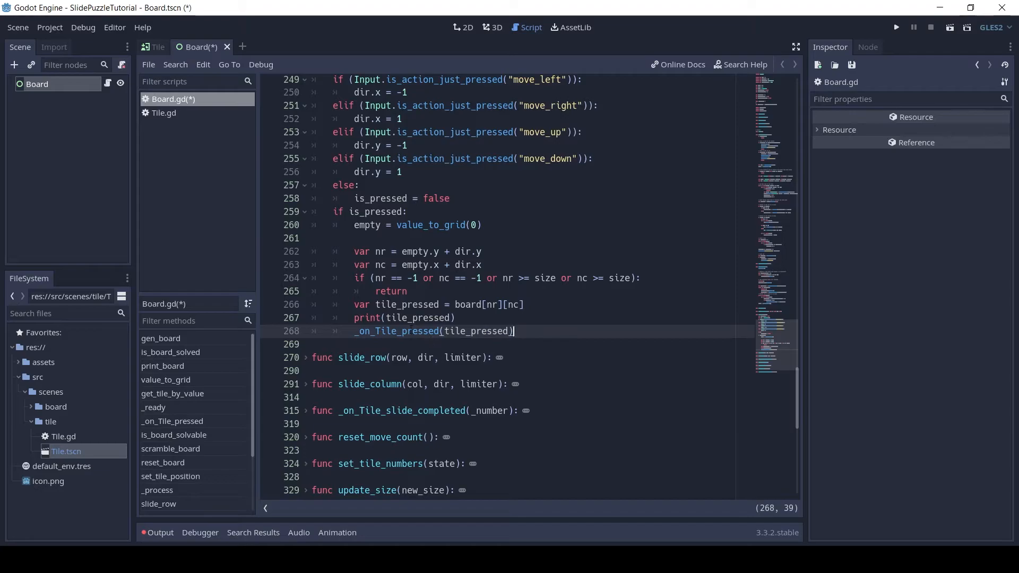
{"action": "scroll", "scroll_direction": "up", "scroll_amount": 3}
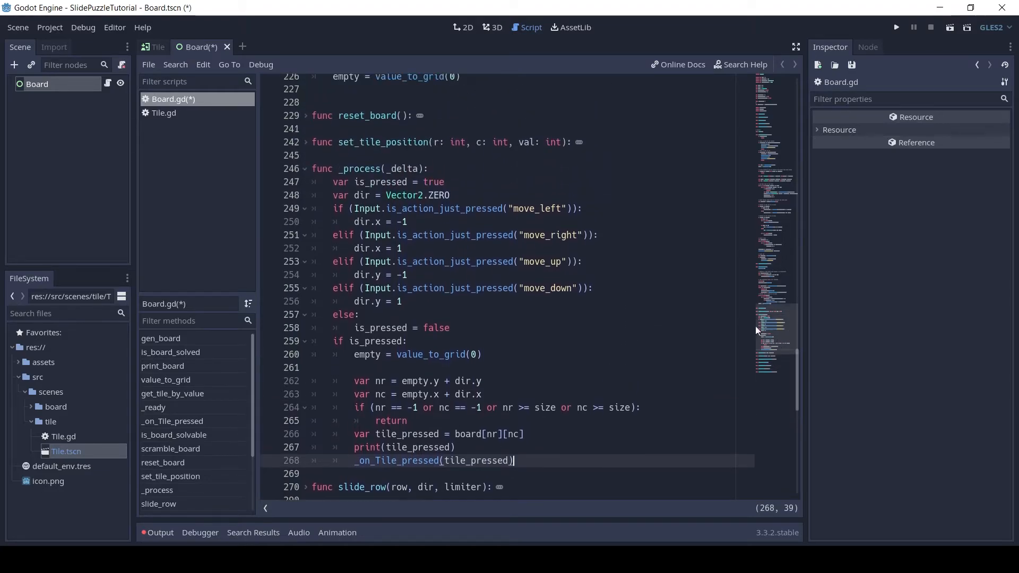
Fold _process again and expand slide_row to show its rightward and leftward slice logic.
{"action": "left_click", "coordinate": [304, 168]}
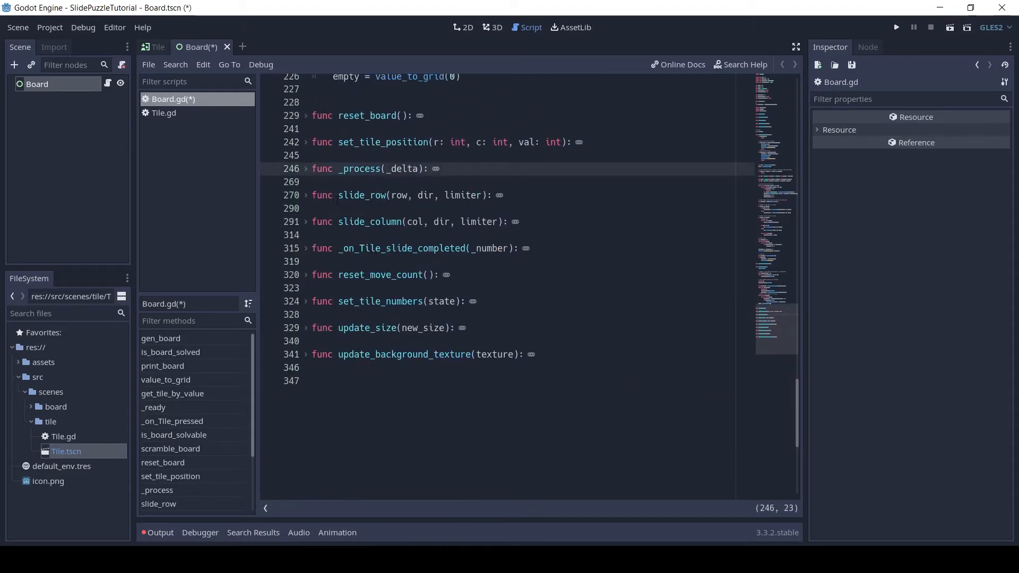
{"action": "left_click", "coordinate": [339, 222]}
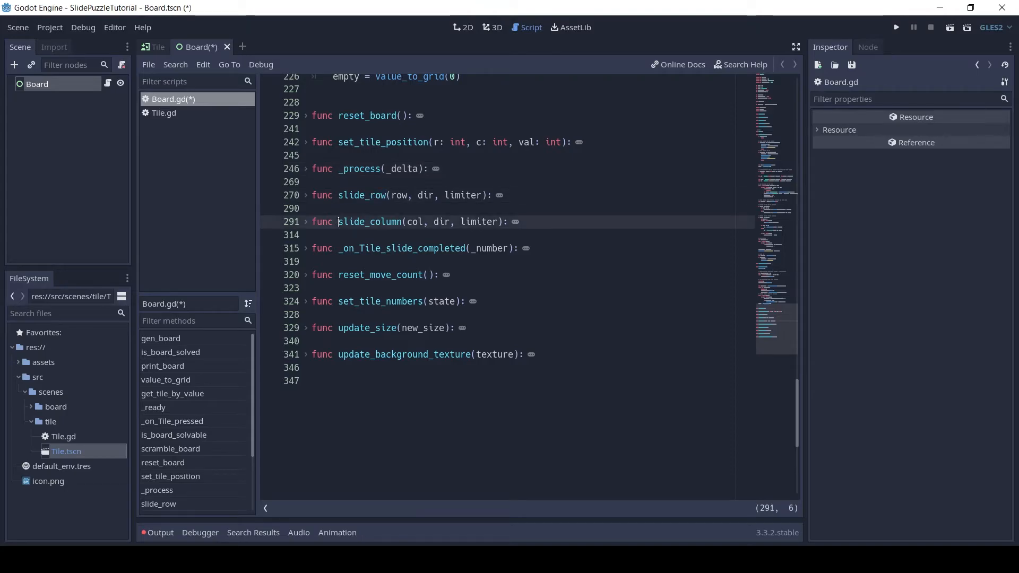
{"action": "left_click", "coordinate": [305, 195]}
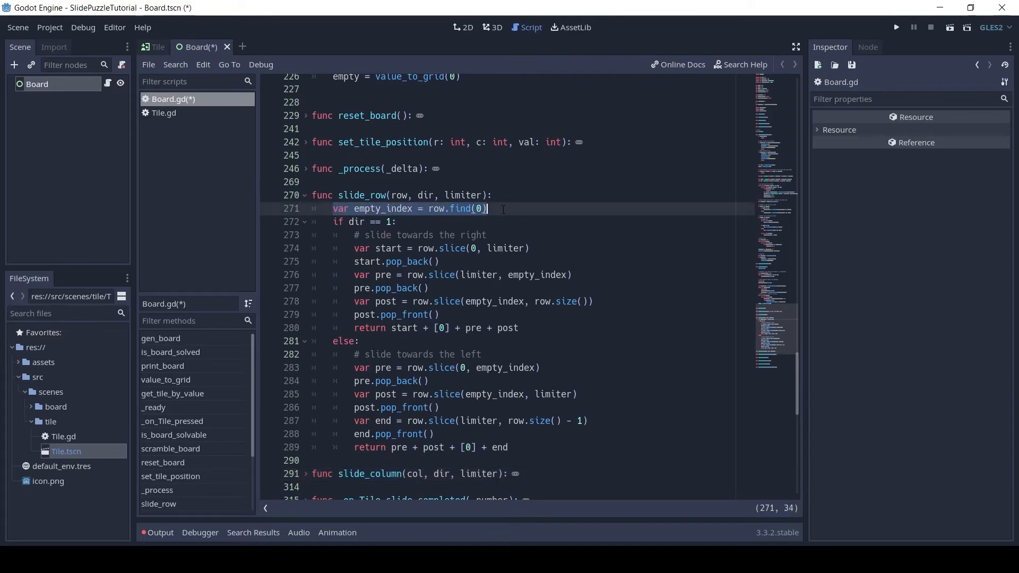
Read through slide_row's slide-left branch and post slice variable, scrolling toward slide_column.
{"action": "left_click", "coordinate": [354, 222]}
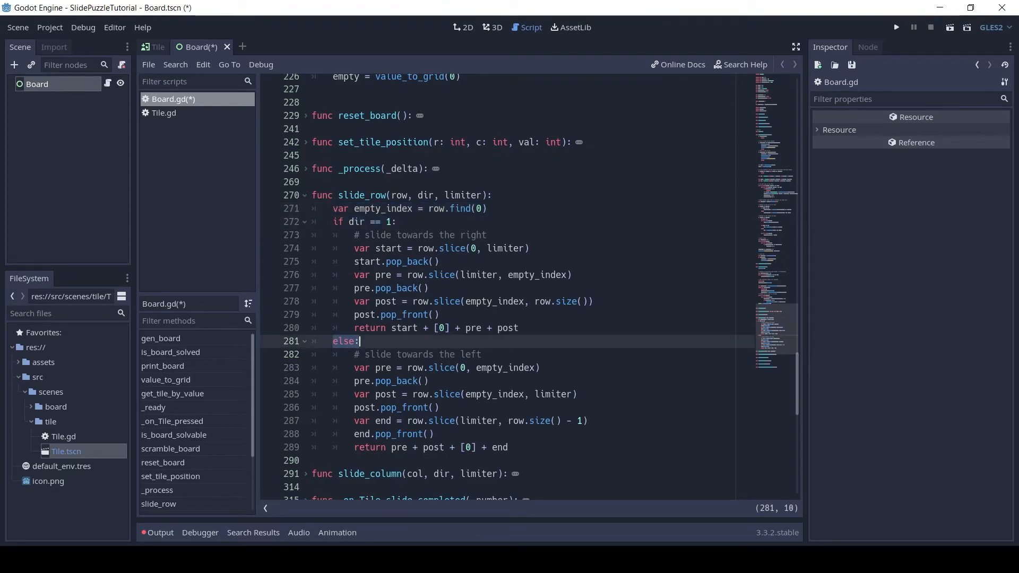
{"action": "left_click", "coordinate": [337, 194]}
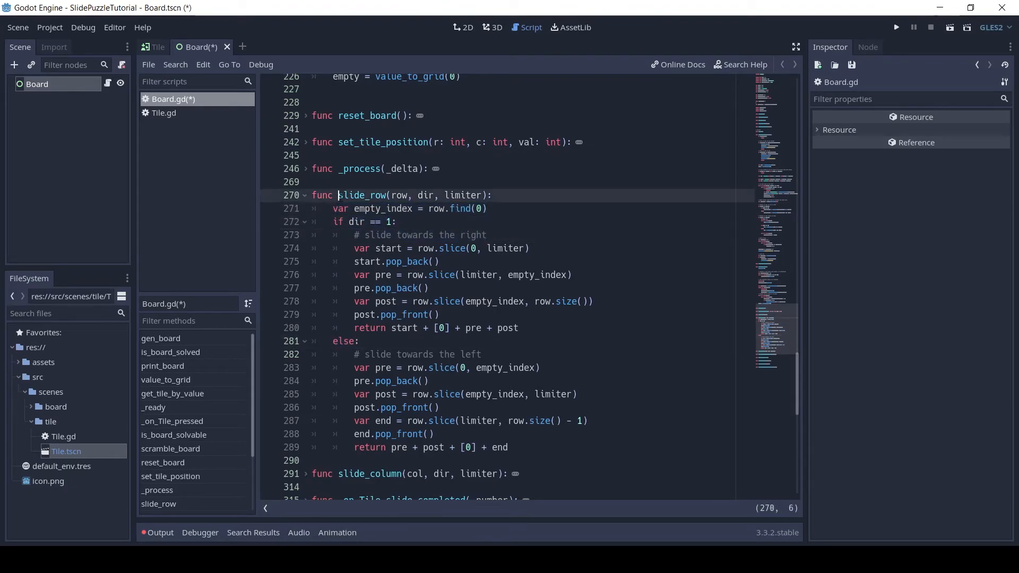
{"action": "left_click", "coordinate": [442, 235]}
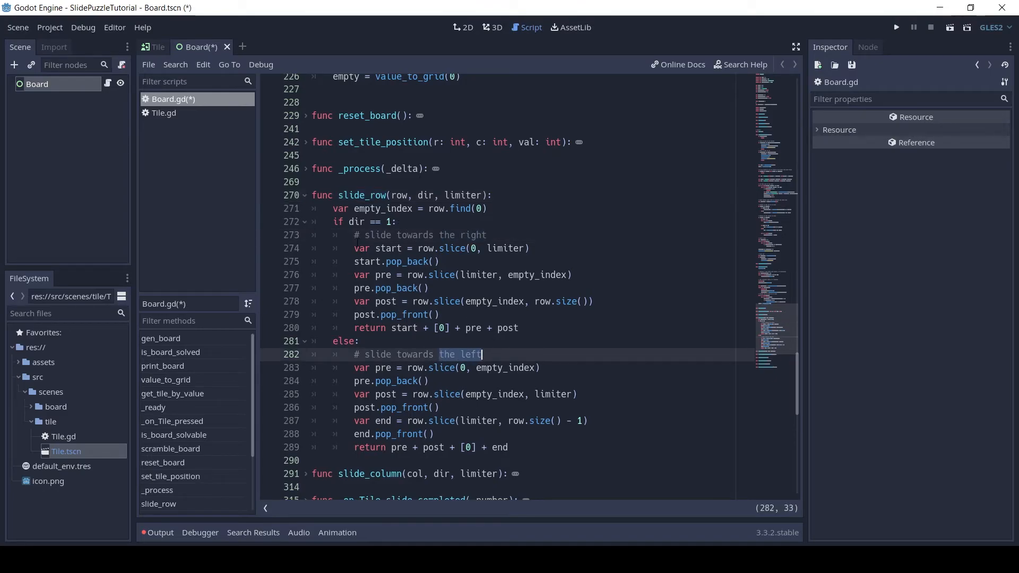
{"action": "left_click", "coordinate": [402, 275]}
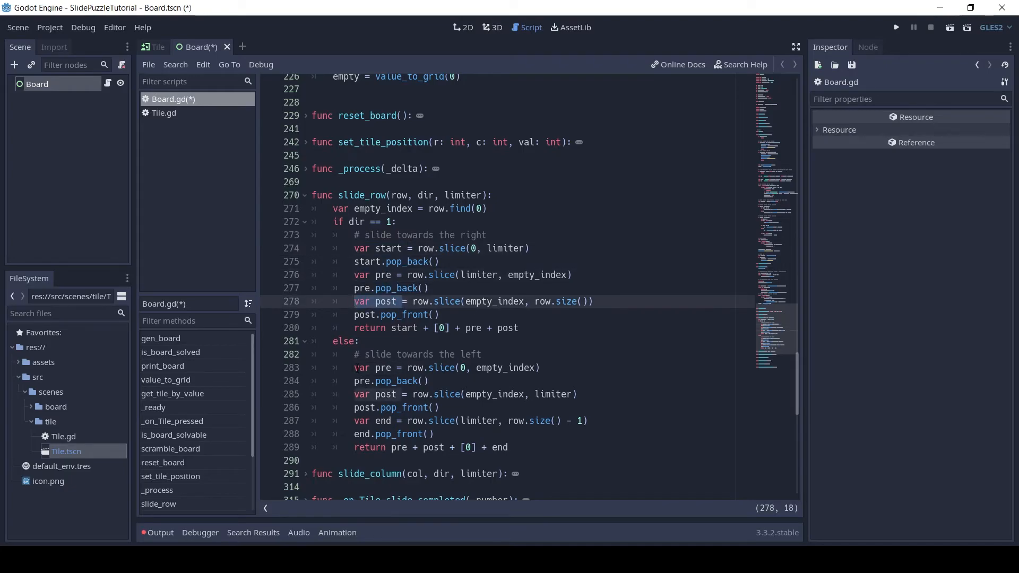
{"action": "scroll", "scroll_direction": "down", "scroll_amount": 3}
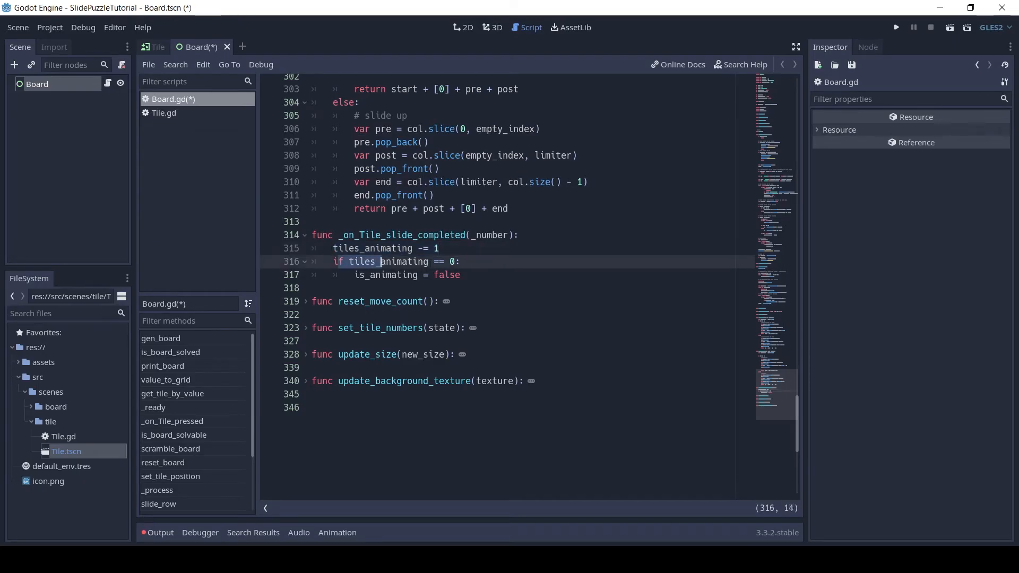
Expand the reset_move_count and update_size functions for review.
{"action": "left_click", "coordinate": [461, 274]}
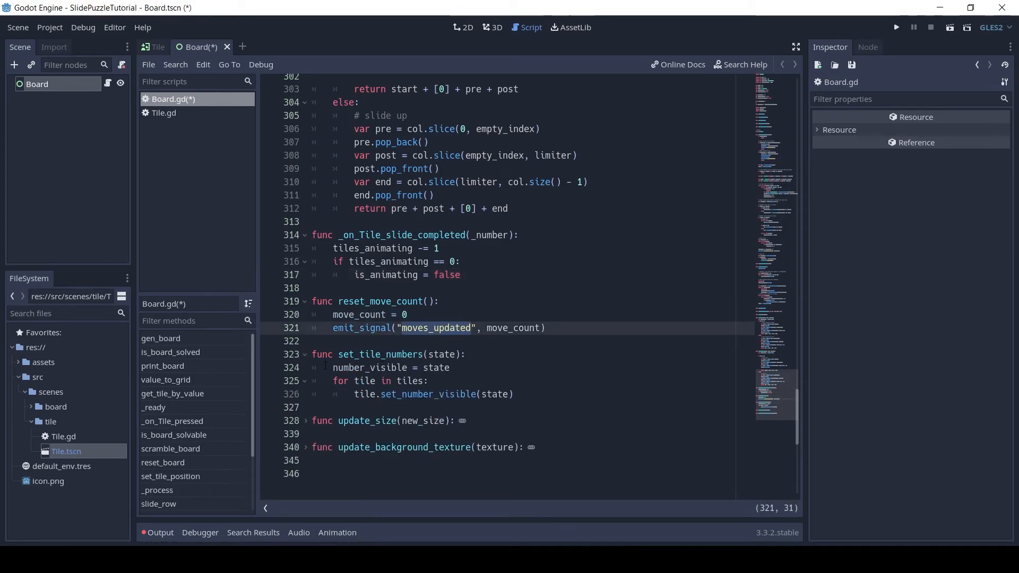
{"action": "left_click", "coordinate": [390, 368]}
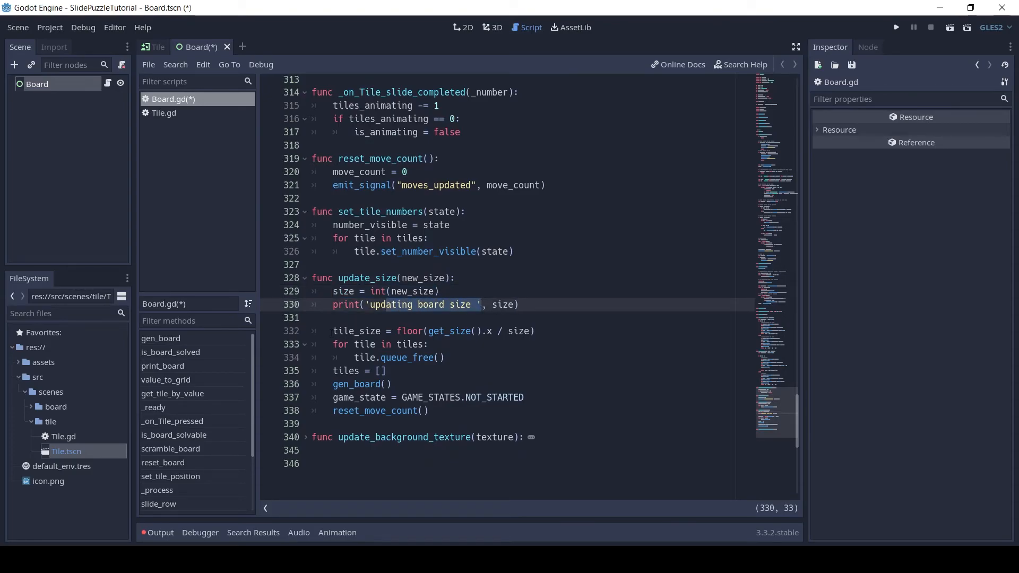
Point out the gen_board, reset_move_count and background texture lines, then switch to the Tile scene.
{"action": "left_click", "coordinate": [535, 330]}
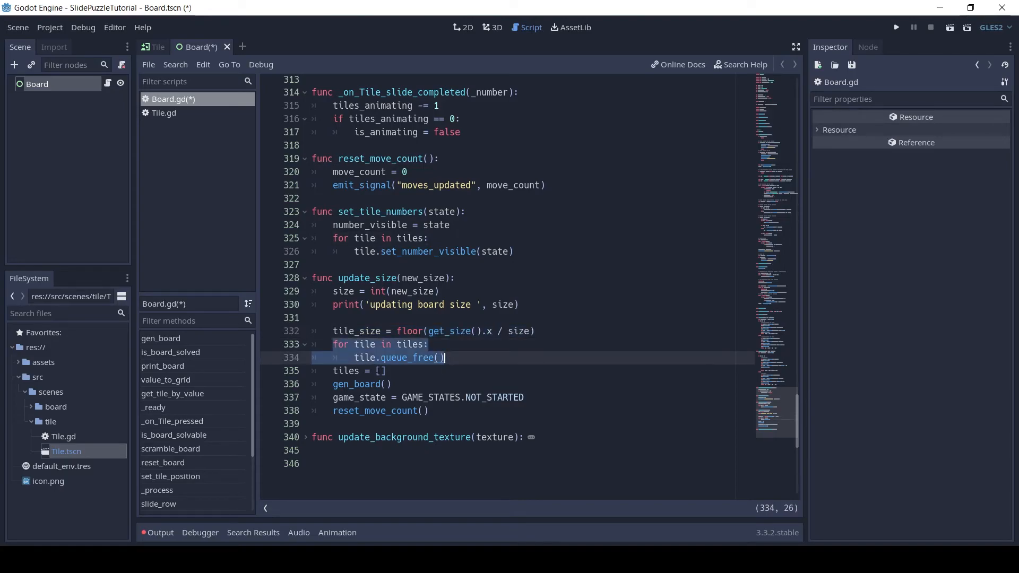
{"action": "left_click", "coordinate": [359, 383]}
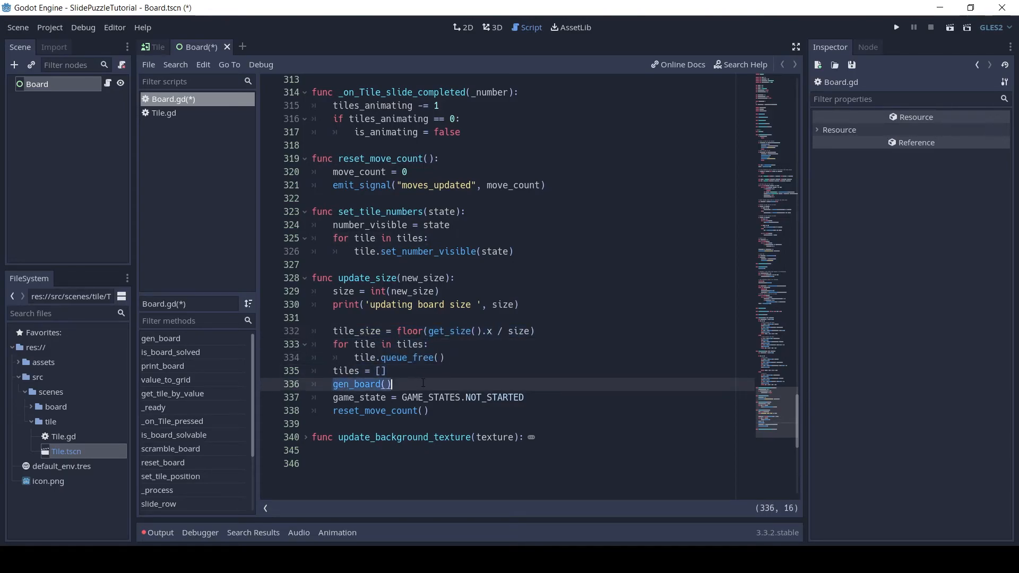
{"action": "left_click", "coordinate": [524, 397]}
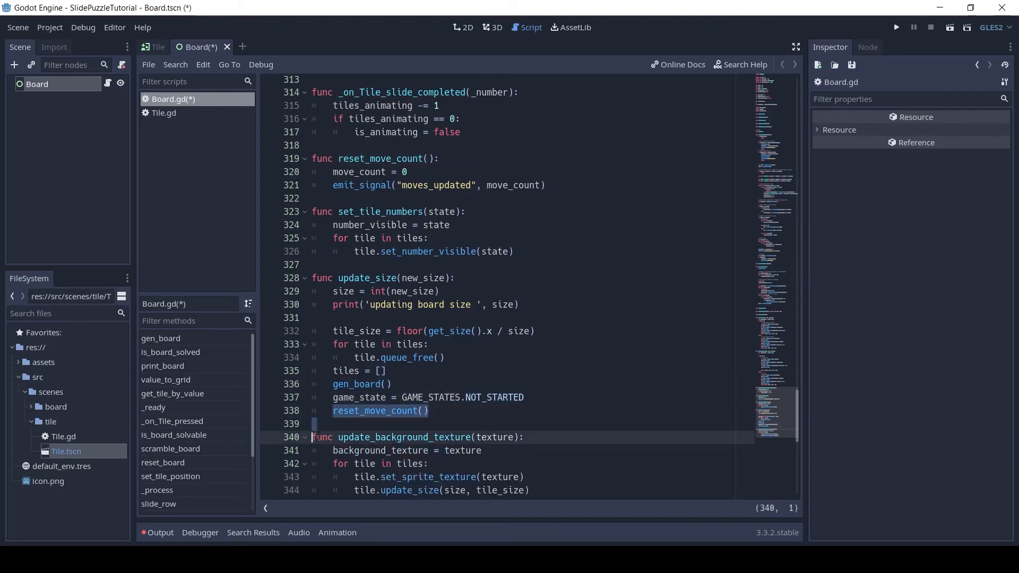
{"action": "scroll", "scroll_direction": "down", "scroll_amount": 3}
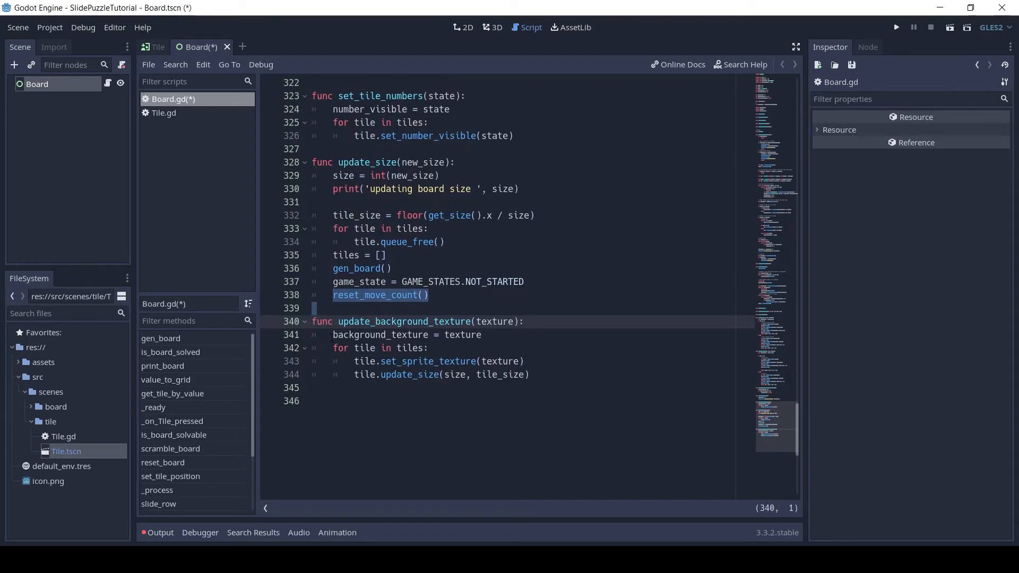
{"action": "left_click", "coordinate": [481, 335]}
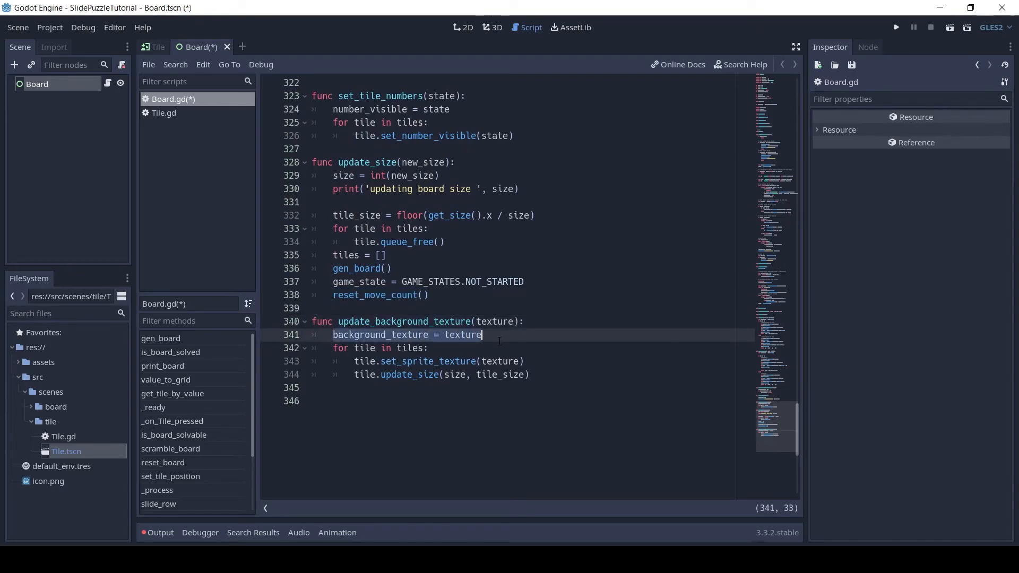
{"action": "left_click", "coordinate": [376, 348]}
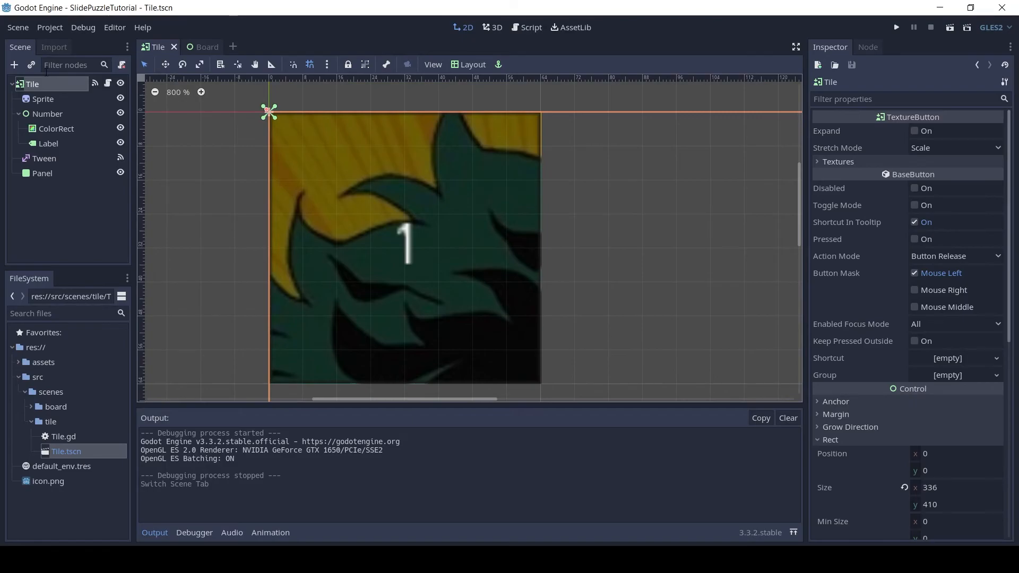
Select Number, ColorRect and Panel in the Tile scene and apply Layout > Top Left to each.
{"action": "left_click", "coordinate": [47, 113]}
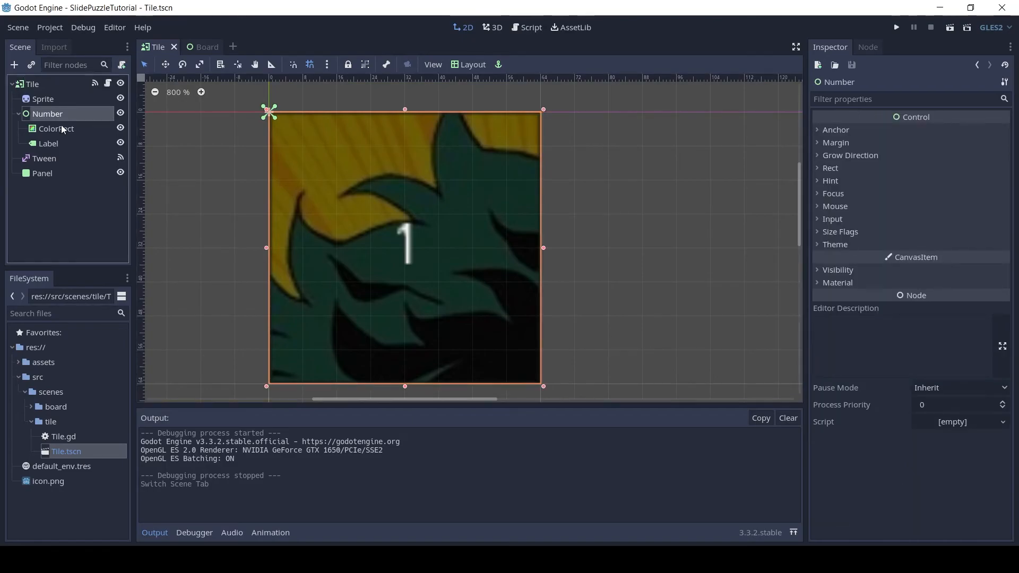
{"action": "left_click", "coordinate": [56, 128]}
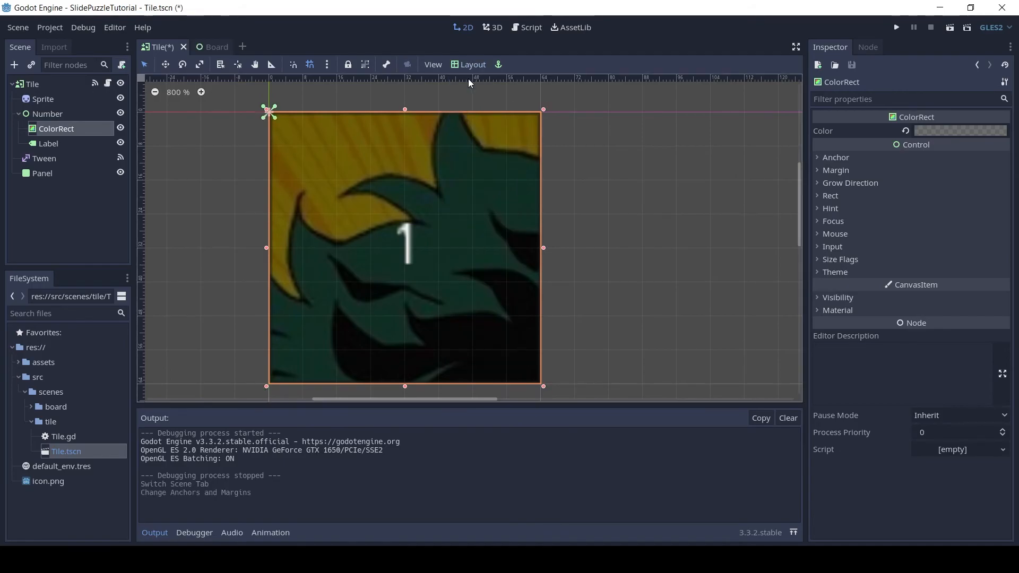
{"action": "left_click", "coordinate": [471, 64]}
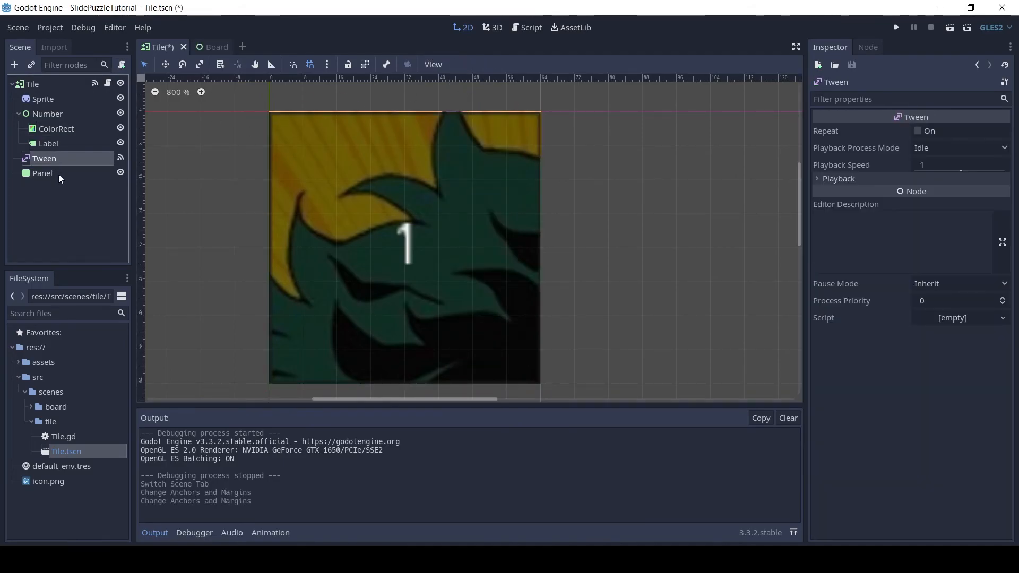
{"action": "left_click", "coordinate": [43, 173]}
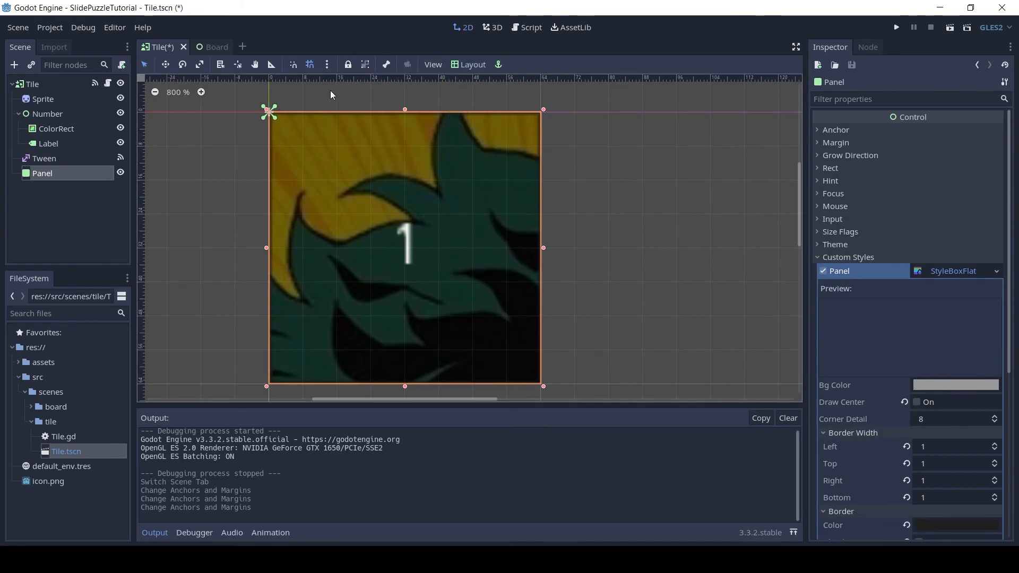
{"action": "left_click", "coordinate": [32, 84]}
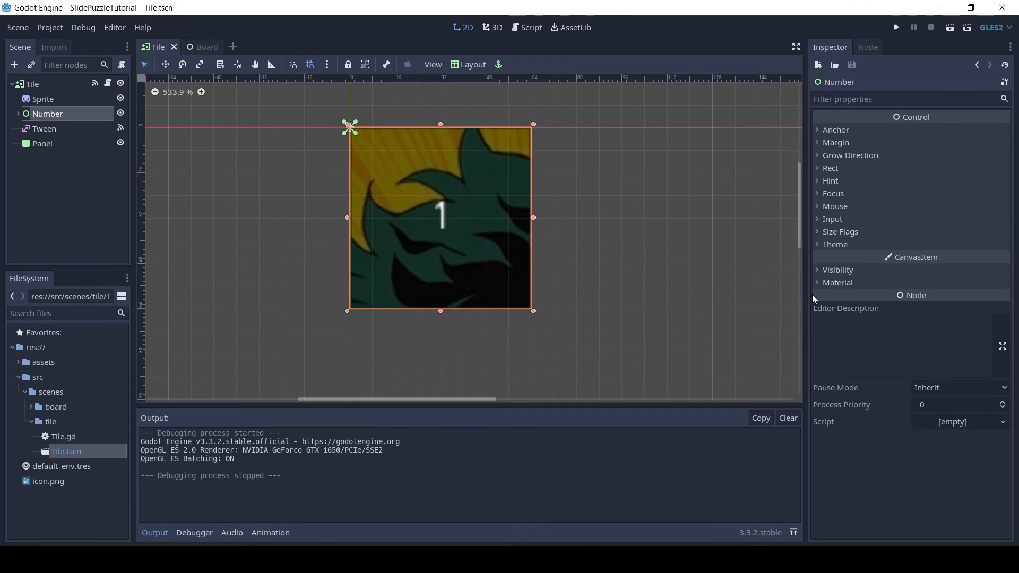
Set the Number node's Mouse Filter to Ignore and check the Label's mouse filter setting.
{"action": "left_click", "coordinate": [835, 206]}
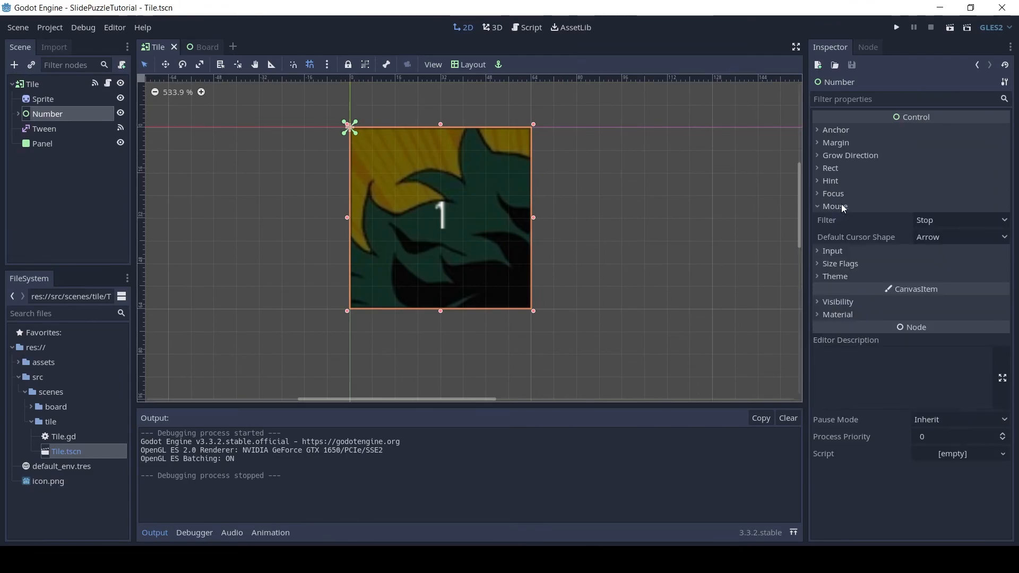
{"action": "left_click", "coordinate": [958, 220]}
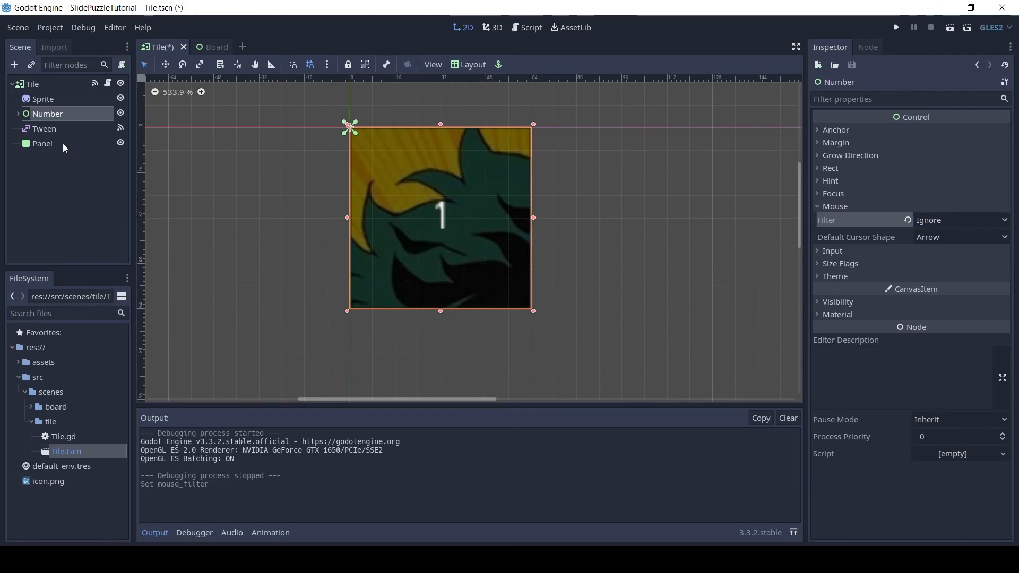
{"action": "left_click", "coordinate": [42, 142]}
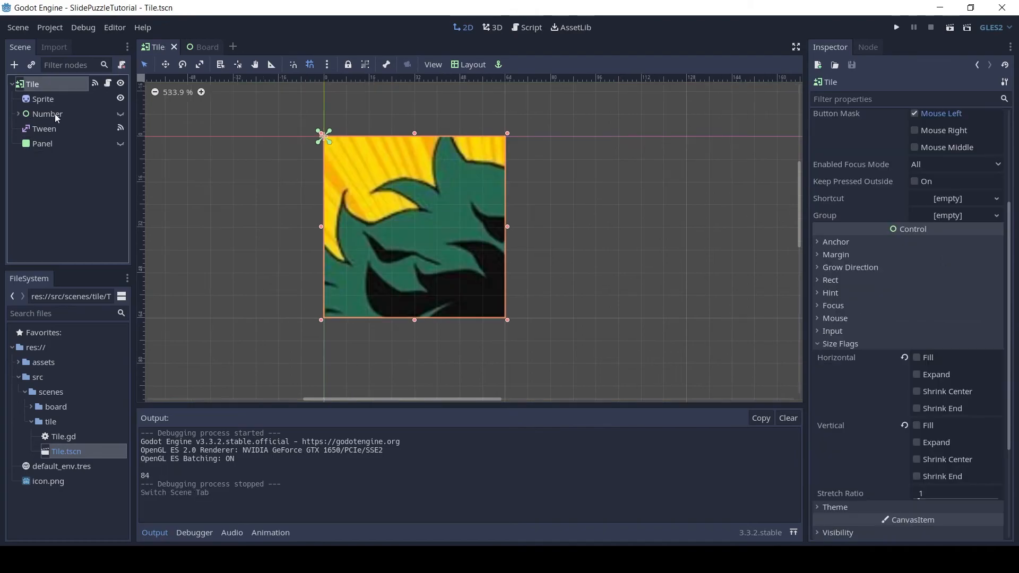
{"action": "left_click", "coordinate": [46, 114]}
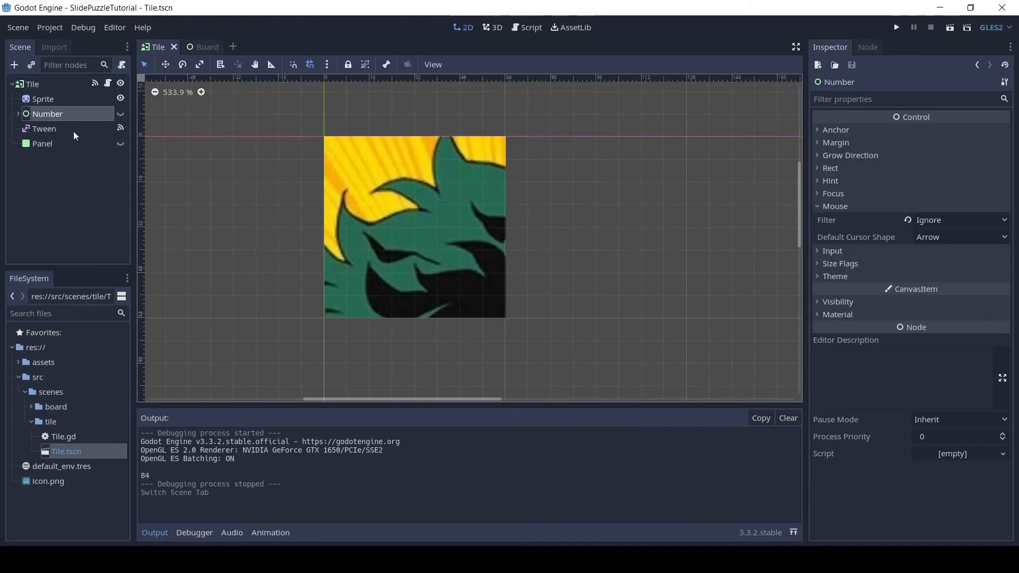
{"action": "left_click", "coordinate": [48, 143]}
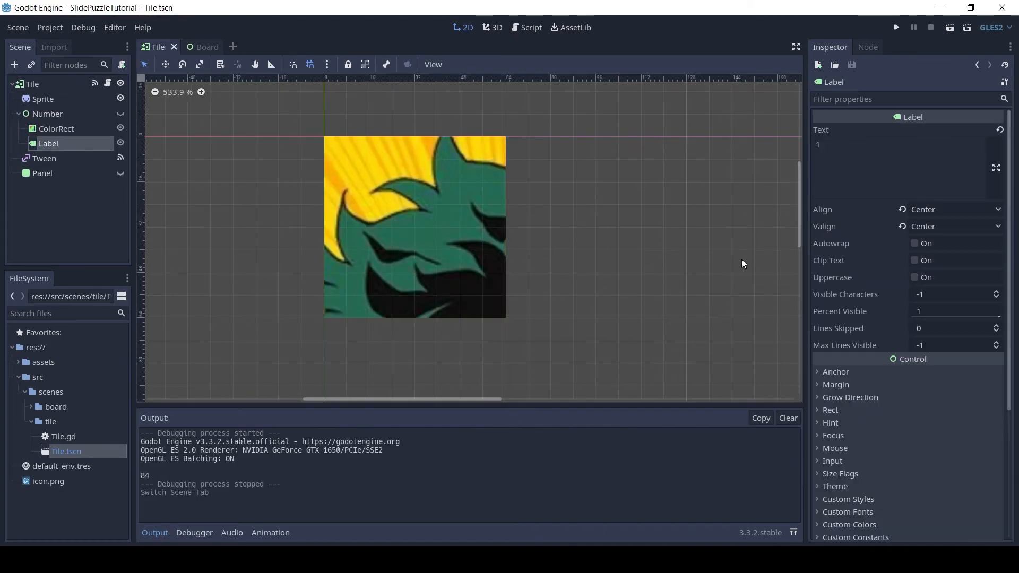
{"action": "left_click", "coordinate": [834, 448]}
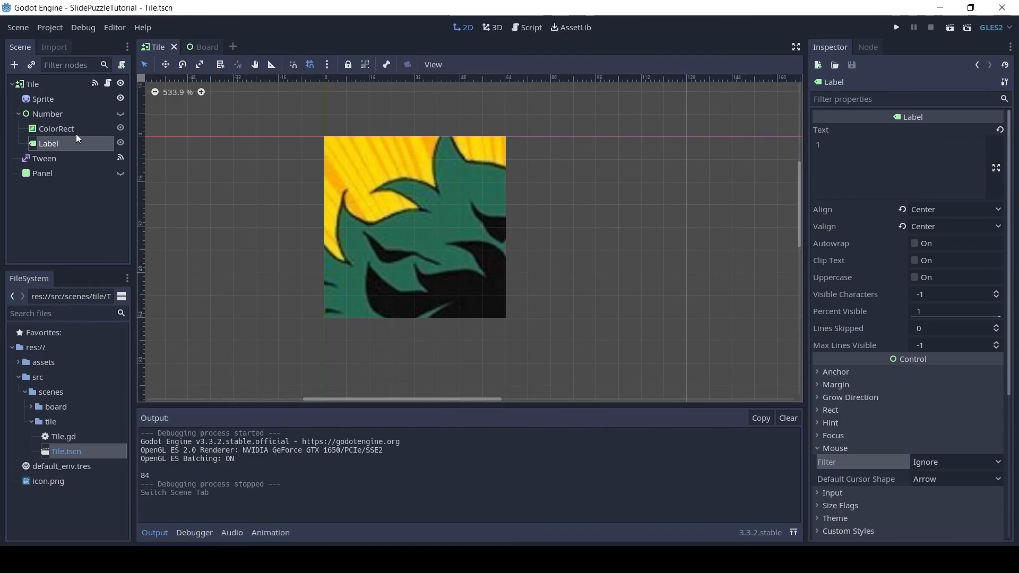
Set ColorRect's Mouse Filter to Ignore, check Panel, and select the Sprite for repositioning to 0, 0.
{"action": "left_click", "coordinate": [56, 128]}
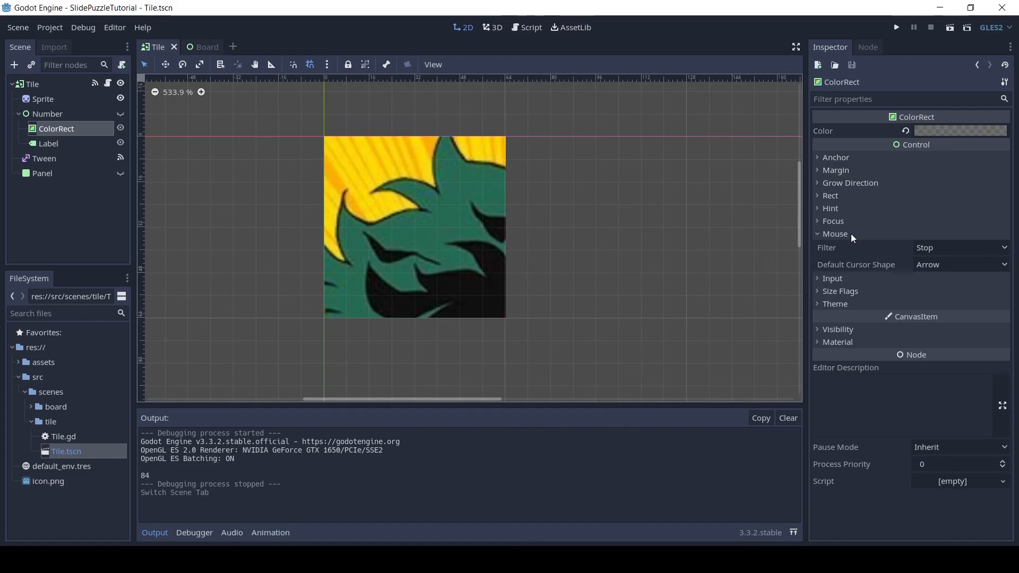
{"action": "left_click", "coordinate": [960, 247]}
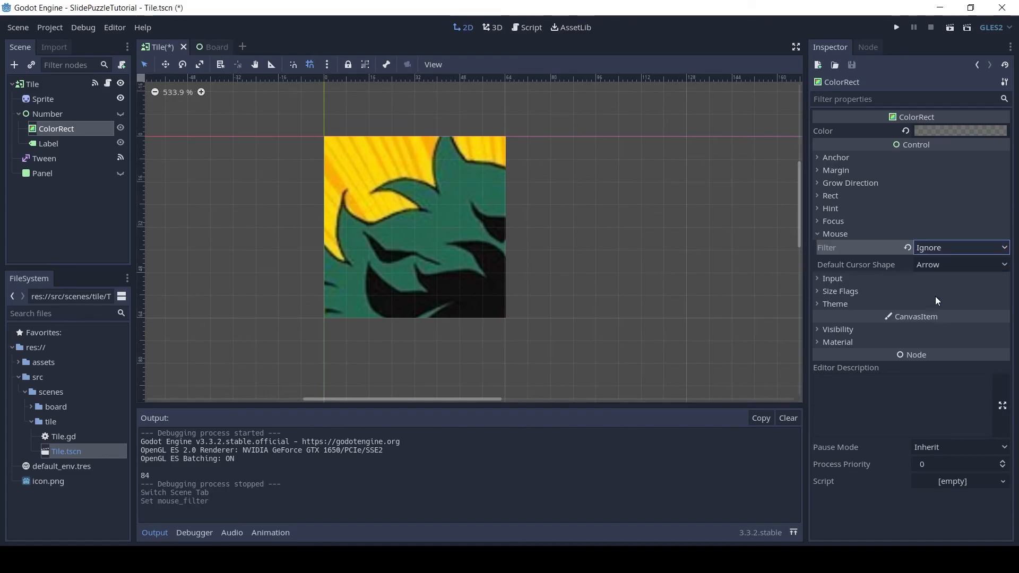
{"action": "left_click", "coordinate": [42, 143]}
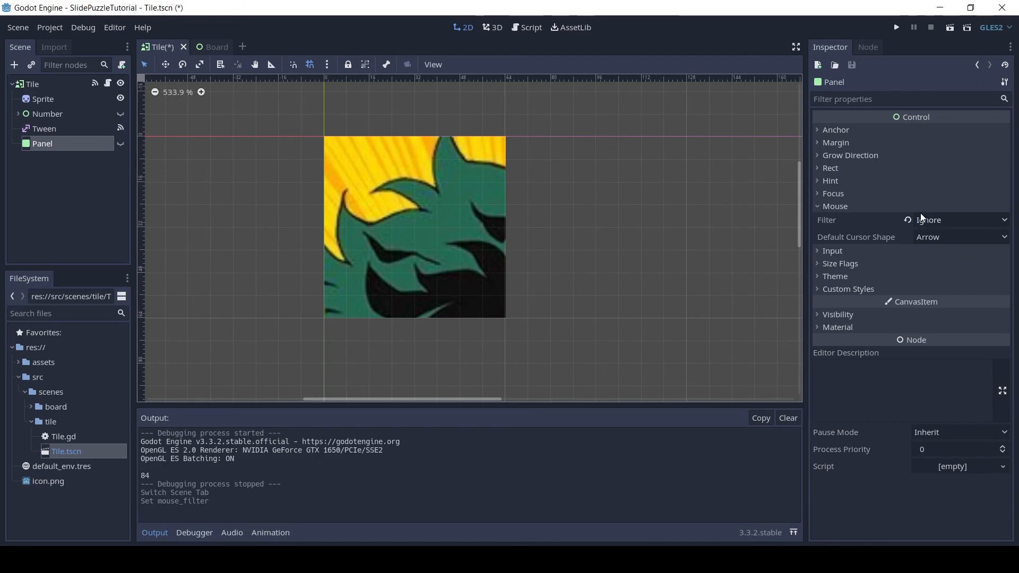
{"action": "left_click", "coordinate": [43, 98]}
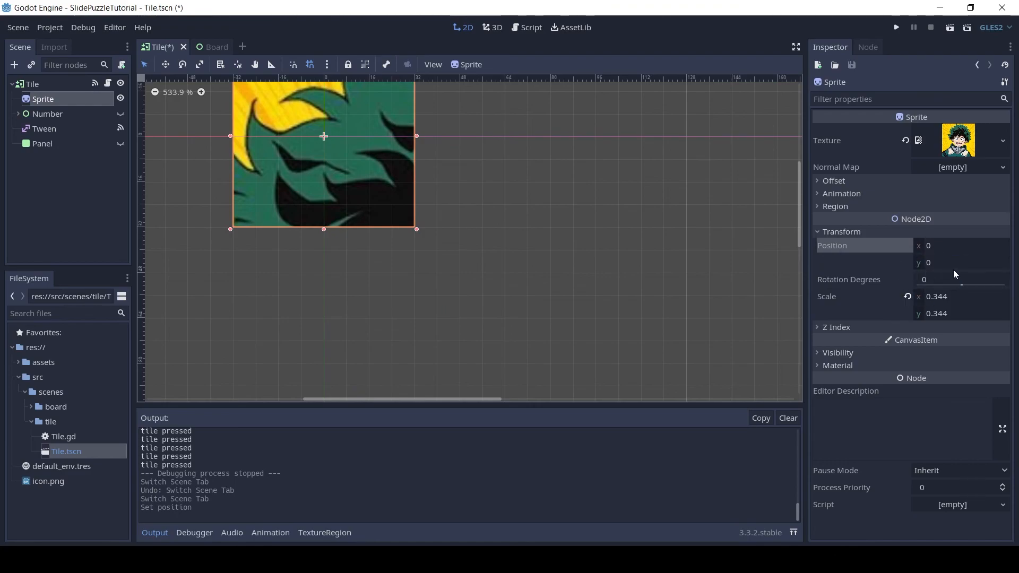
Reveal the Sprite's Offset settings and return to the Board scene to run it.
{"action": "left_click", "coordinate": [840, 231]}
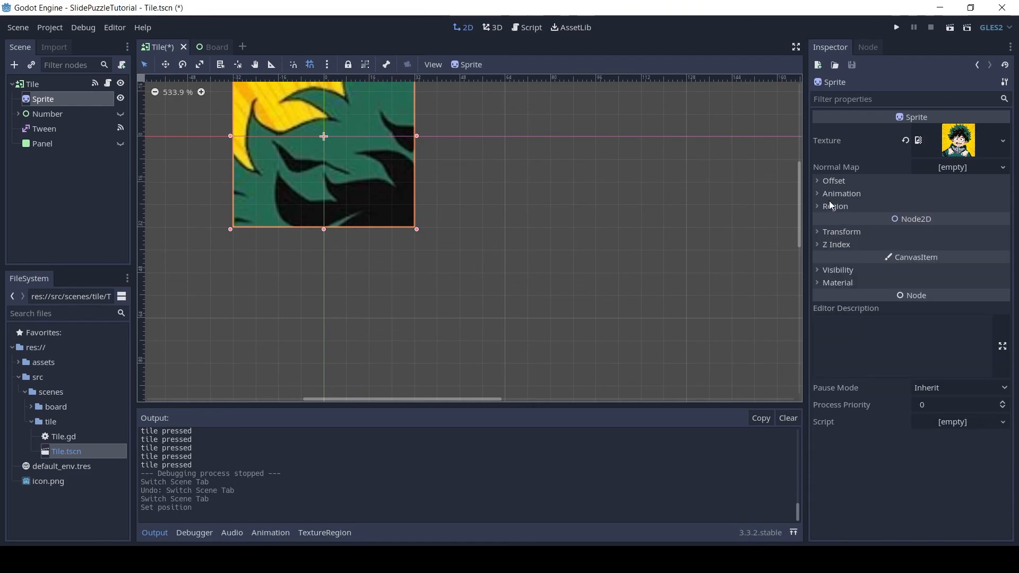
{"action": "left_click", "coordinate": [833, 180]}
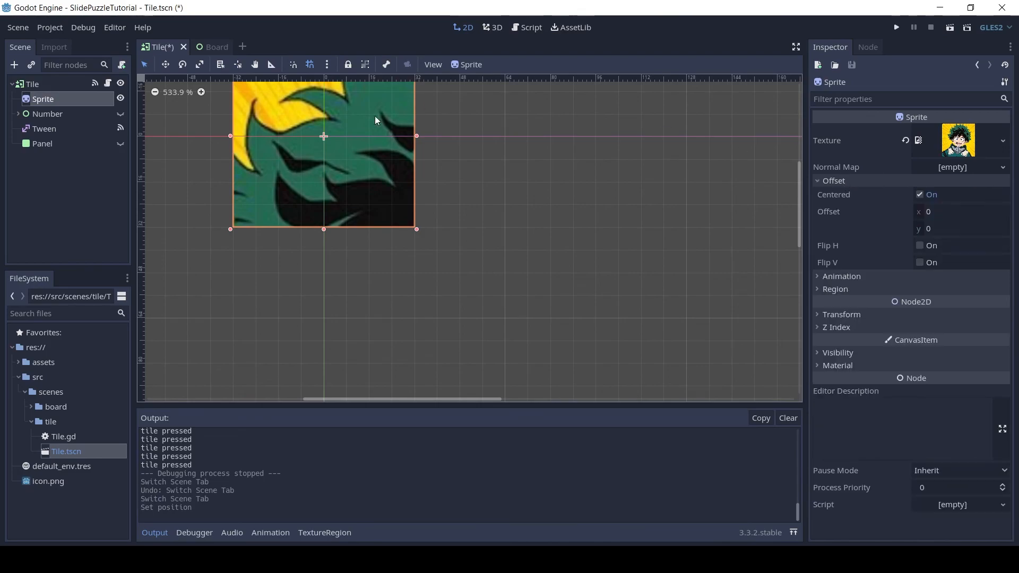
{"action": "left_click", "coordinate": [919, 194]}
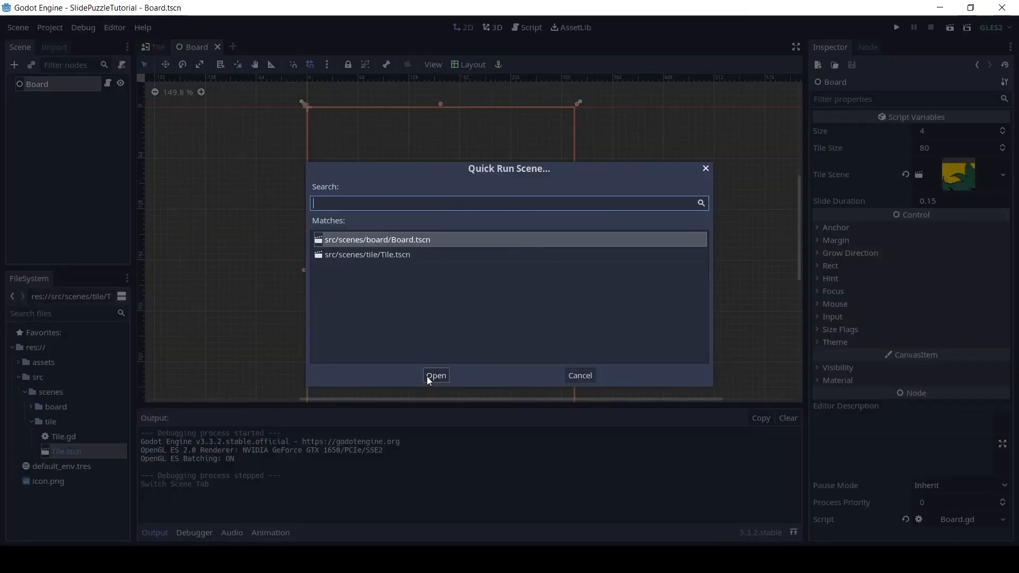
Run Board.tscn and scramble the 4×4 picture puzzle into fifteen shuffled tiles.
{"action": "left_click", "coordinate": [435, 376]}
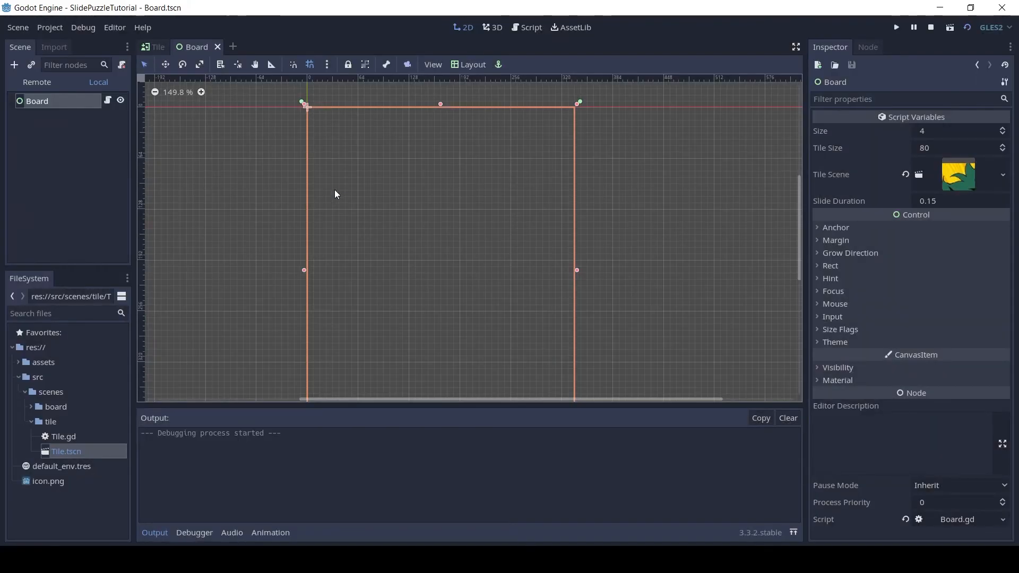
{"action": "left_click", "coordinate": [895, 26]}
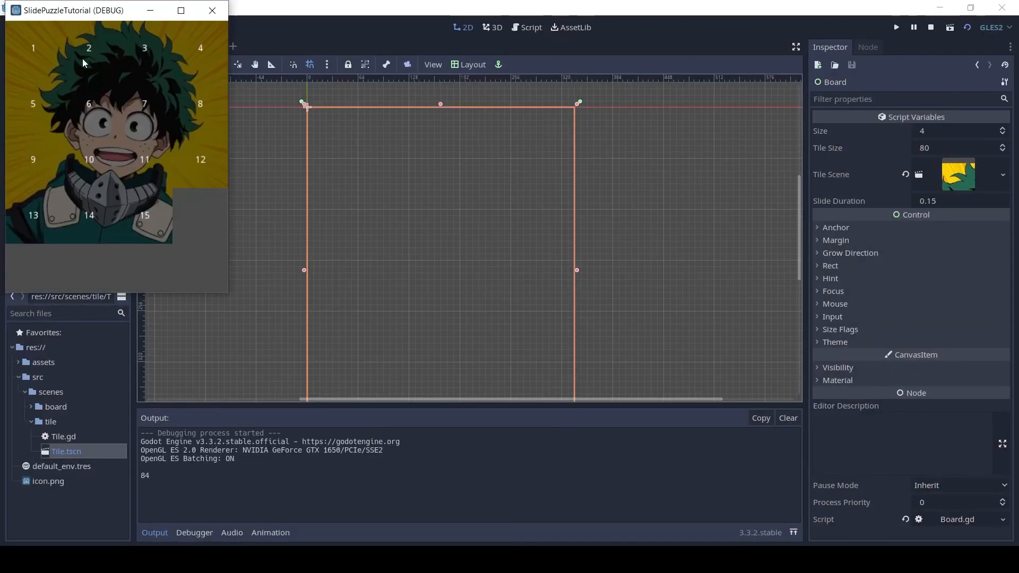
{"action": "left_click", "coordinate": [200, 215]}
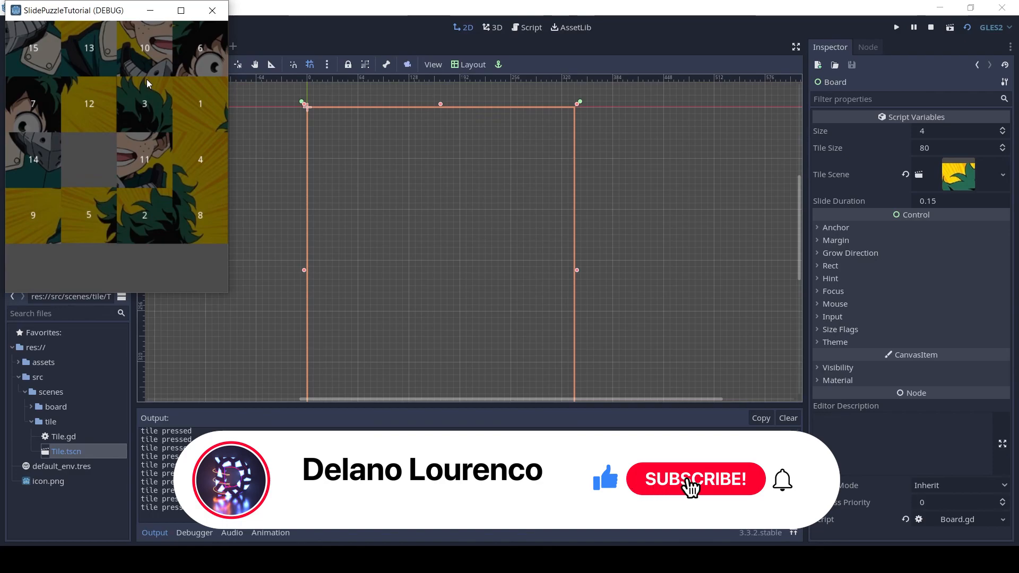
{"action": "left_click", "coordinate": [694, 478]}
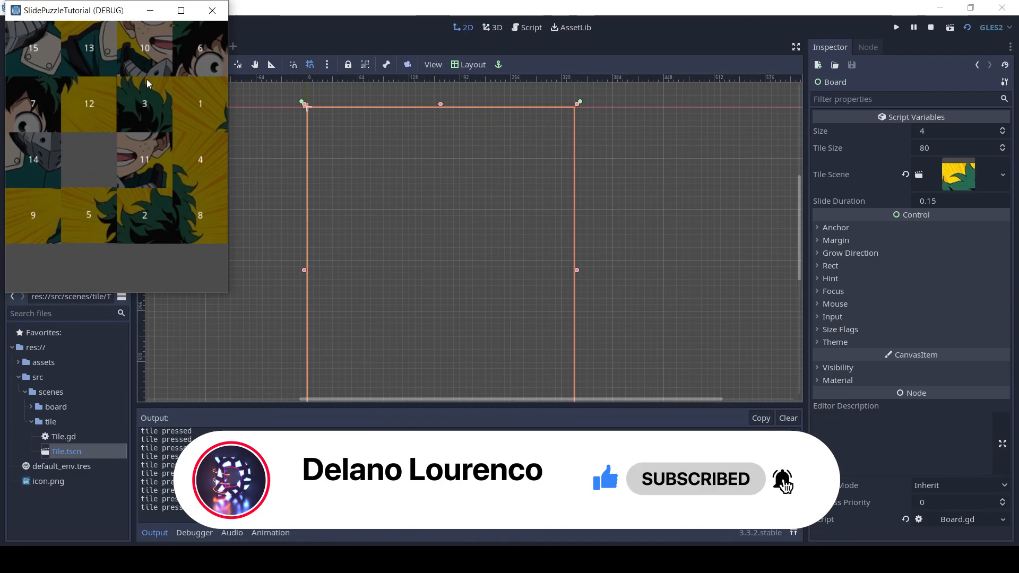